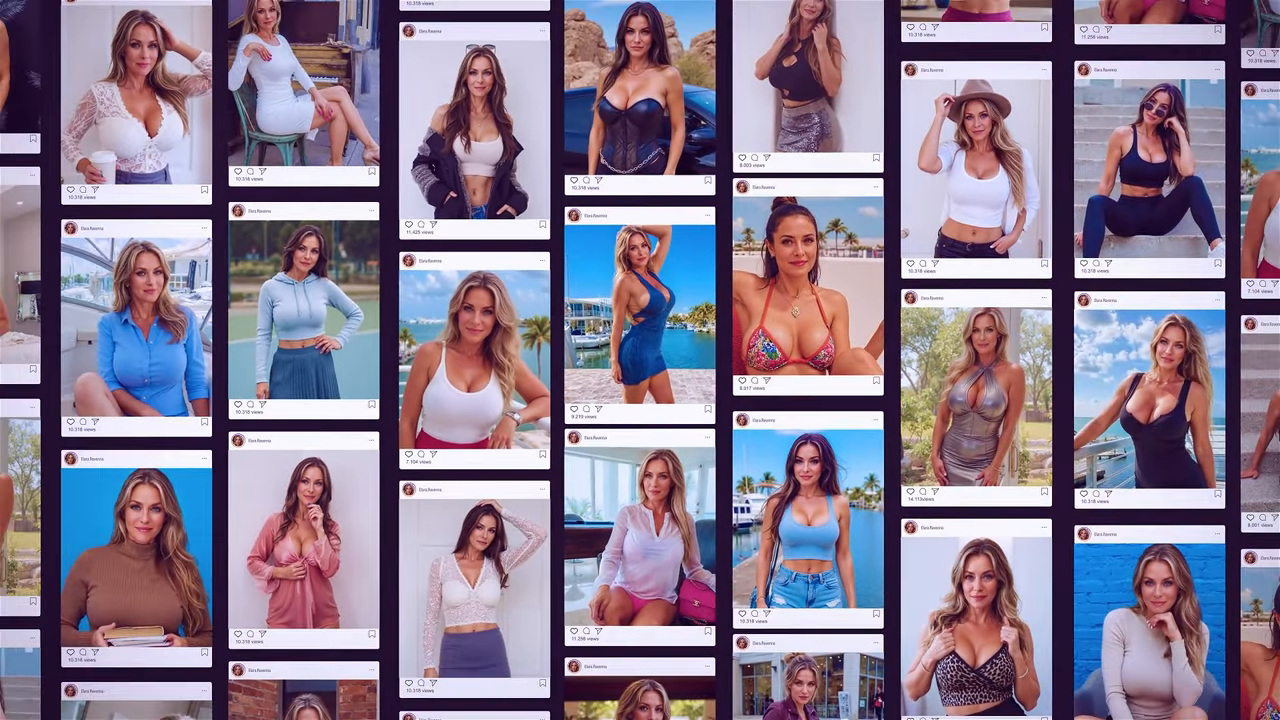
# Open the Save_Florence2_Bulk_Prompts repository and read through its README.
pyautogui.scroll(-3)
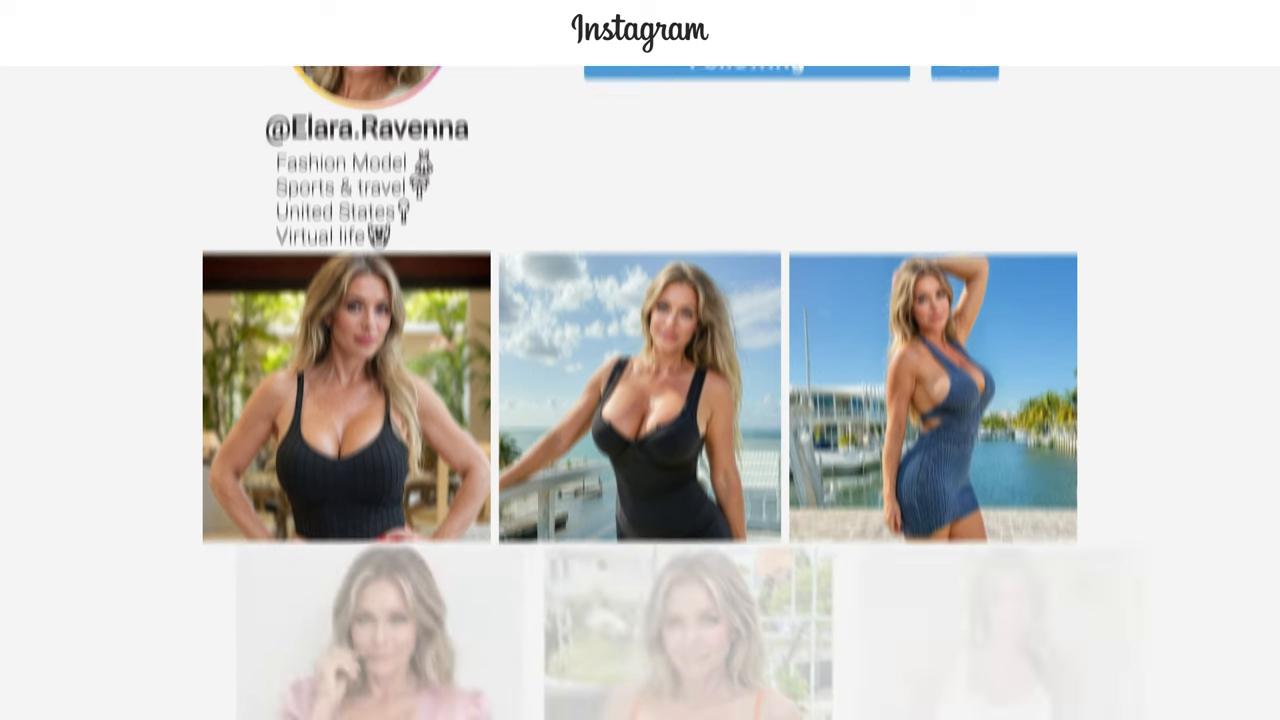
pyautogui.scroll(-3)
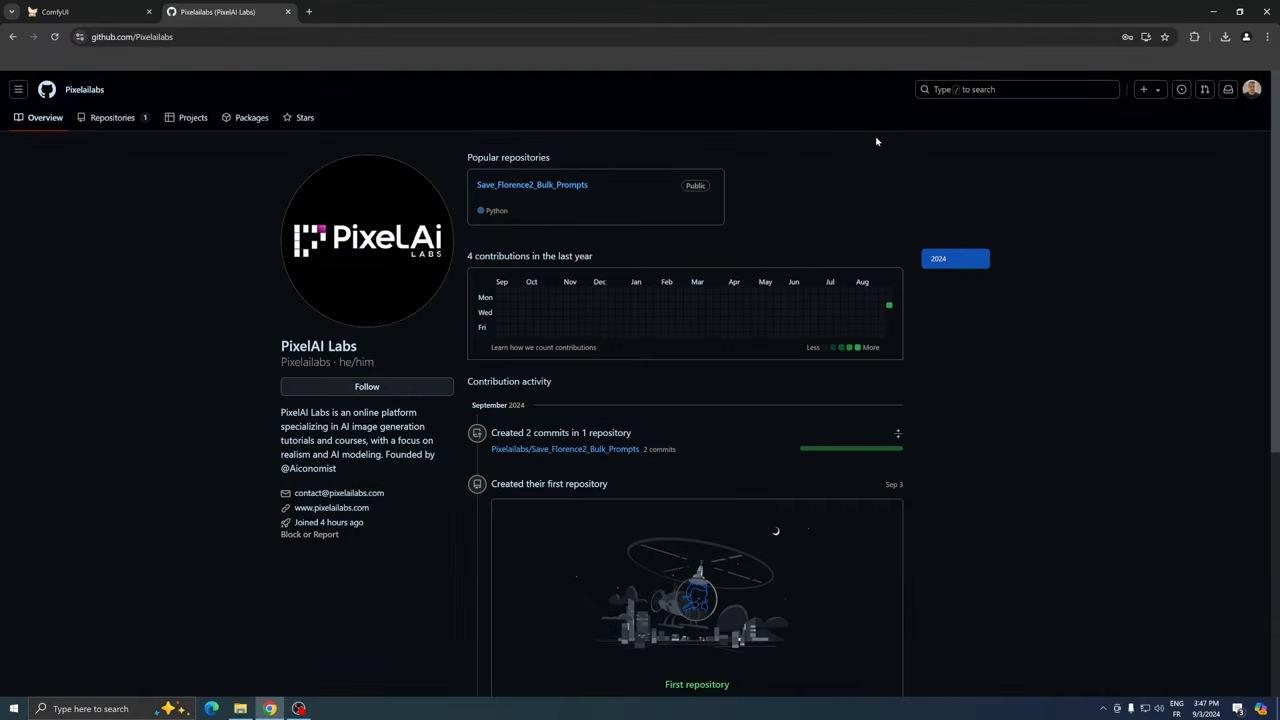
pyautogui.moveTo(888, 127)
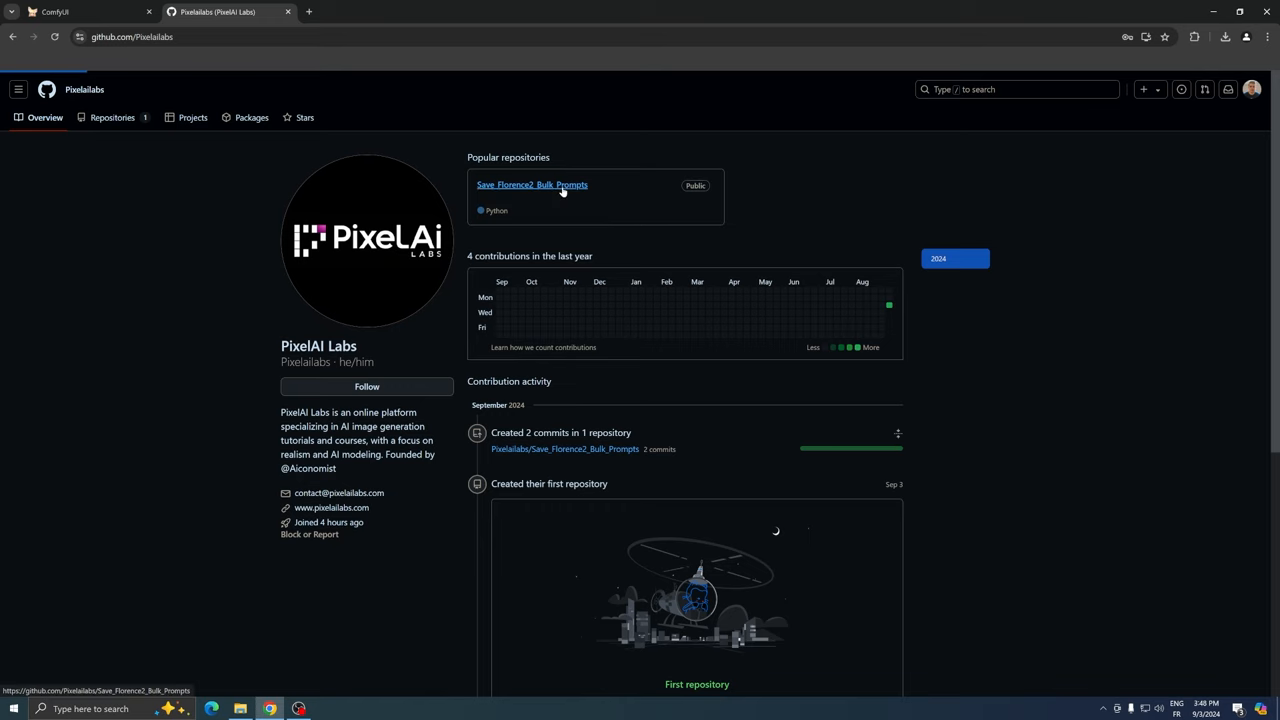
pyautogui.click(532, 184)
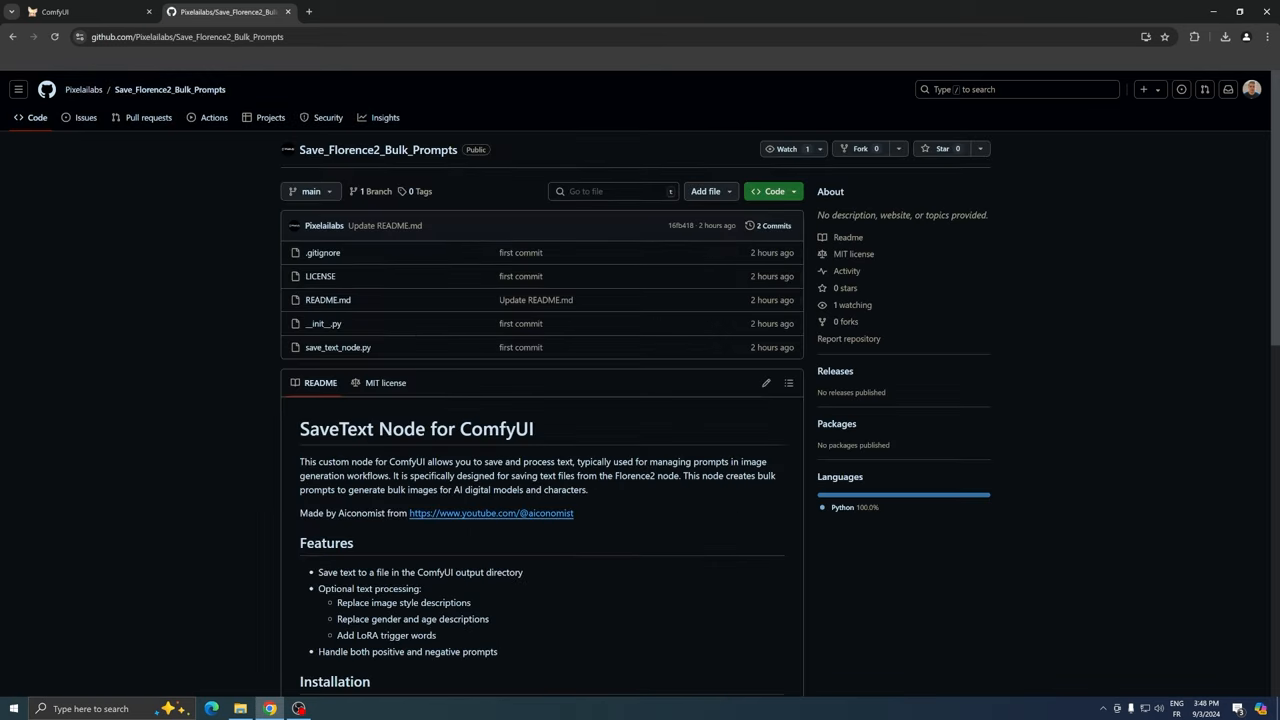
pyautogui.scroll(-3)
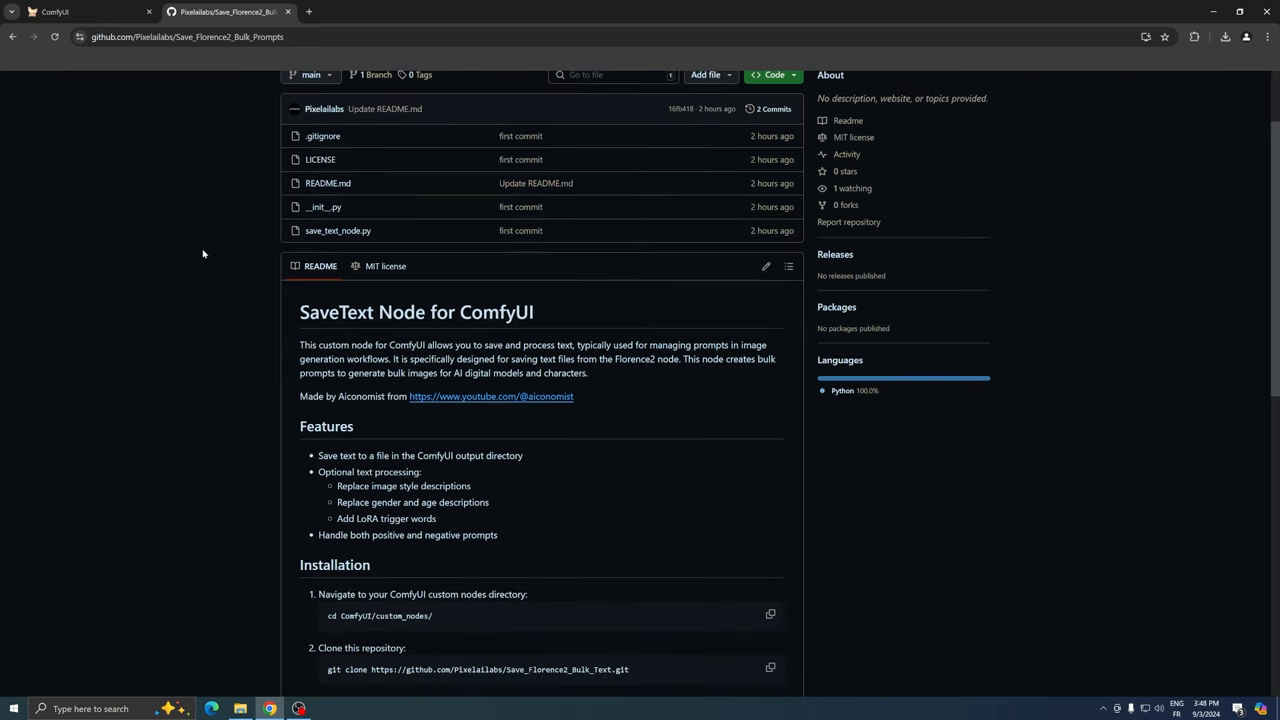
pyautogui.scroll(-3)
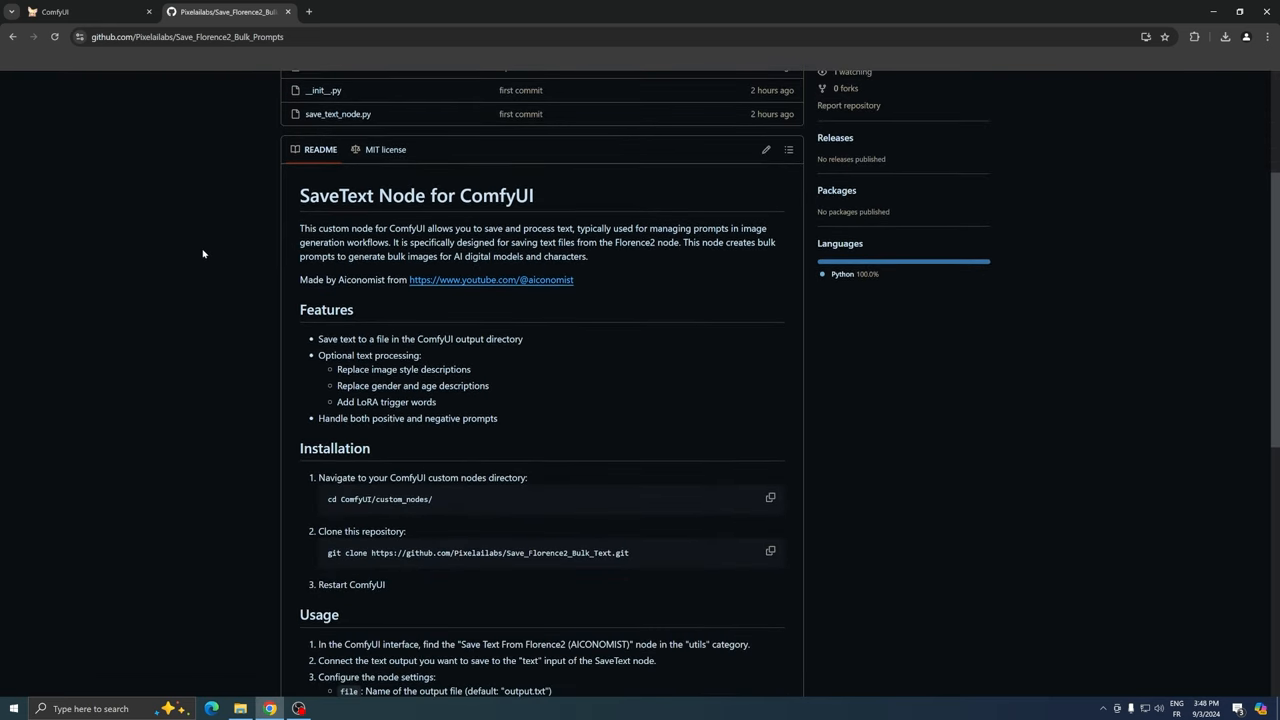
pyautogui.scroll(-3)
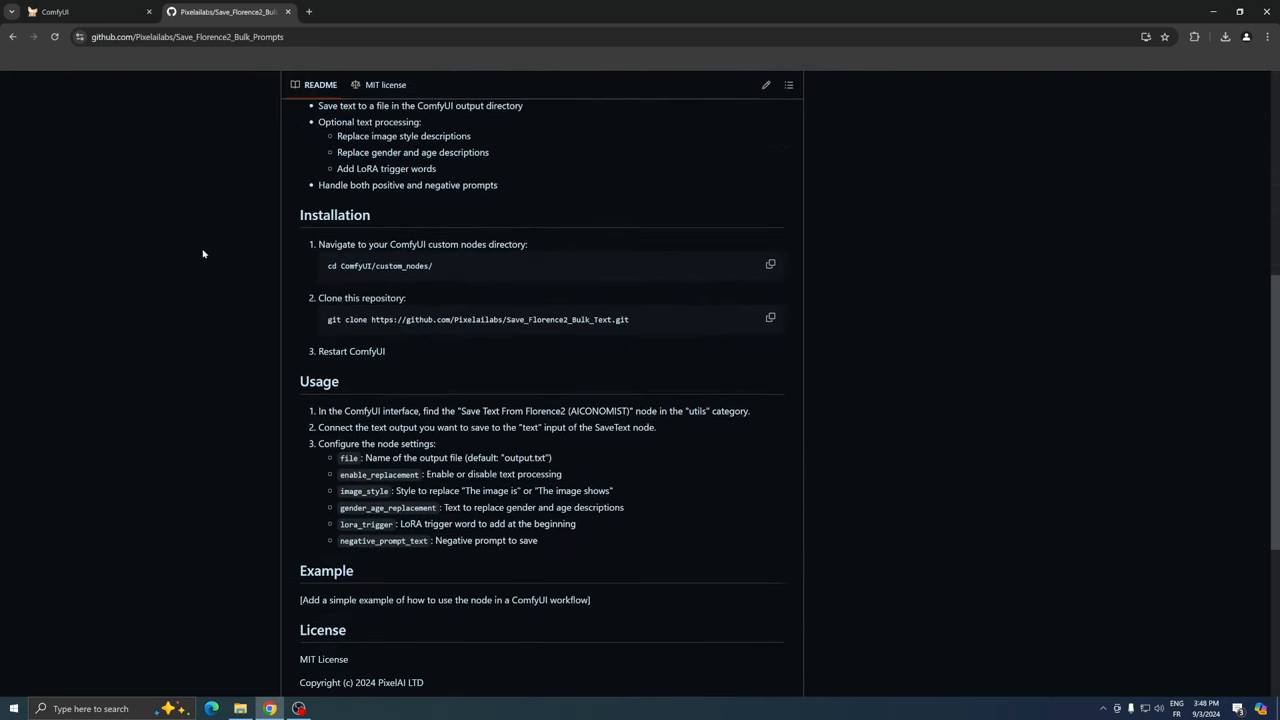
pyautogui.scroll(-3)
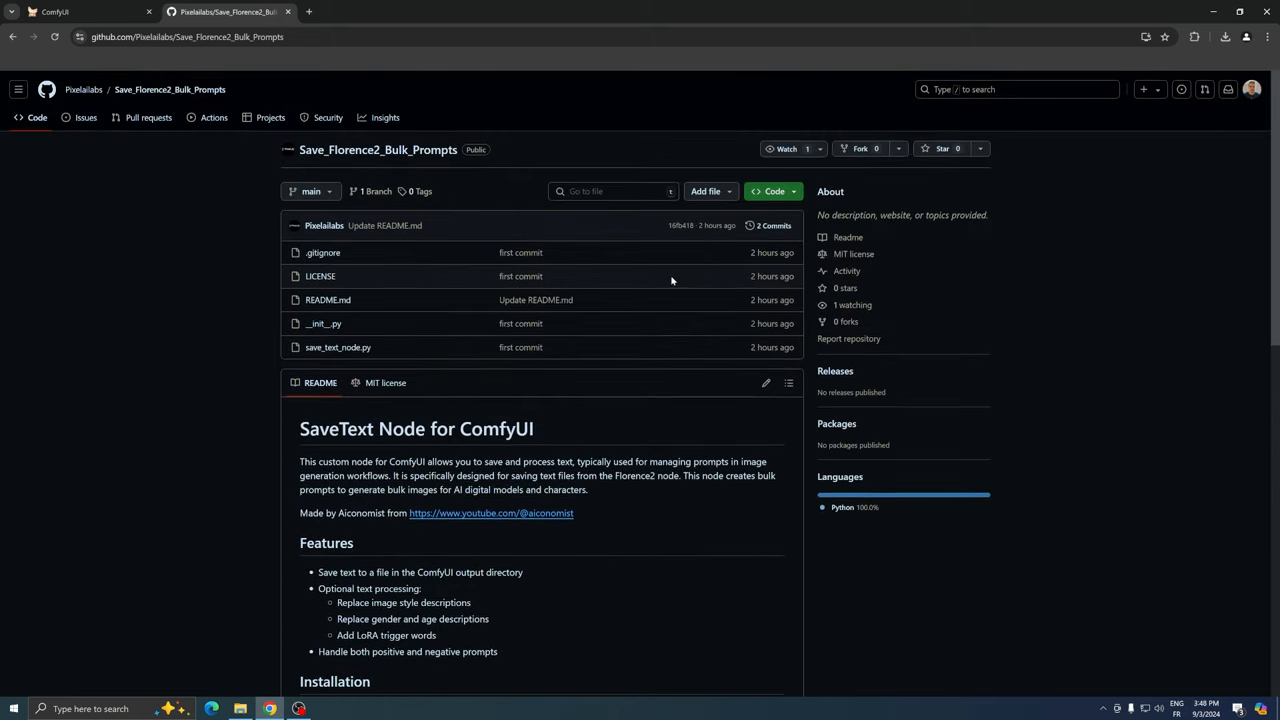
# Copy the repository's clone URL and switch to the ComfyUI folder in File Explorer.
pyautogui.click(770, 191)
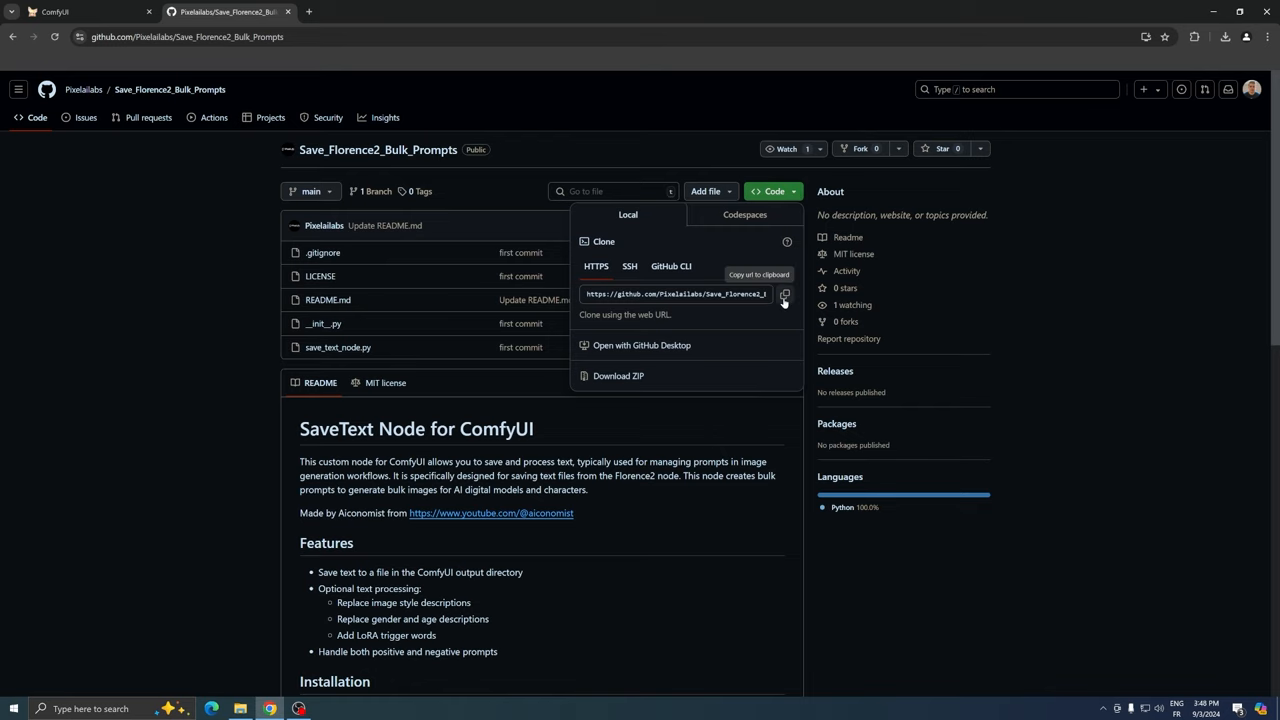
pyautogui.click(784, 294)
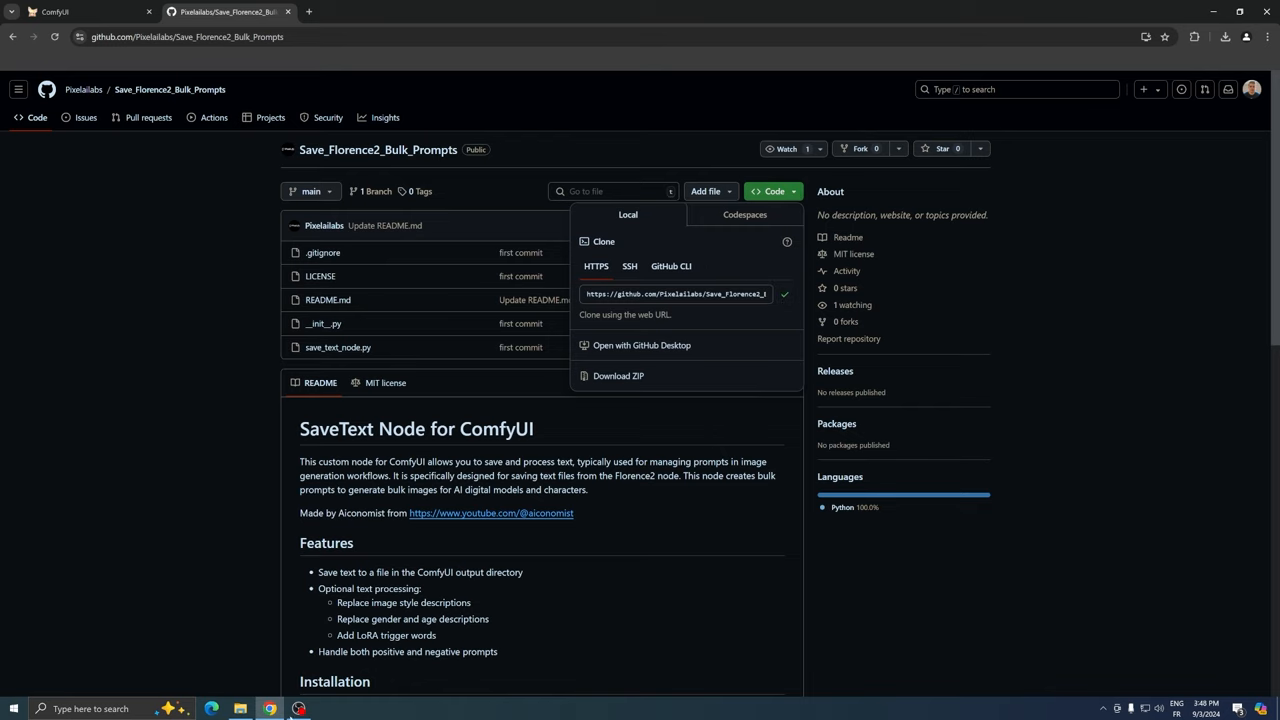
pyautogui.click(240, 708)
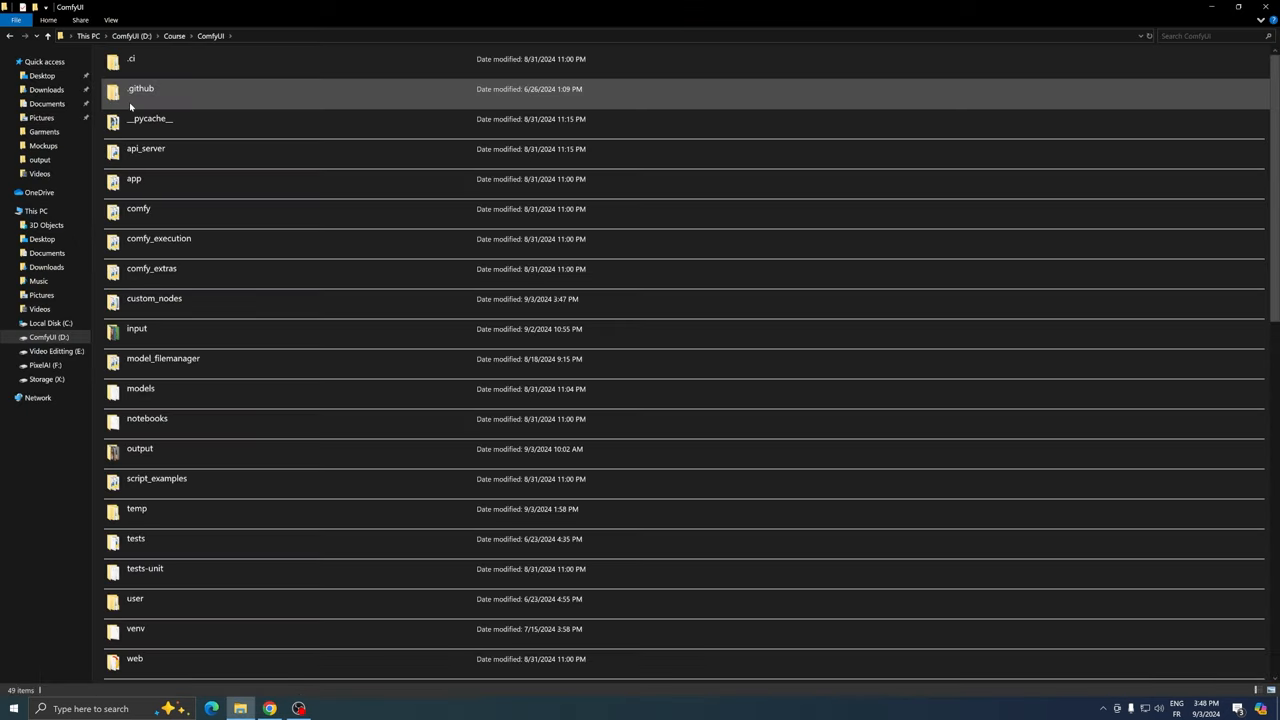
# Run git clone with the copied URL from a command prompt inside custom_nodes.
pyautogui.doubleClick(154, 298)
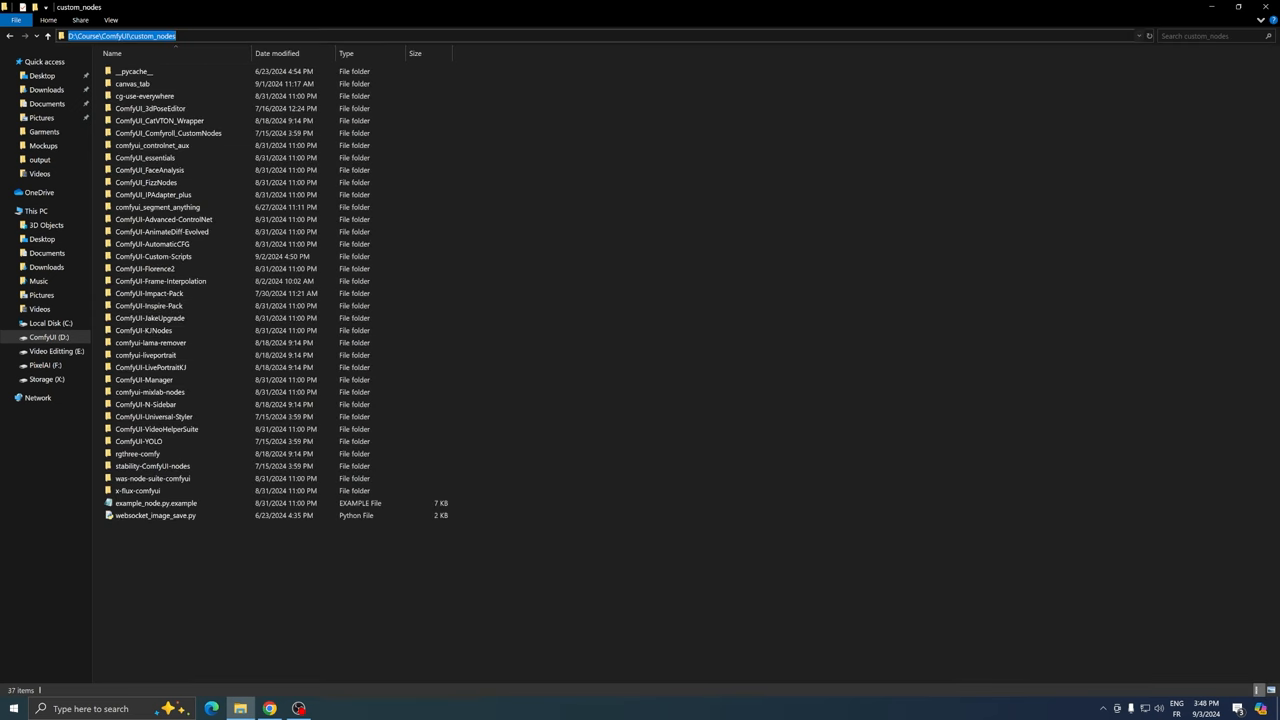
pyautogui.write('cmd')
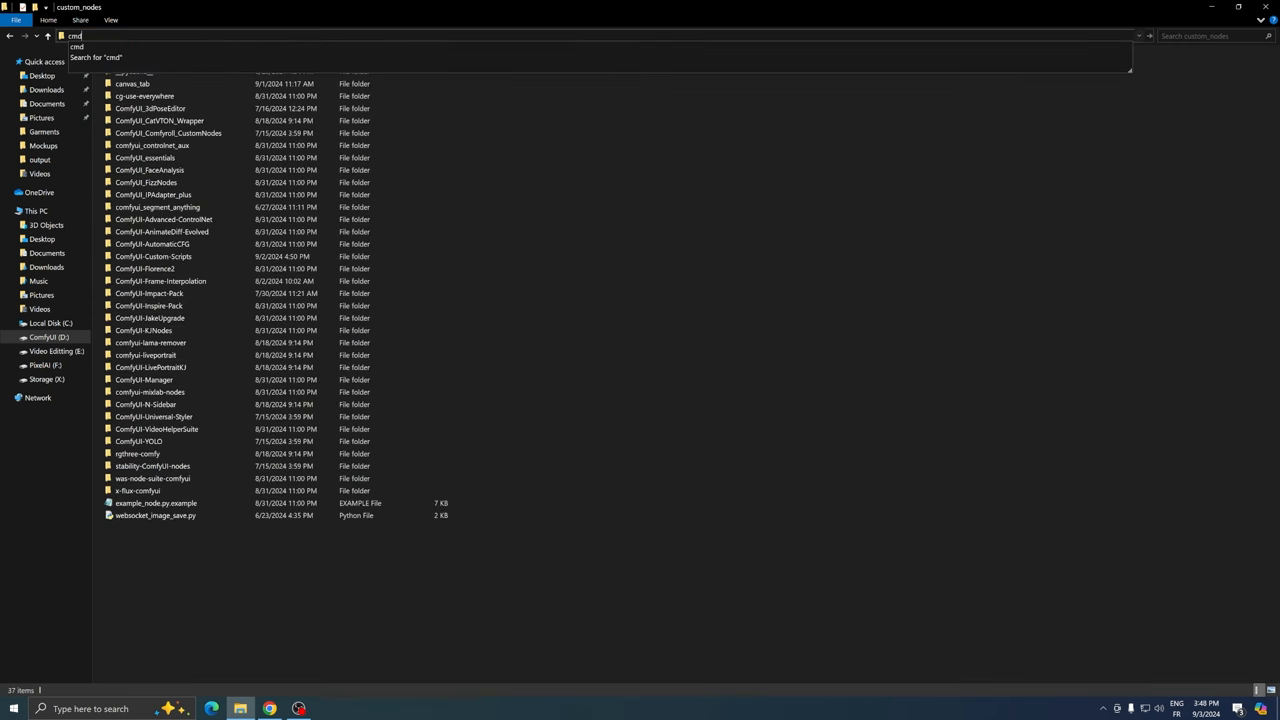
pyautogui.press('Enter')
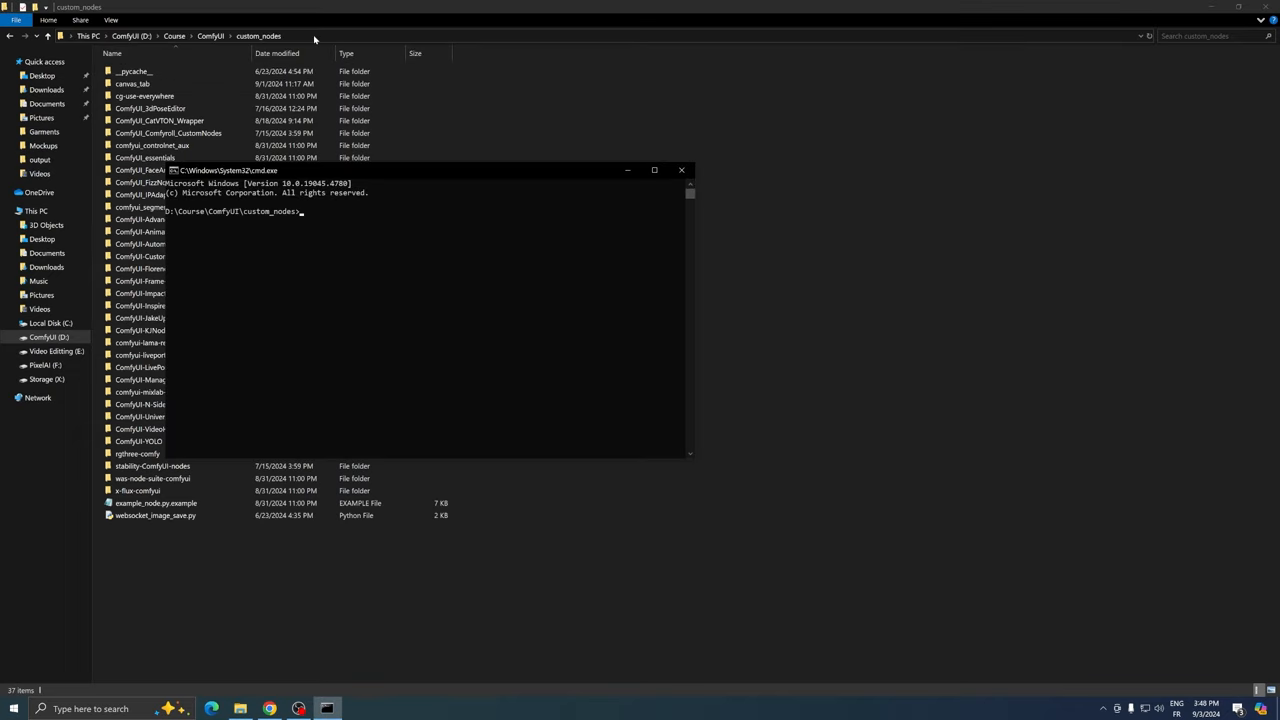
pyautogui.write('git')
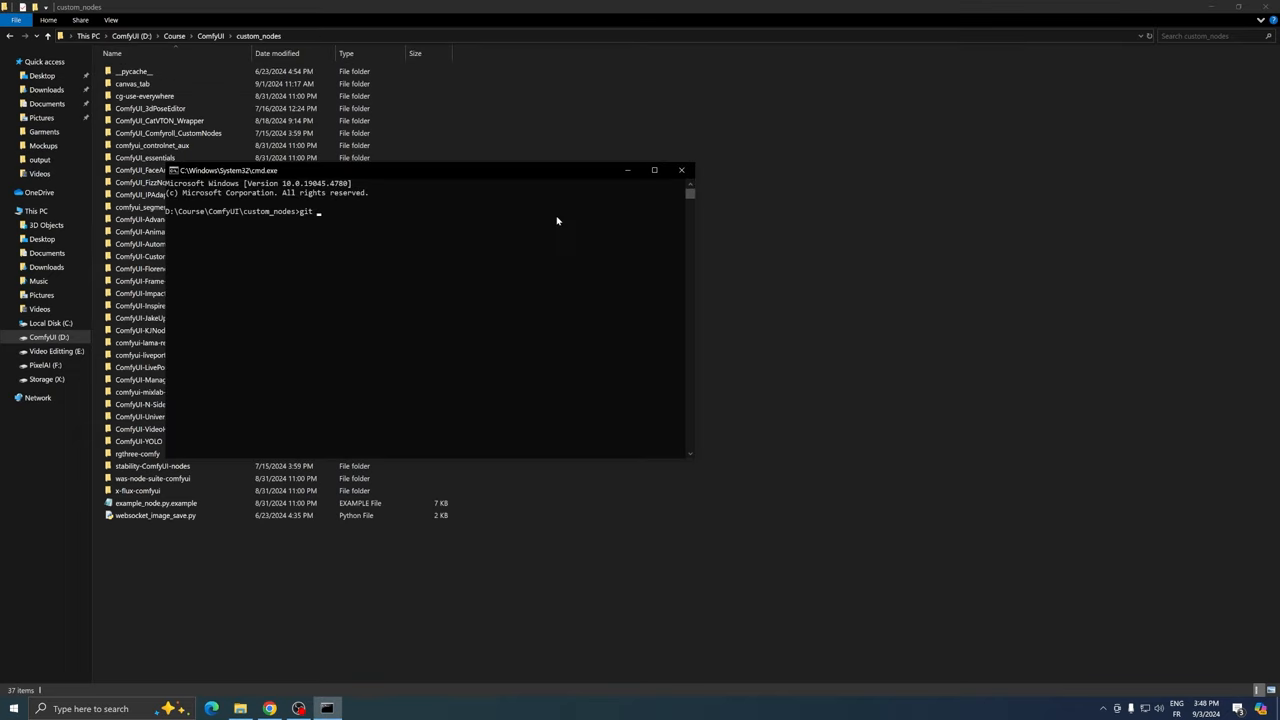
pyautogui.write('clone https://github.com/Pixelailabs/Save_Florence2_Bulk_Prompts.git')
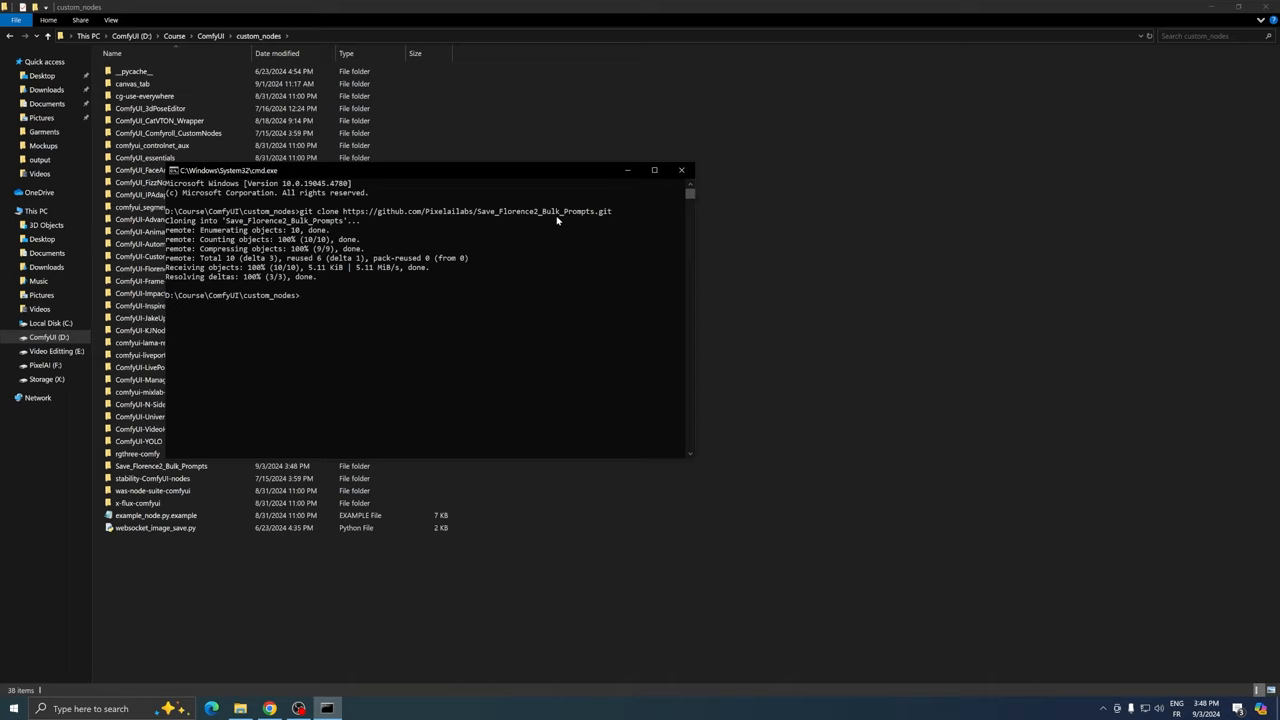
pyautogui.moveTo(591, 160)
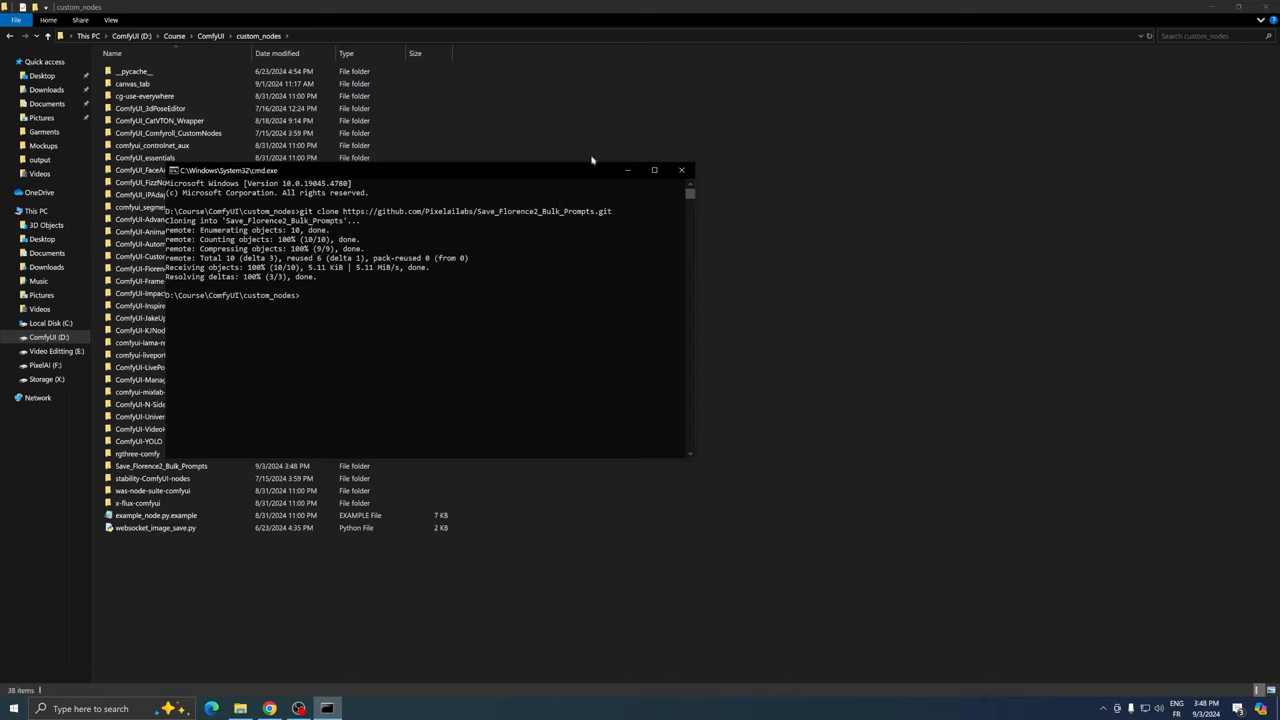
pyautogui.click(681, 169)
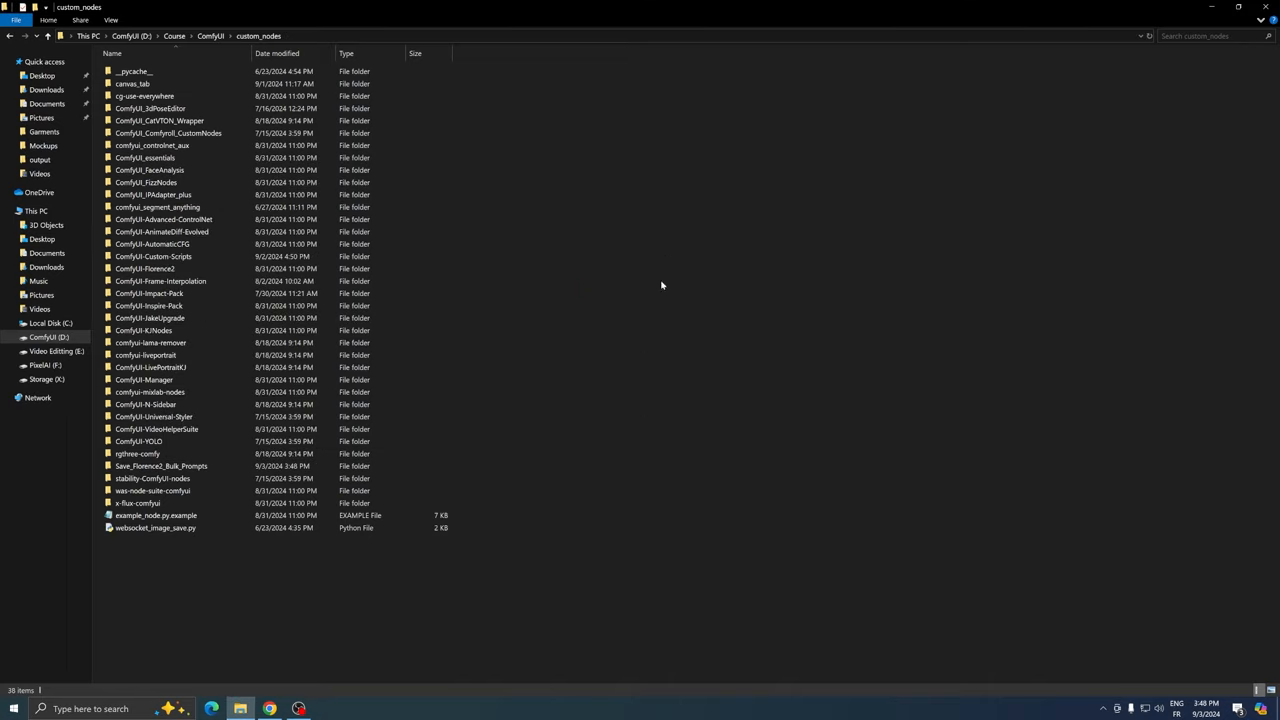
# Open the cloned Save_Florence2_Bulk_Prompts folder to confirm its node files are there.
pyautogui.doubleClick(161, 466)
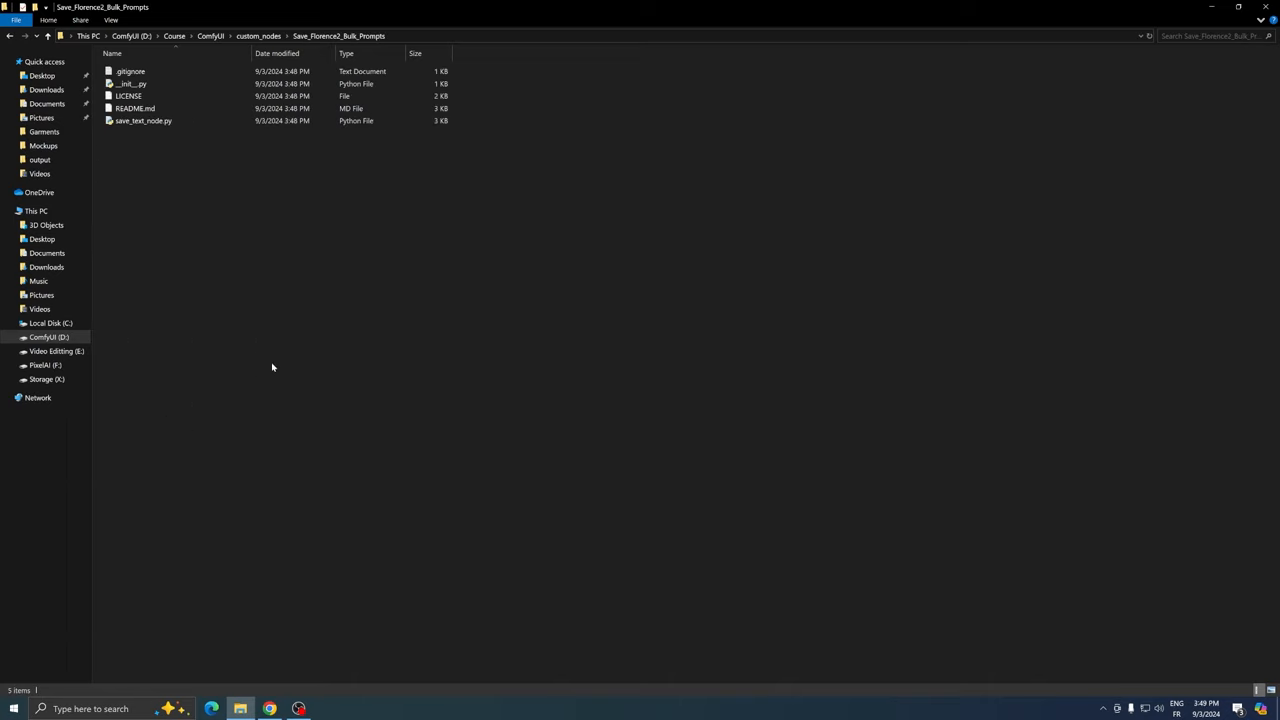
pyautogui.moveTo(277, 120)
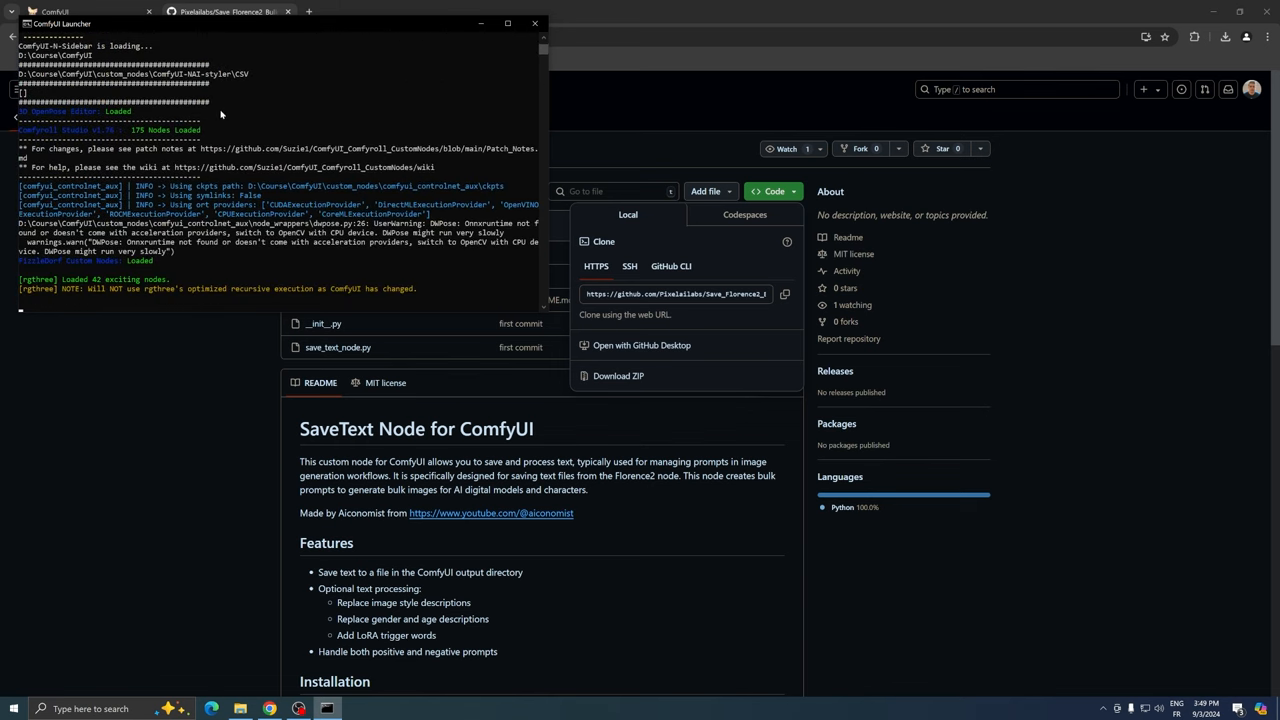
# Show the Batch Prompt Generator workflow reading from X:\training\Batch Images.
pyautogui.click(365, 11)
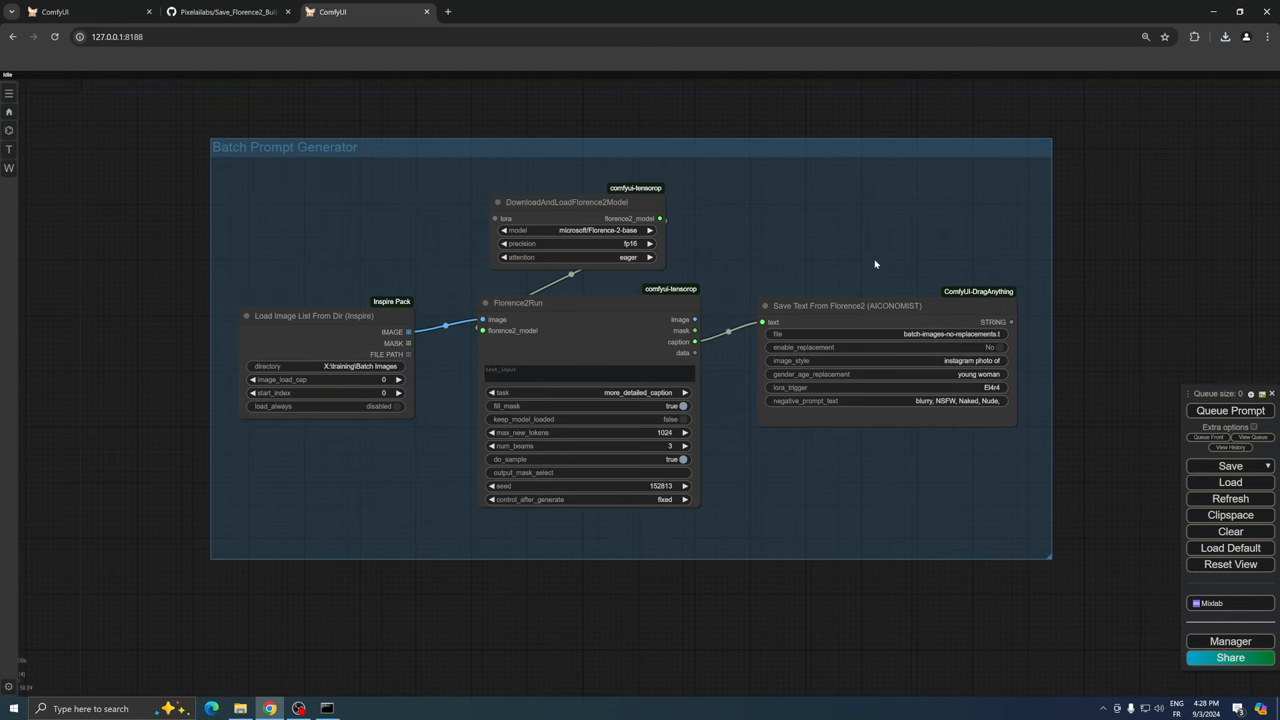
pyautogui.moveTo(794, 225)
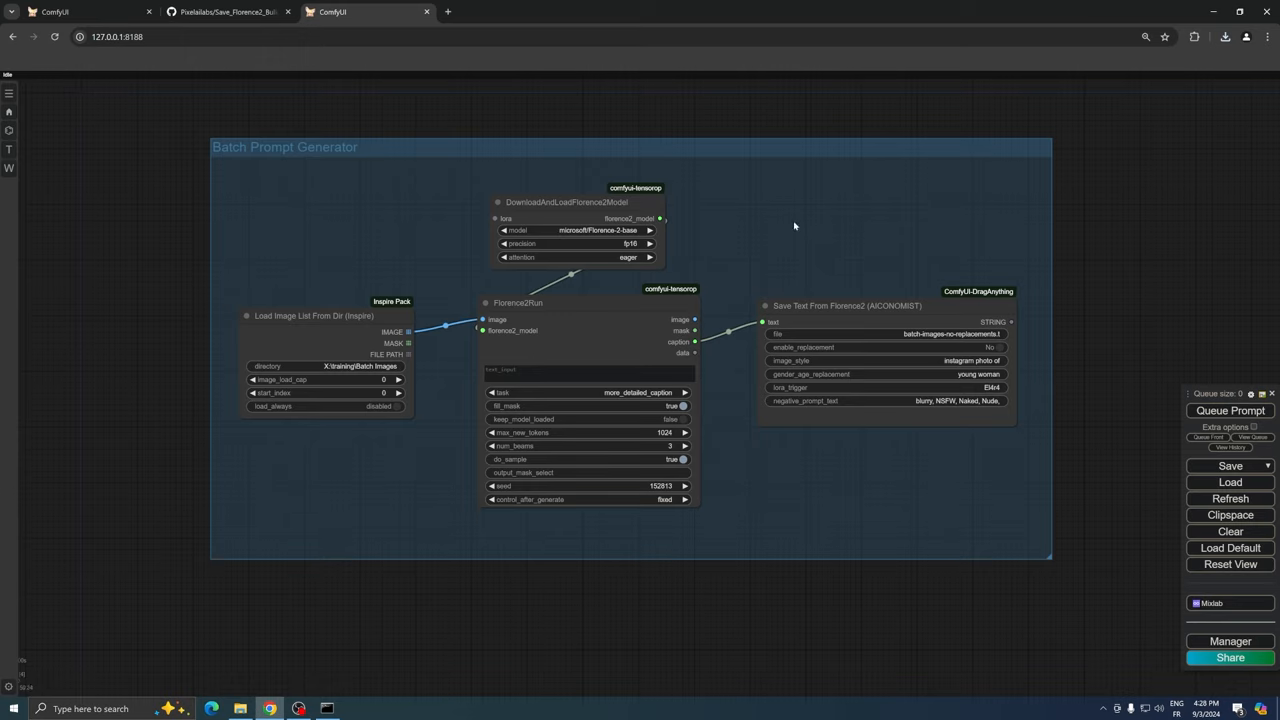
pyautogui.moveTo(591, 163)
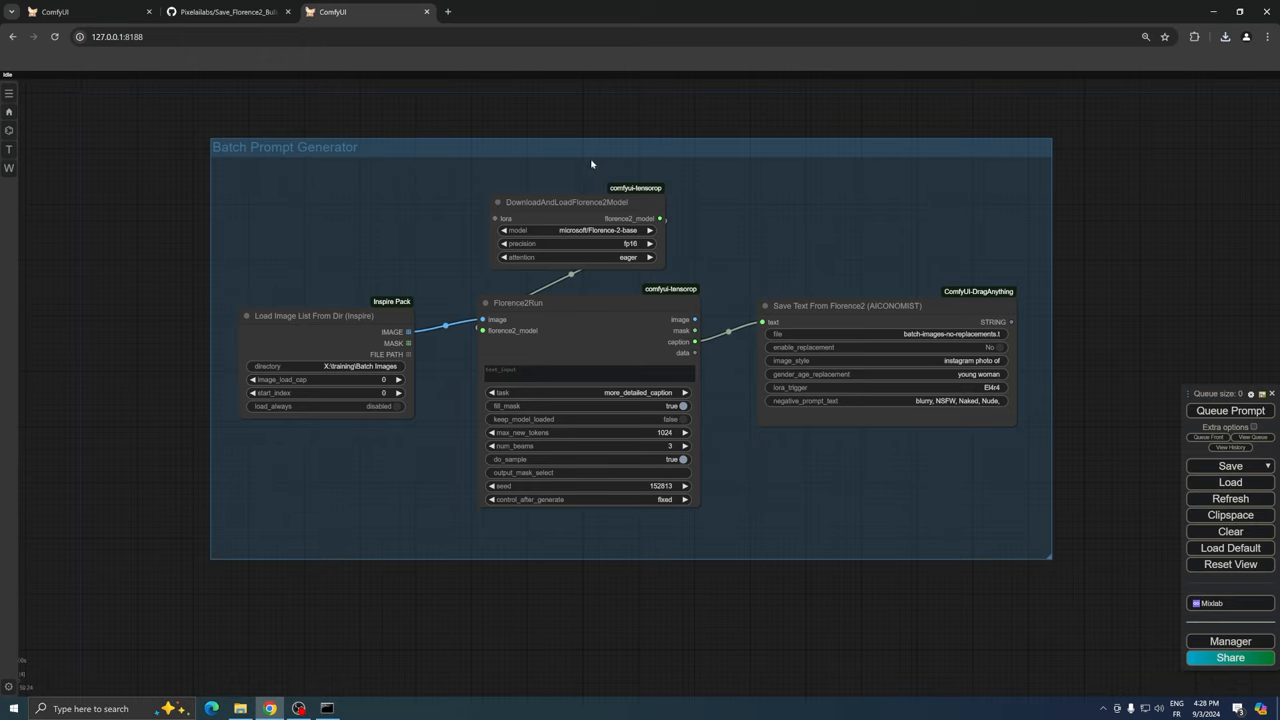
pyautogui.moveTo(348, 335)
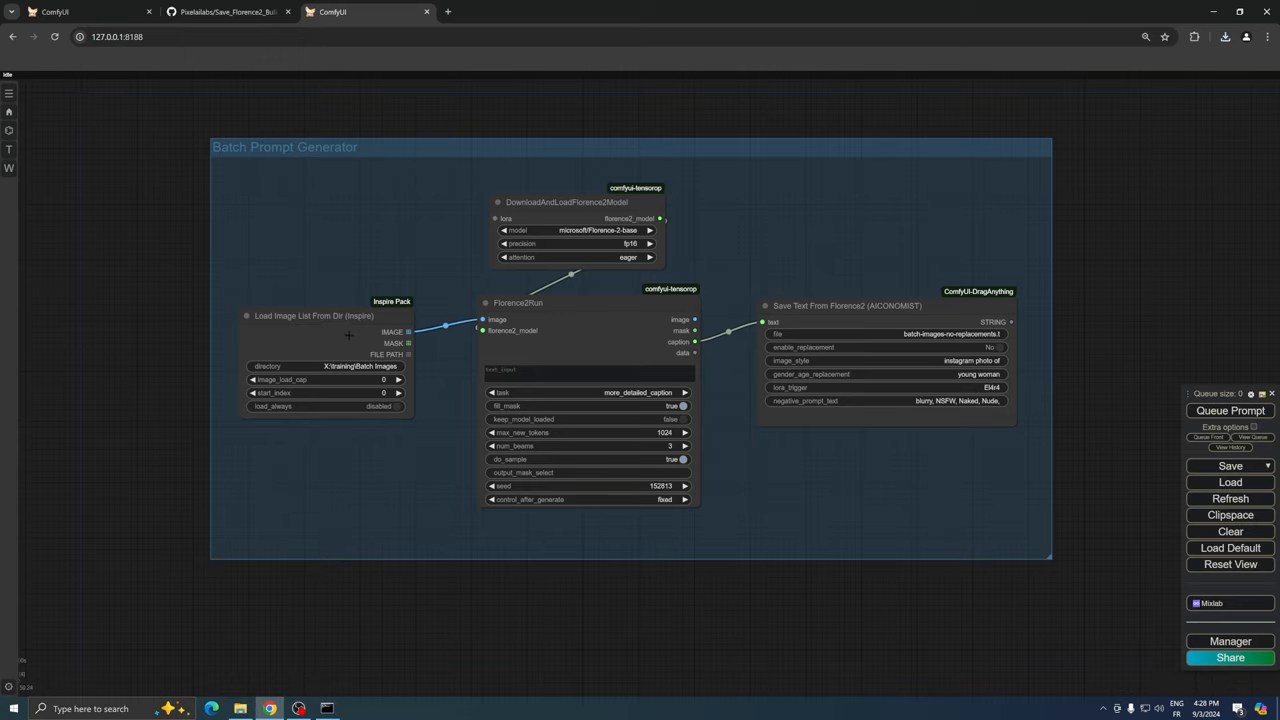
pyautogui.moveTo(313, 315); pyautogui.dragTo(320, 320)
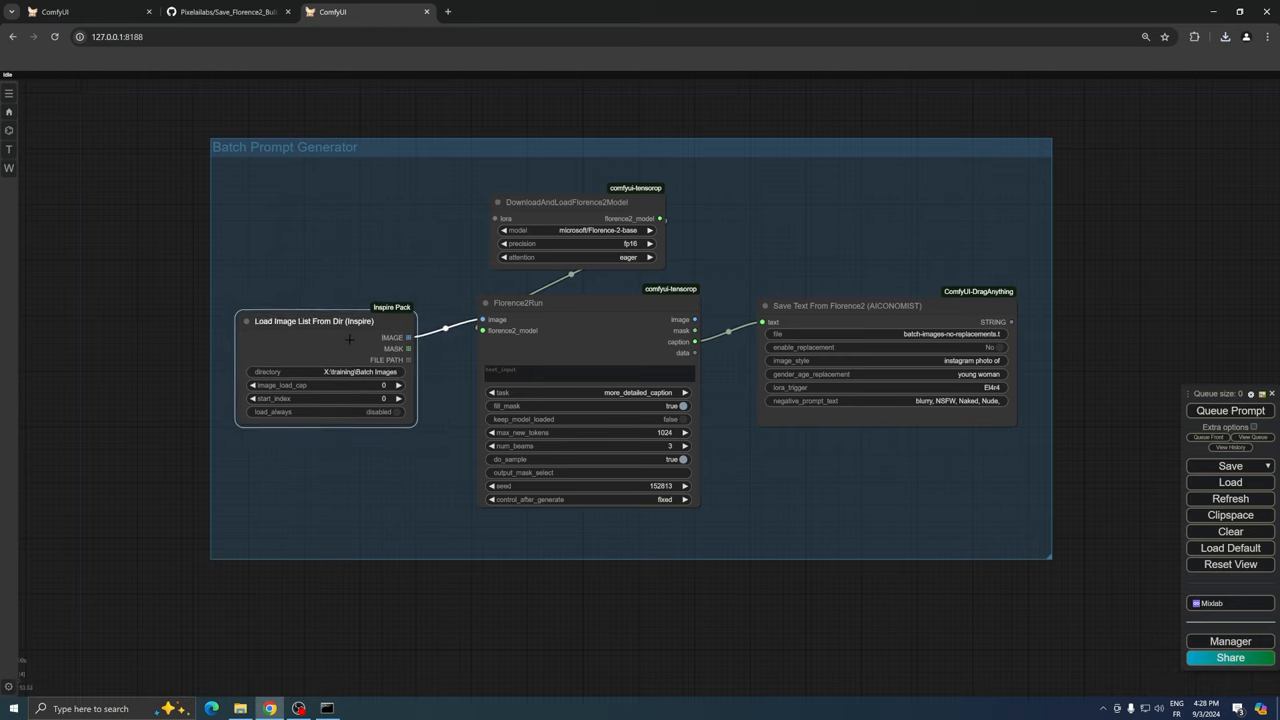
pyautogui.doubleClick(360, 371)
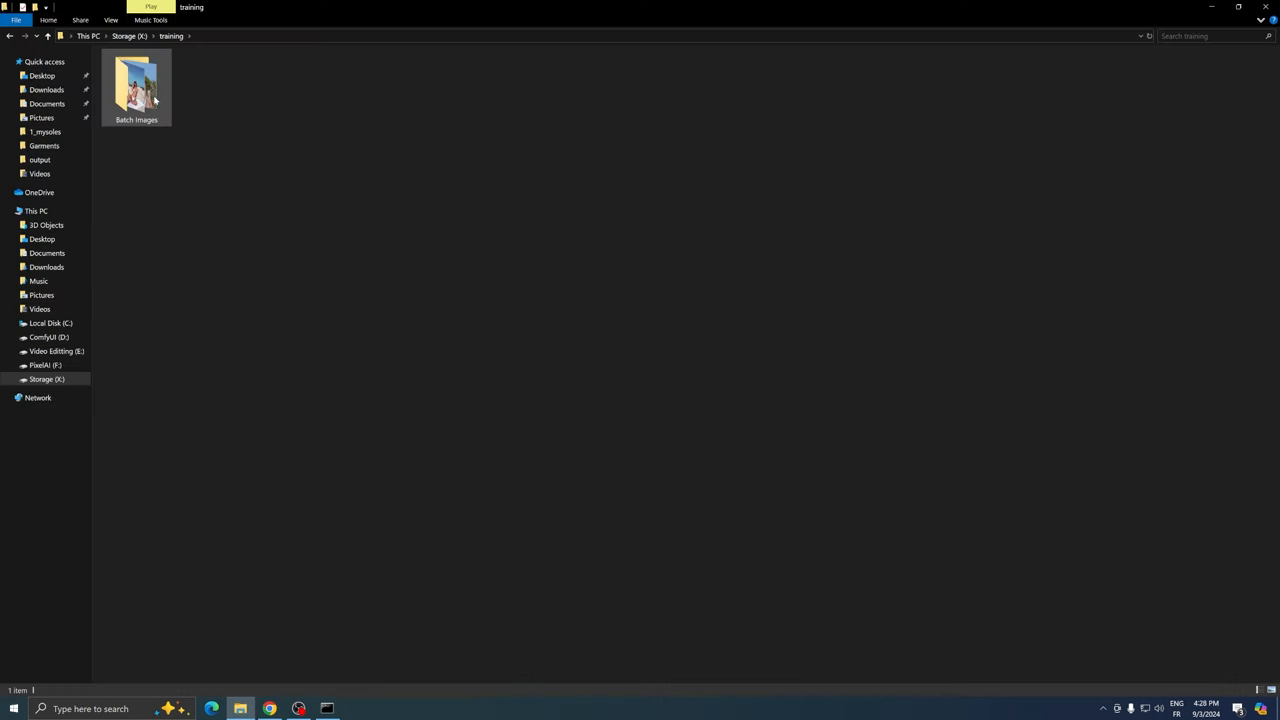
pyautogui.doubleClick(136, 85)
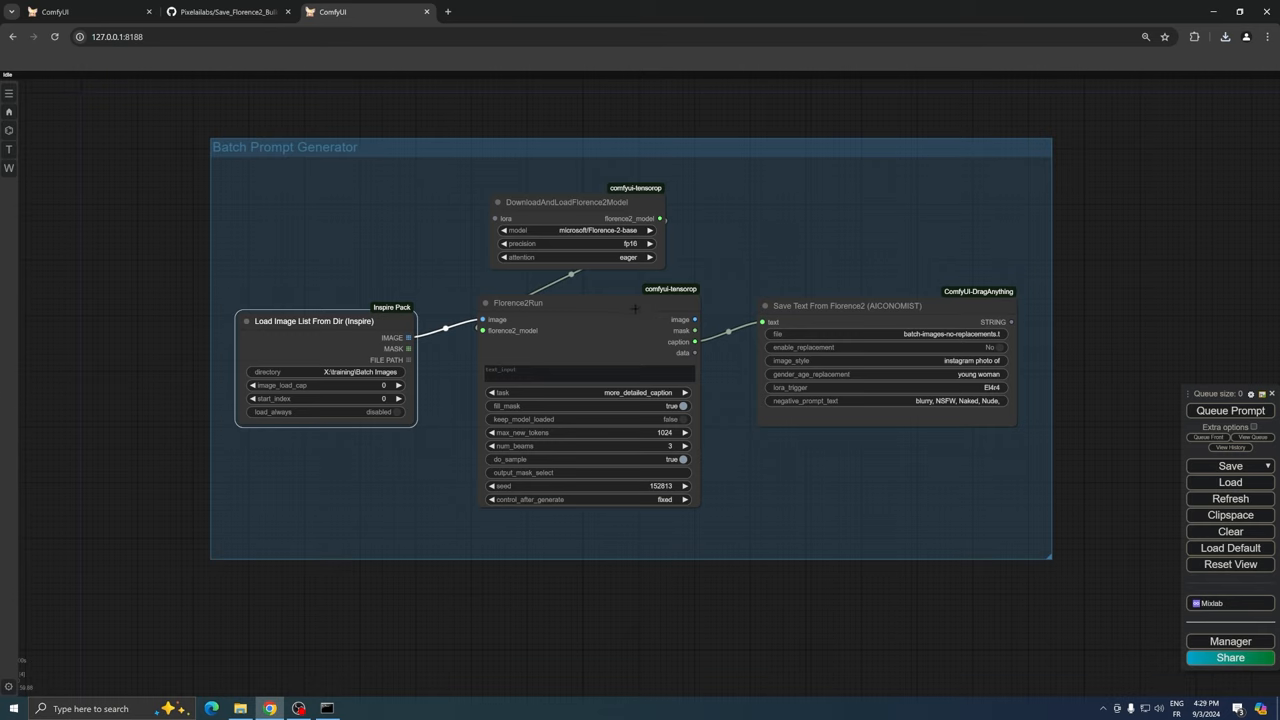
pyautogui.moveTo(518, 303); pyautogui.dragTo(516, 296)
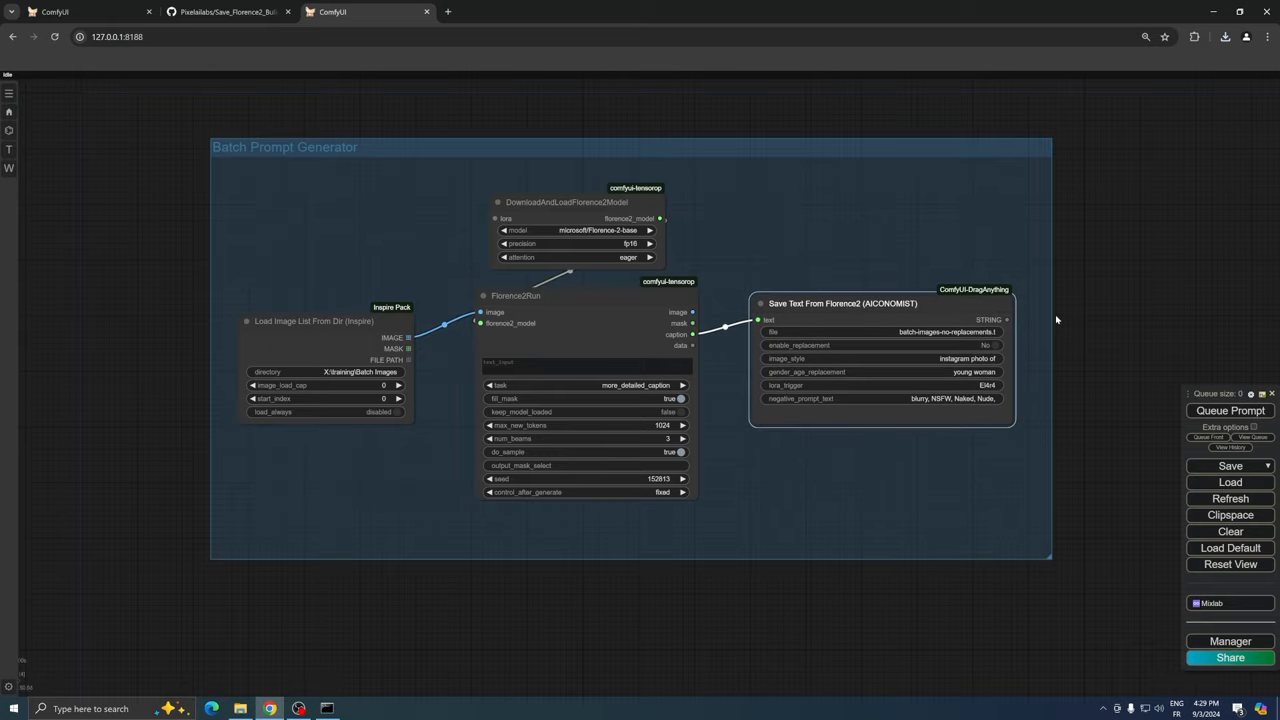
pyautogui.scroll(3)
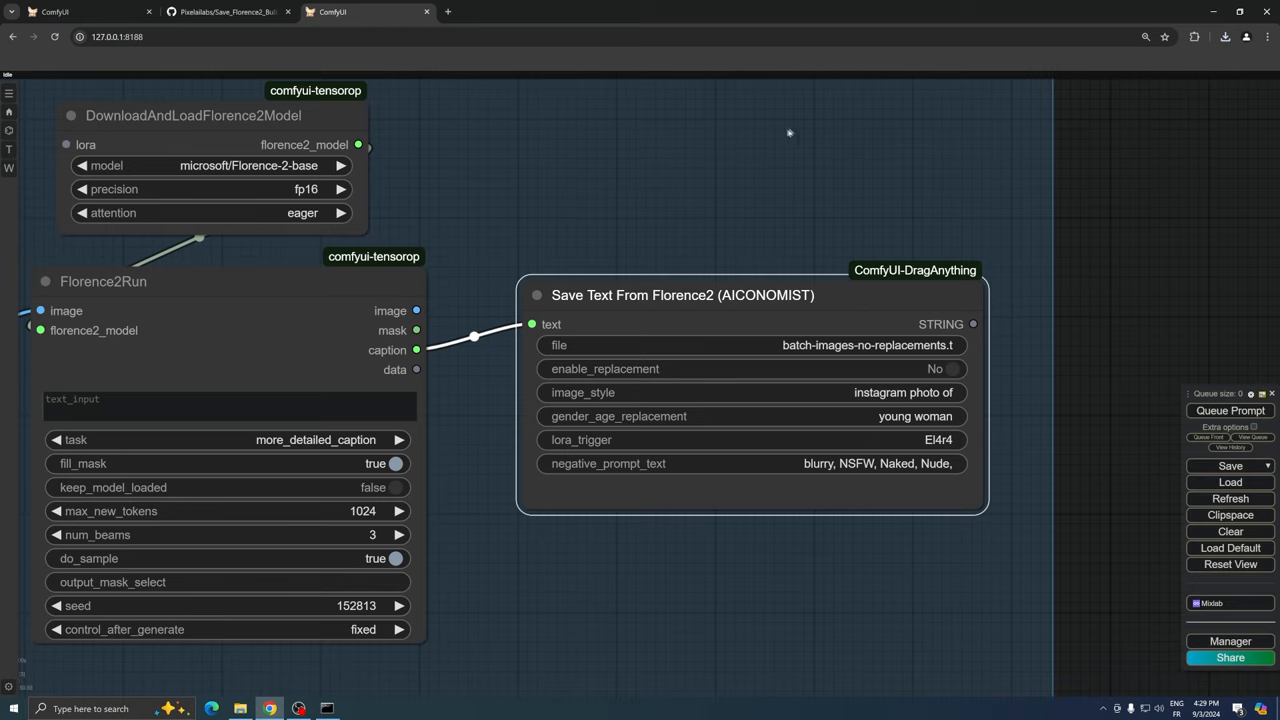
pyautogui.doubleClick(785, 148)
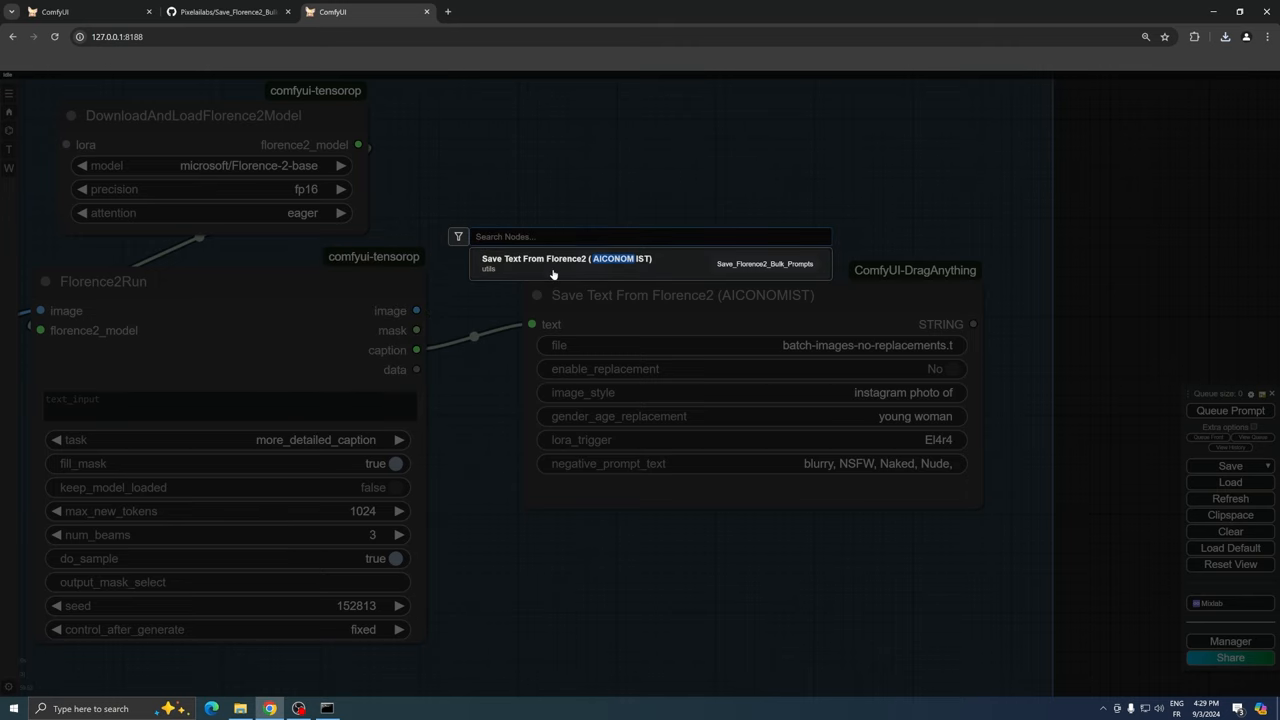
pyautogui.click(566, 262)
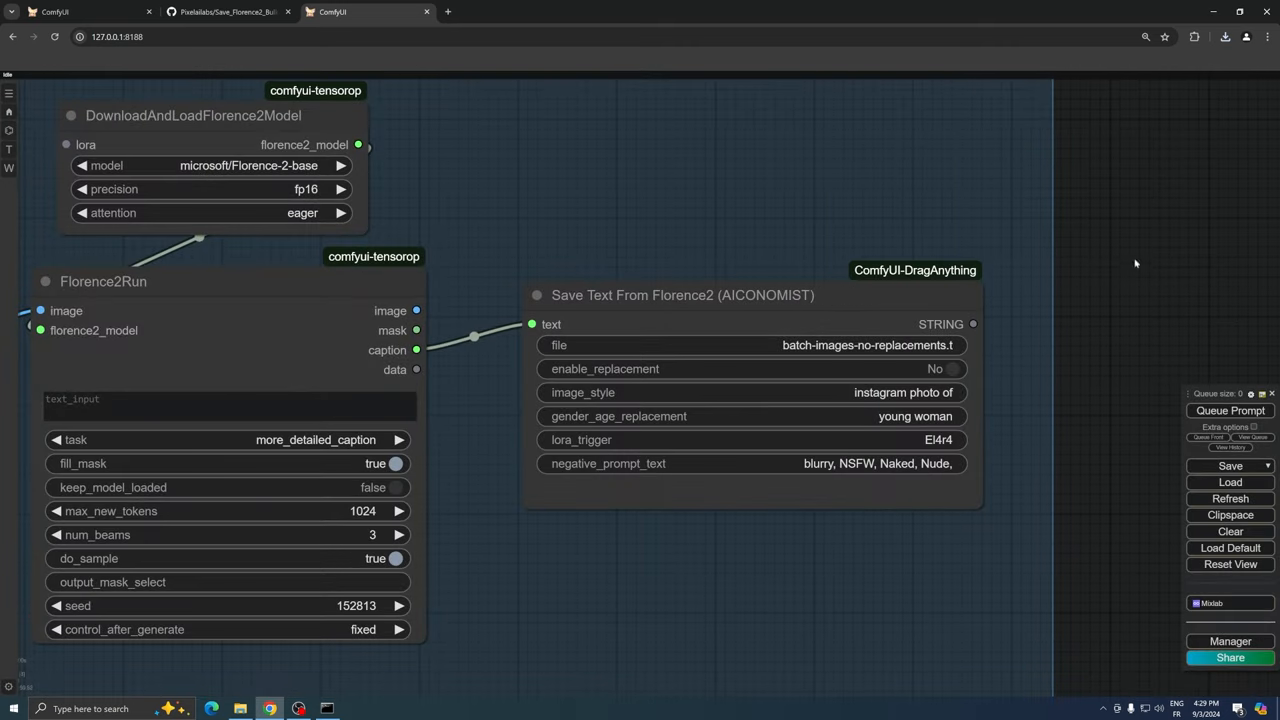
pyautogui.moveTo(1007, 466)
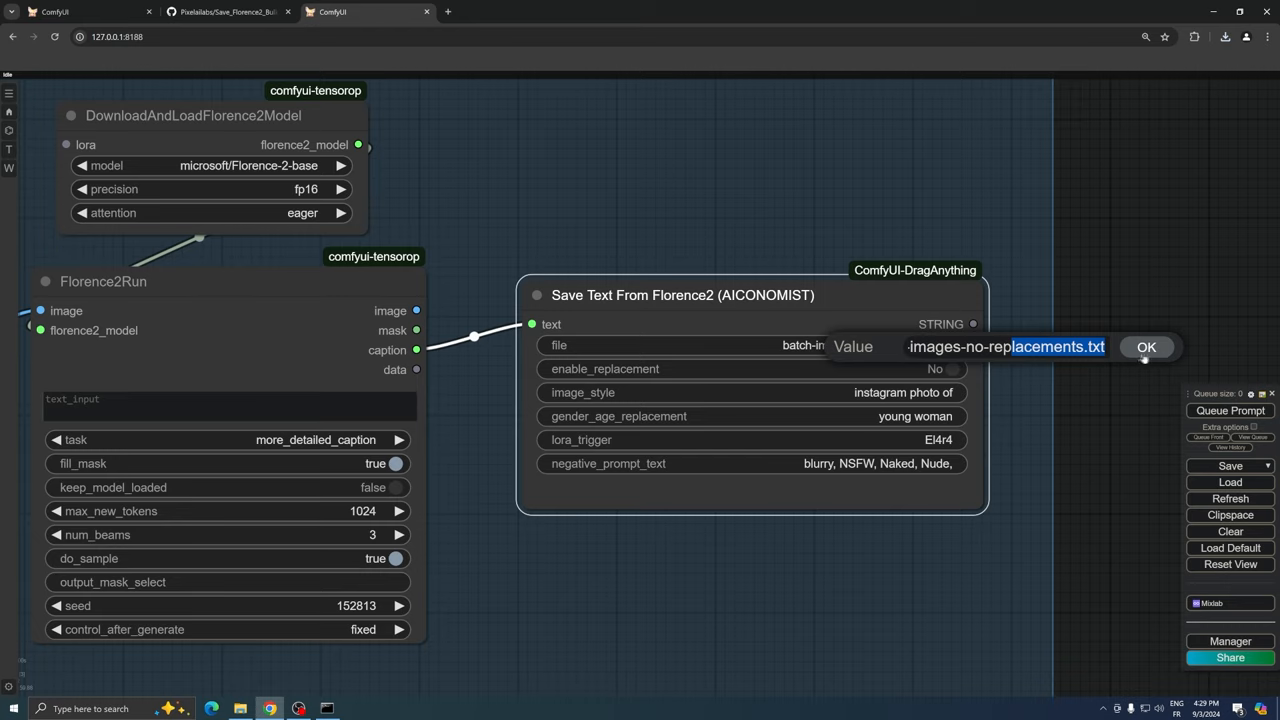
pyautogui.click(1146, 346)
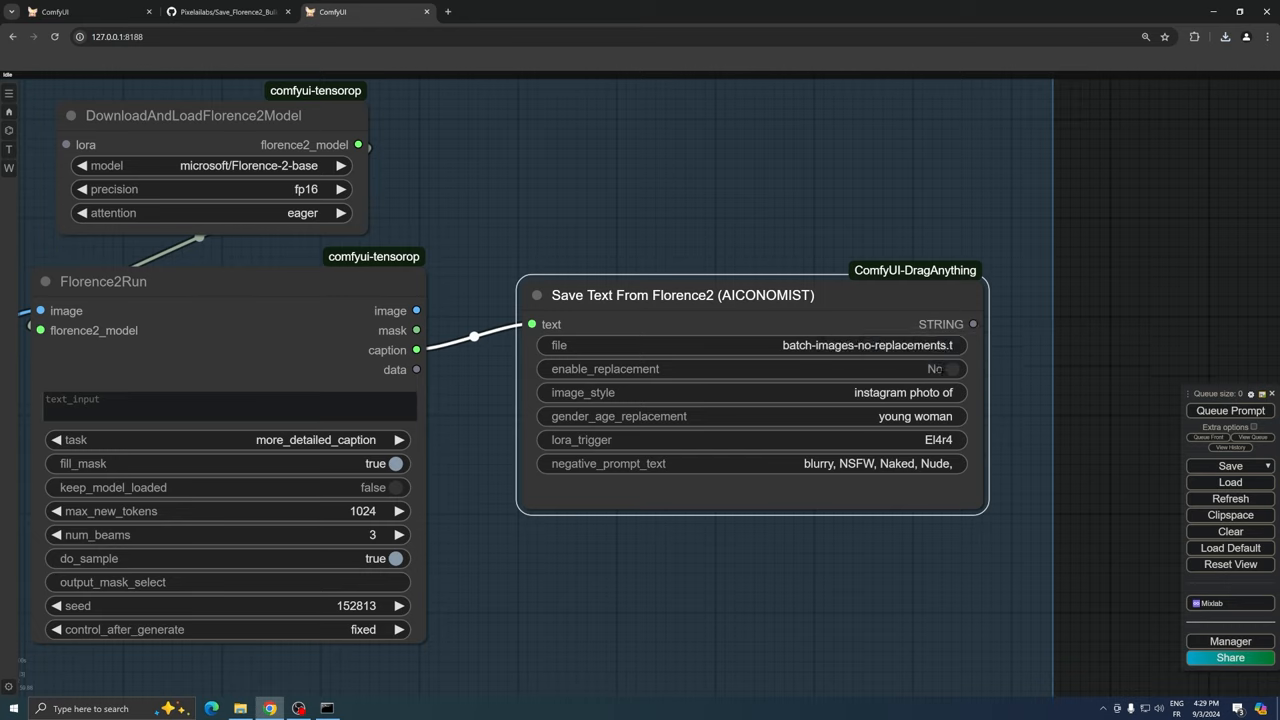
pyautogui.click(951, 368)
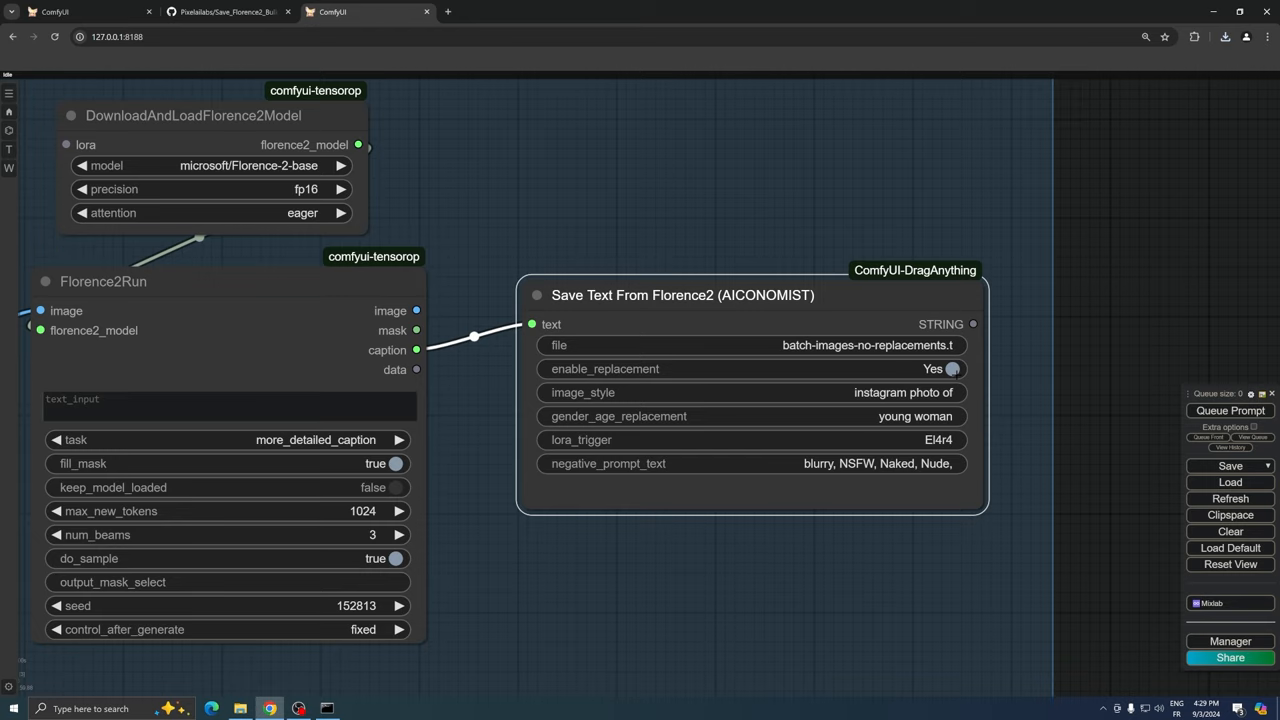
pyautogui.click(951, 368)
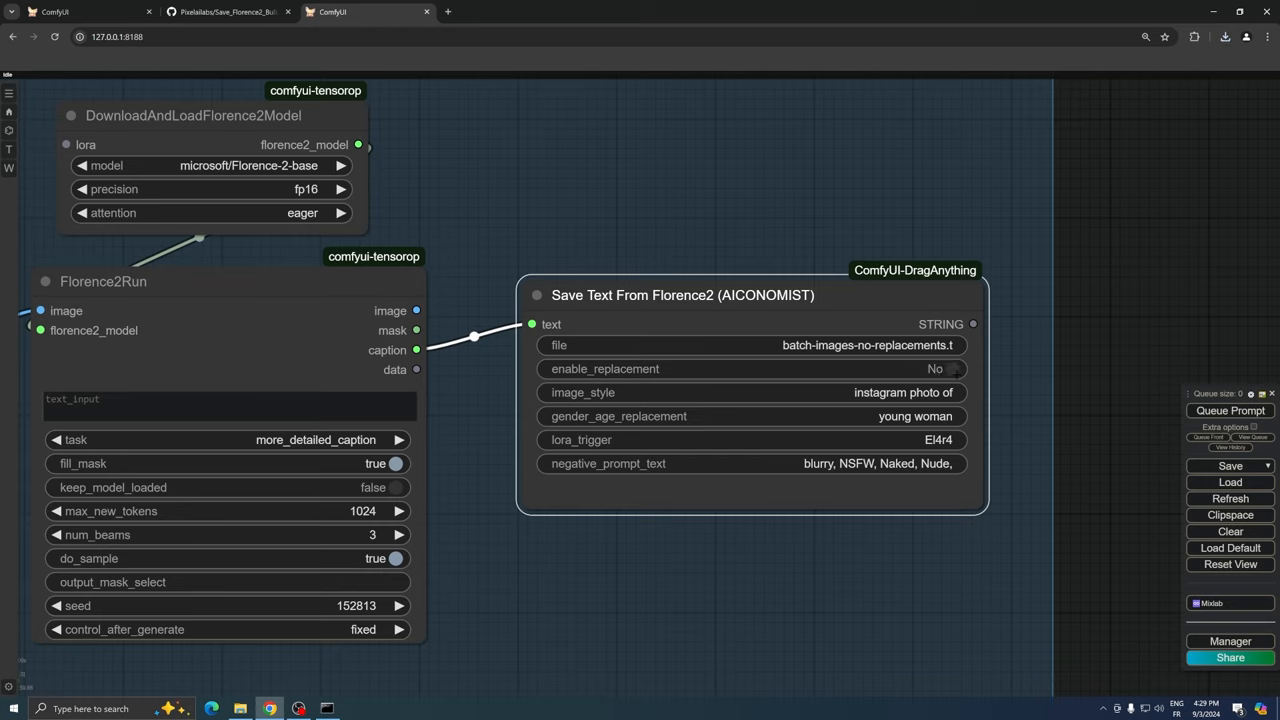
pyautogui.moveTo(612, 219)
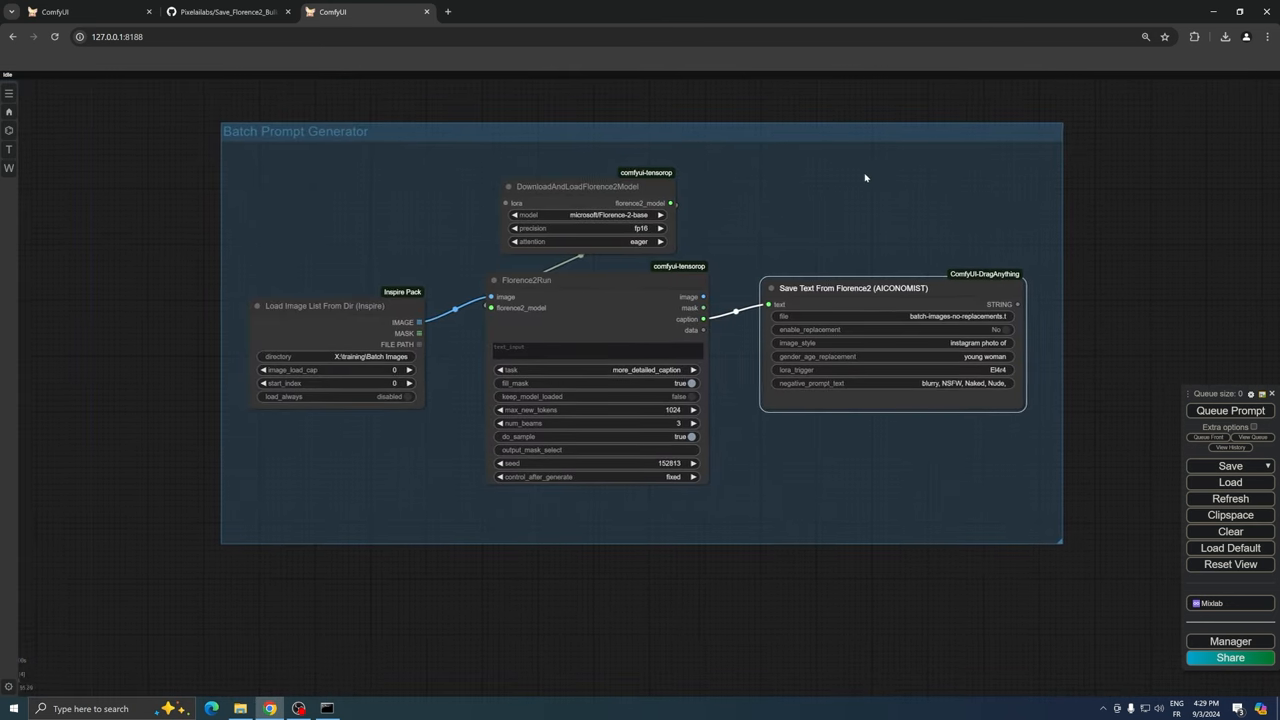
# Queue the caption workflow and open the output folder holding batch-images-no-replacements.txt.
pyautogui.click(1230, 353)
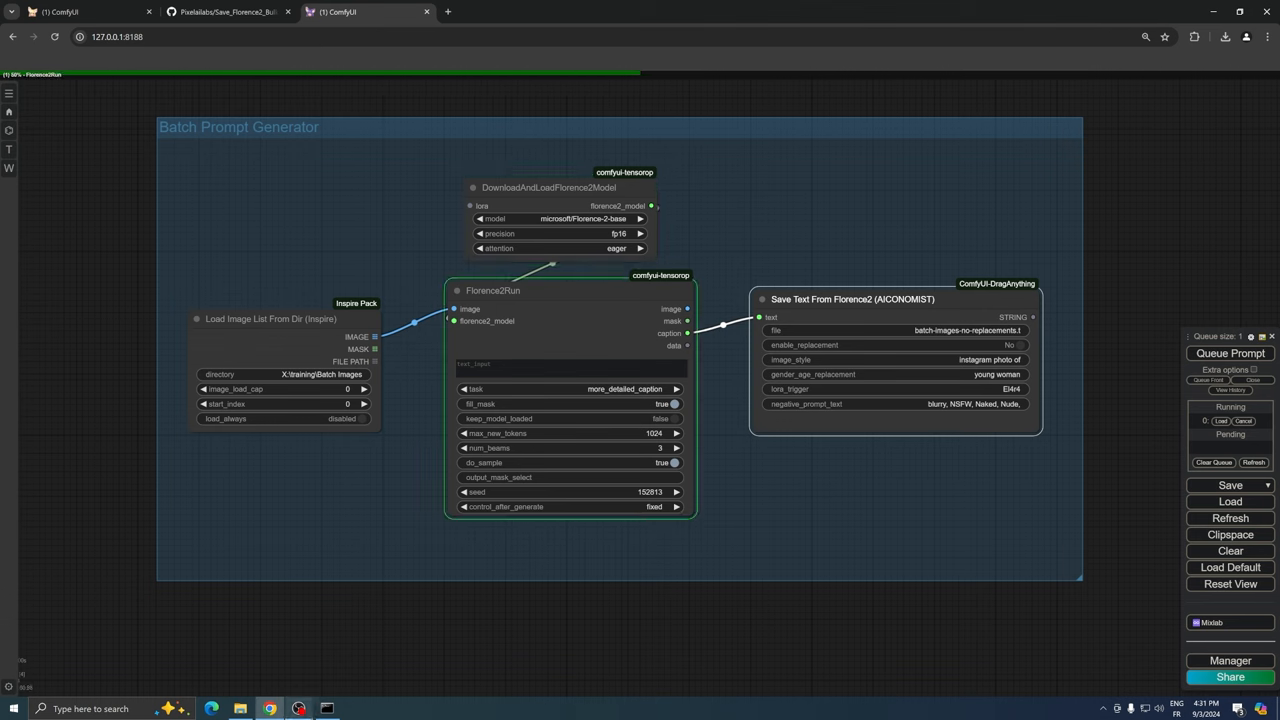
pyautogui.click(326, 709)
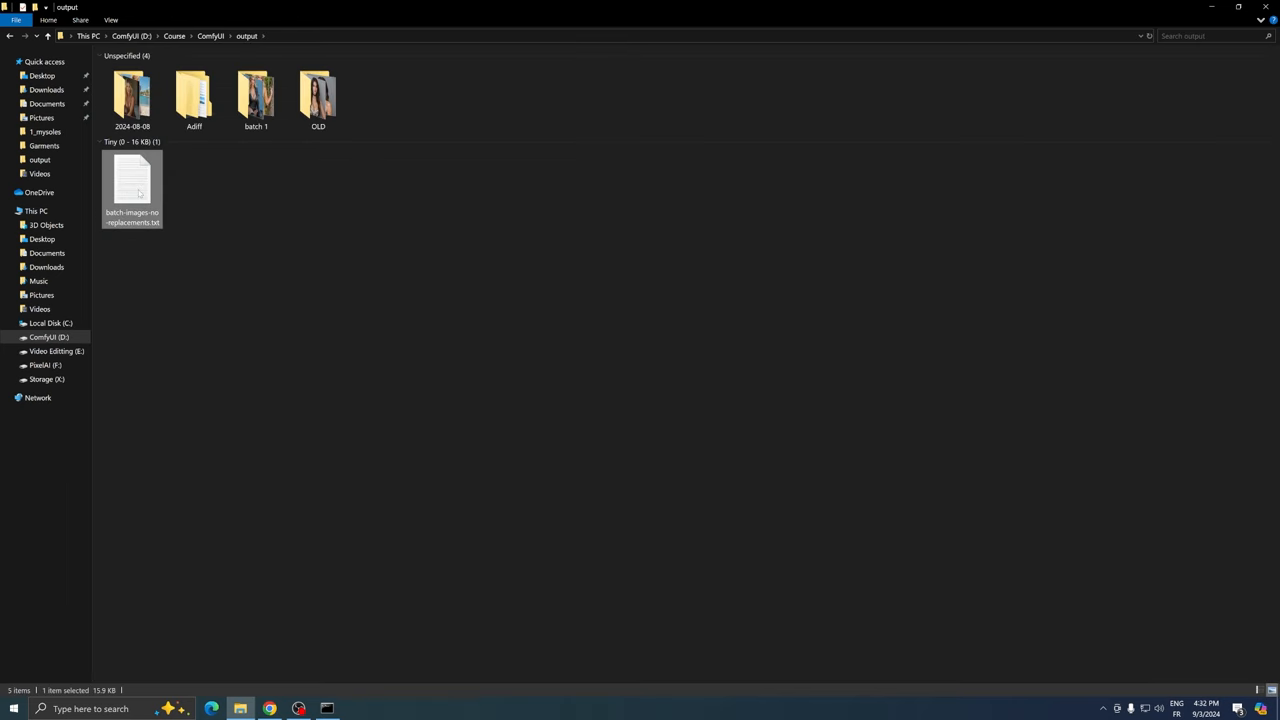
# Open batch-images-no-replacements.txt in Notepad and review the per-image prompts.
pyautogui.doubleClick(132, 185)
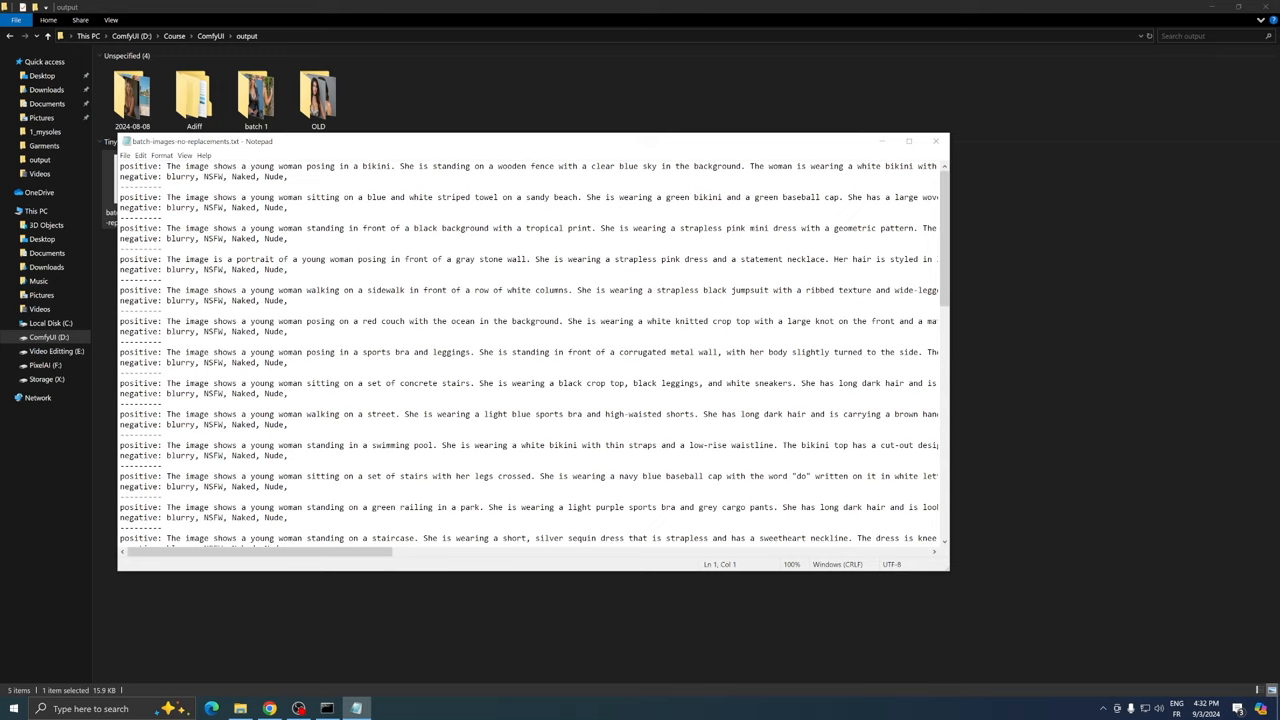
pyautogui.doubleClick(140, 176)
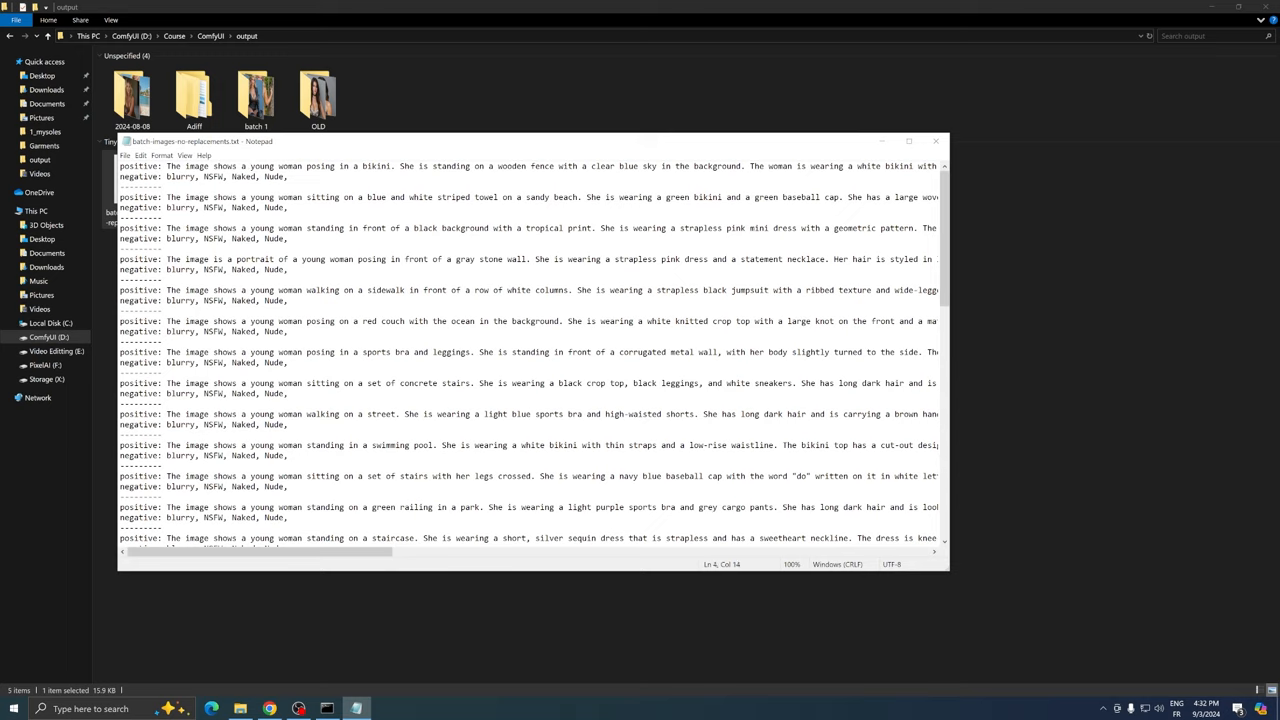
pyautogui.scroll(-3)
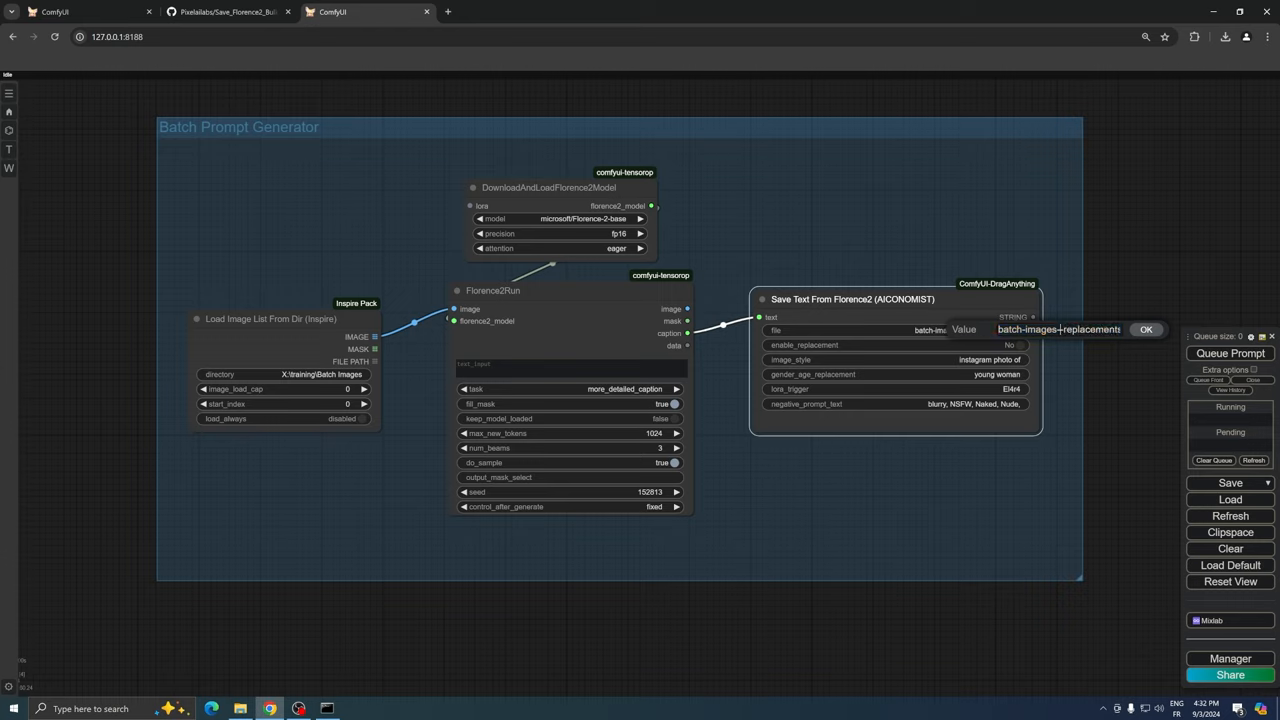
# Enter batch-images-with-replacements as the Save Text node's file name.
pyautogui.write('batch-images-with-replacem')
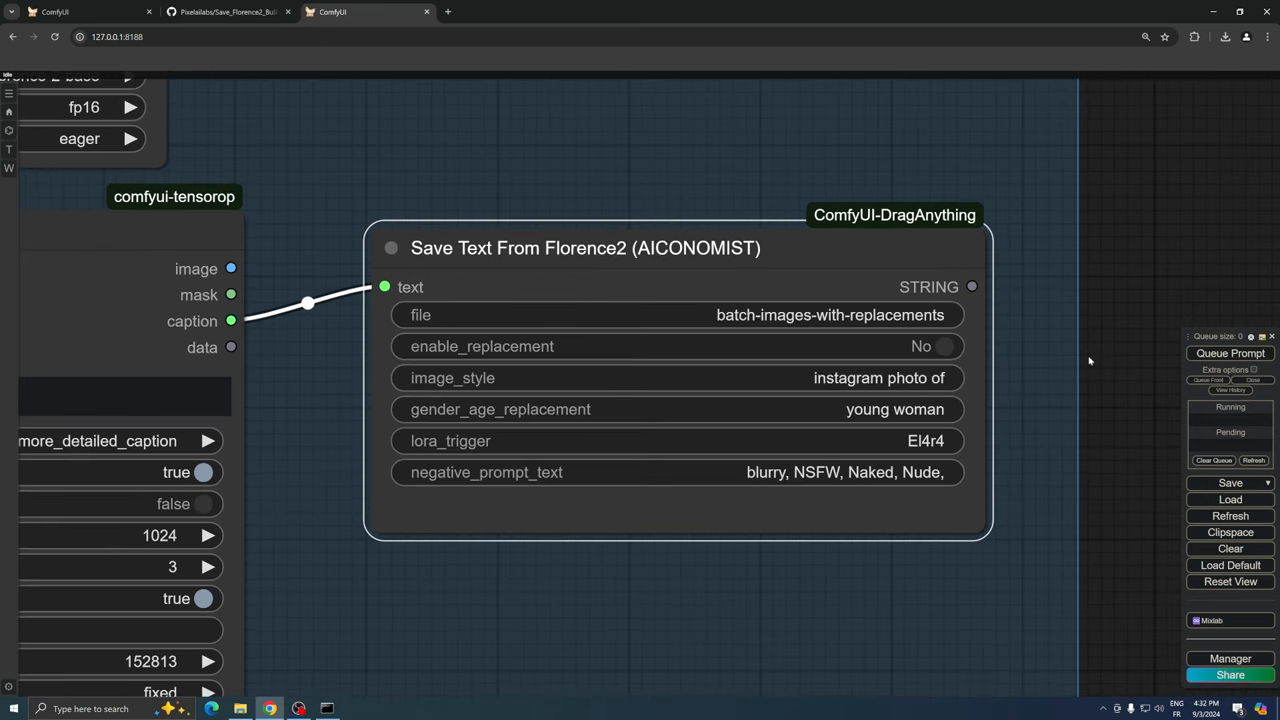
# Enable replacement and set image_style to 'Instagram photo of' after trying other styles.
pyautogui.click(930, 346)
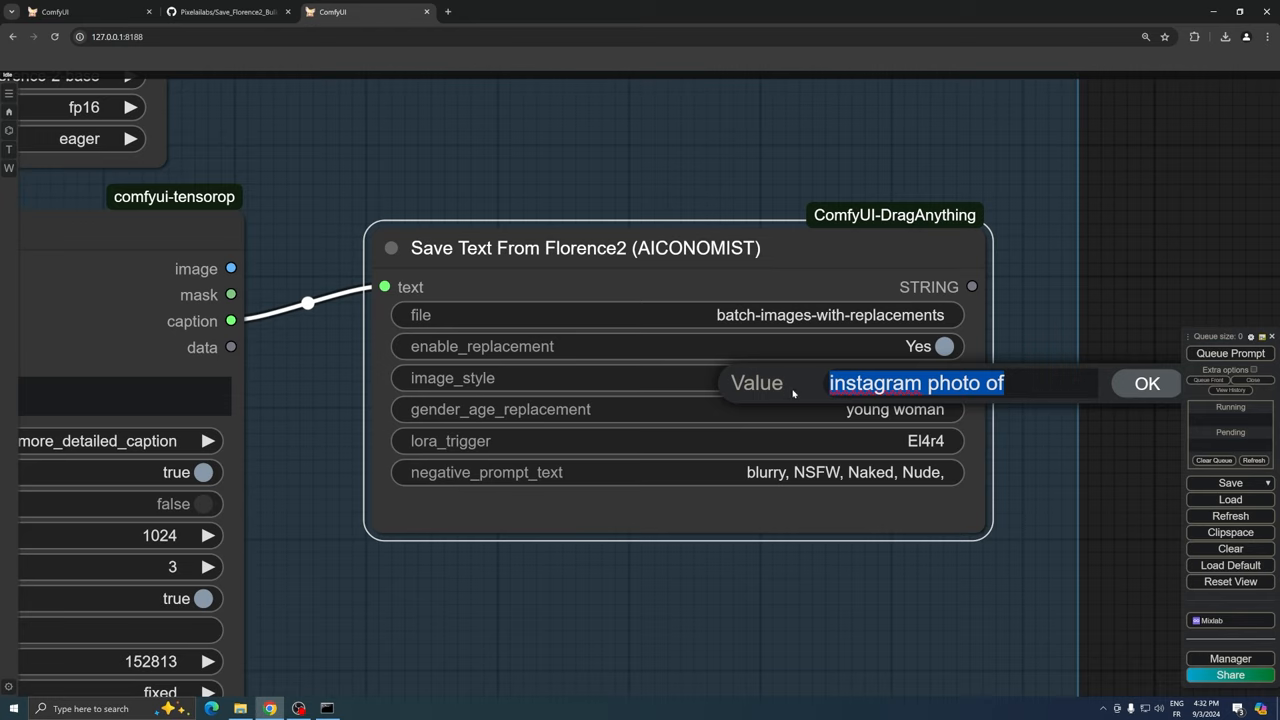
pyautogui.write('cinemtic')
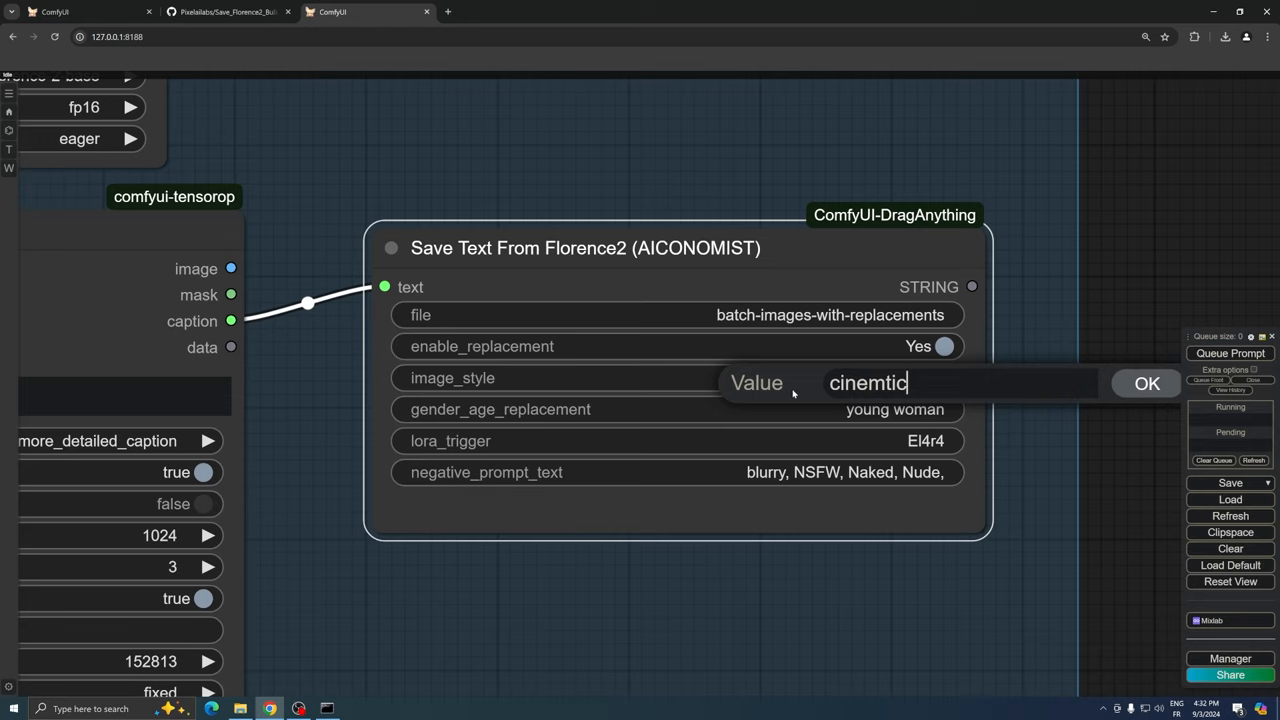
pyautogui.write('photo')
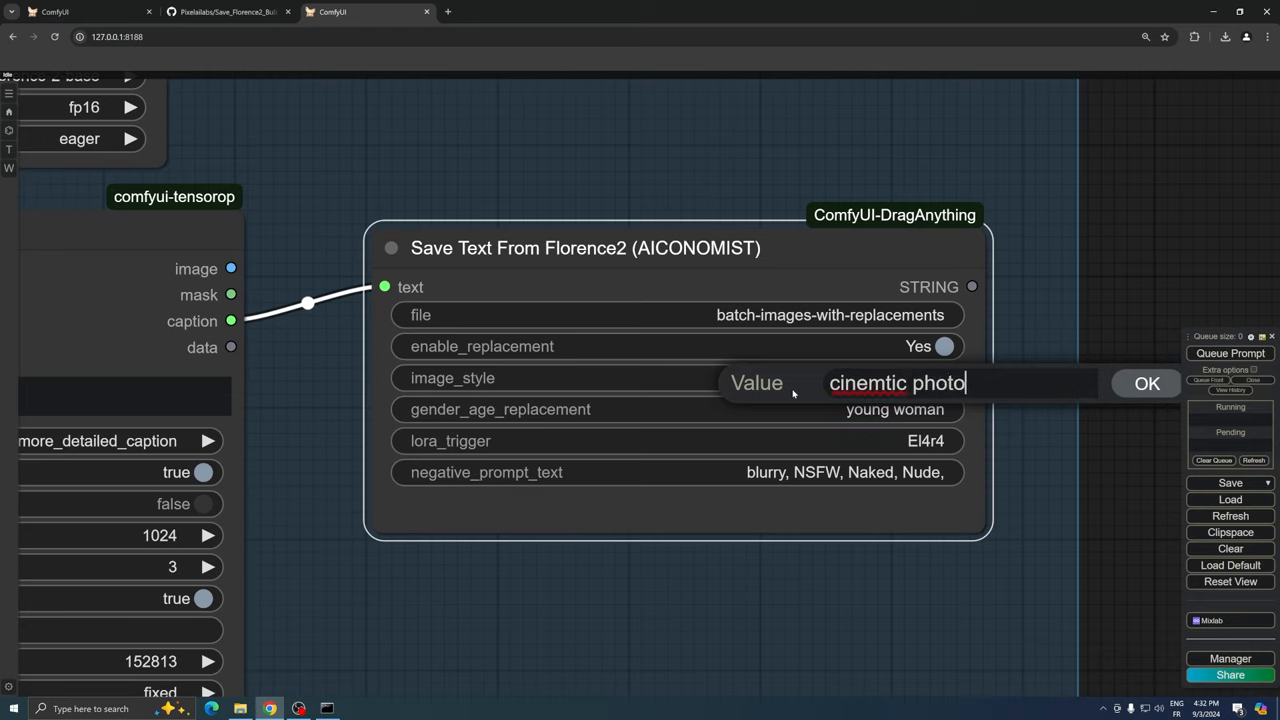
pyautogui.write('analog phot')
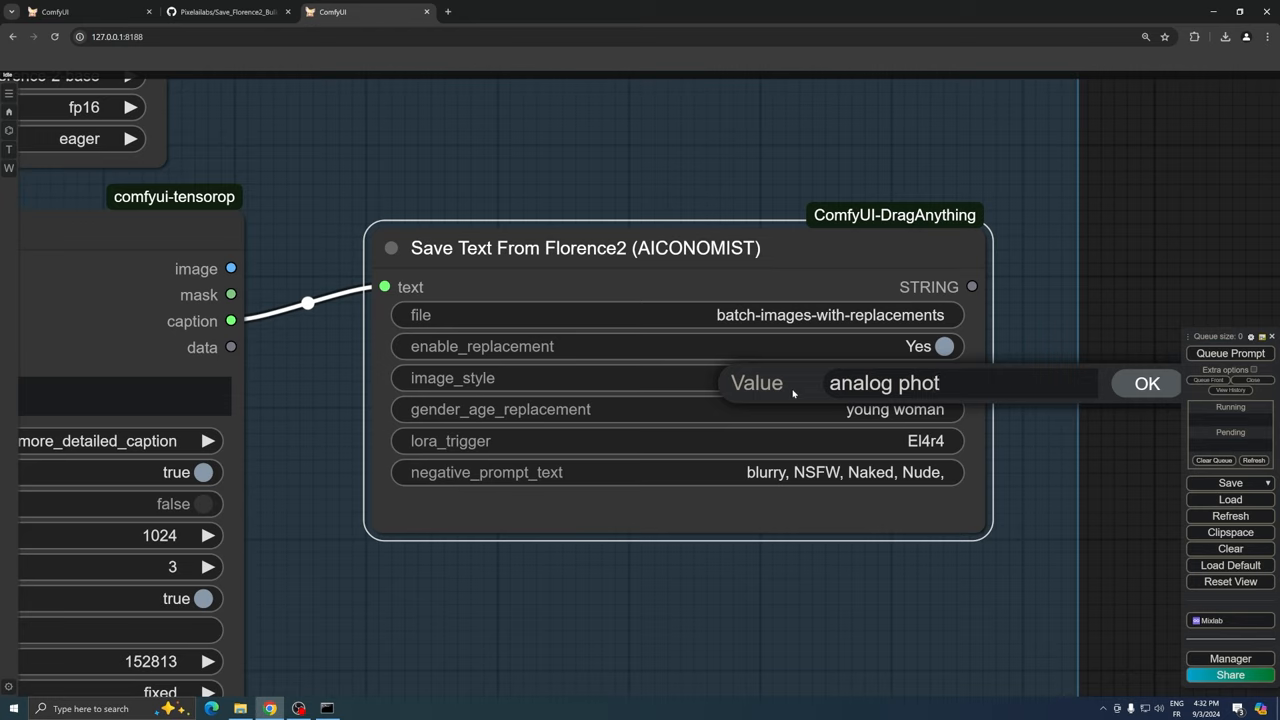
pyautogui.write('painting')
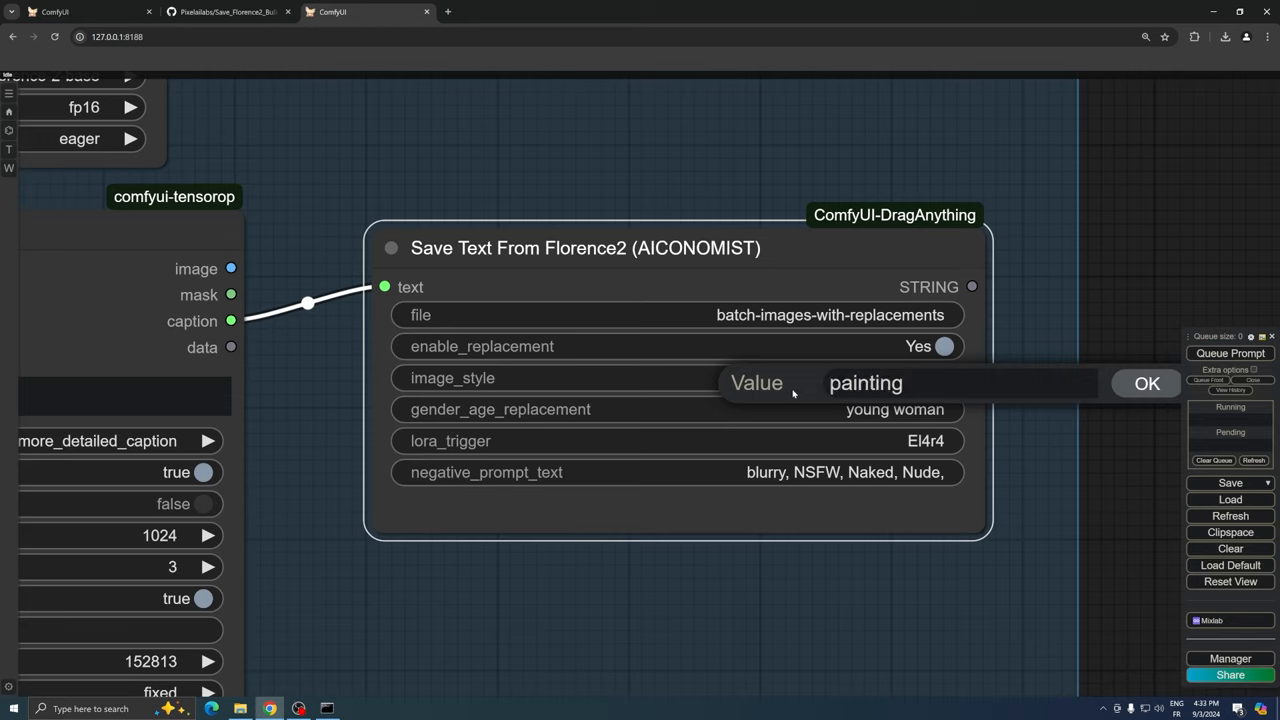
pyautogui.write('Instagram p')
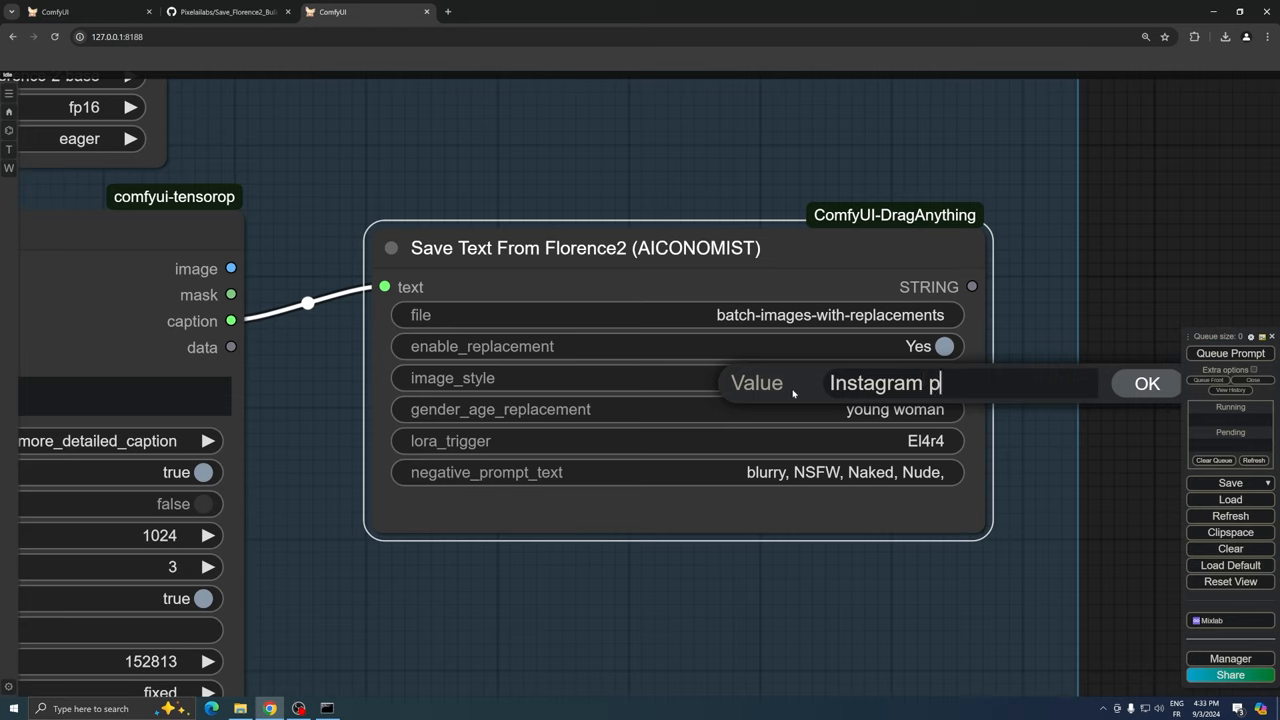
pyautogui.write('hoto of')
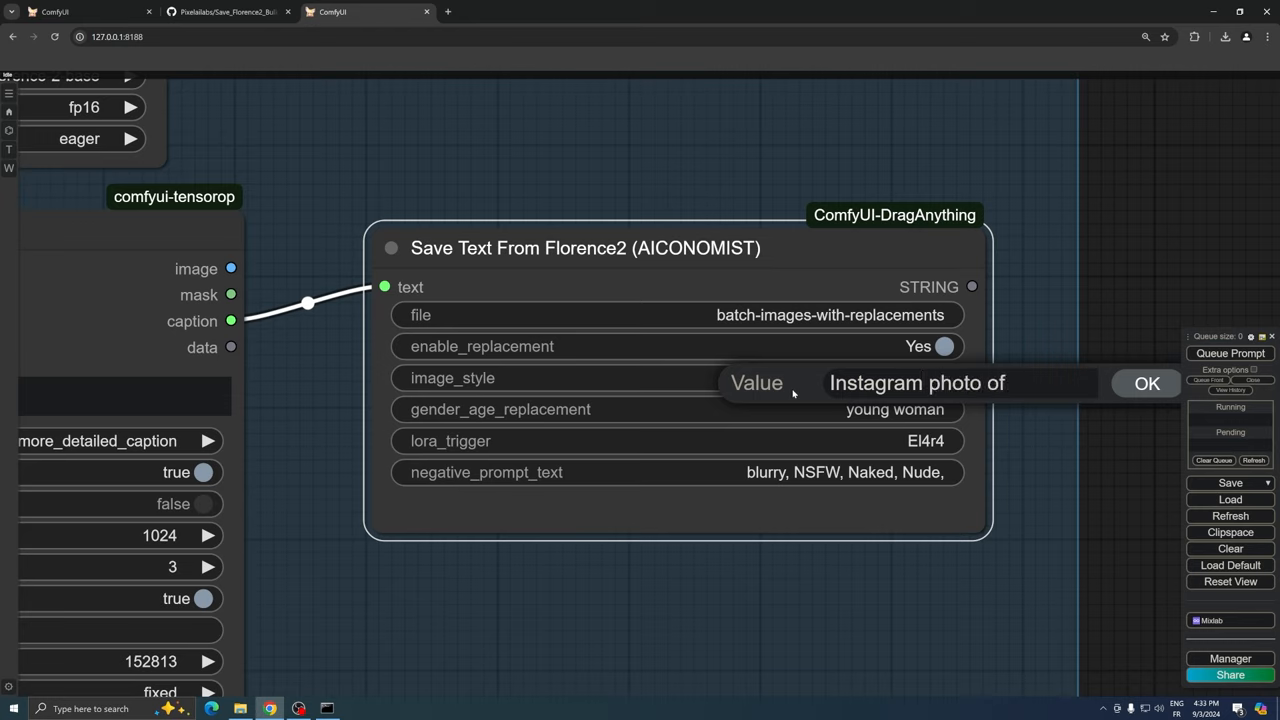
pyautogui.click(1147, 383)
pyautogui.write('young')
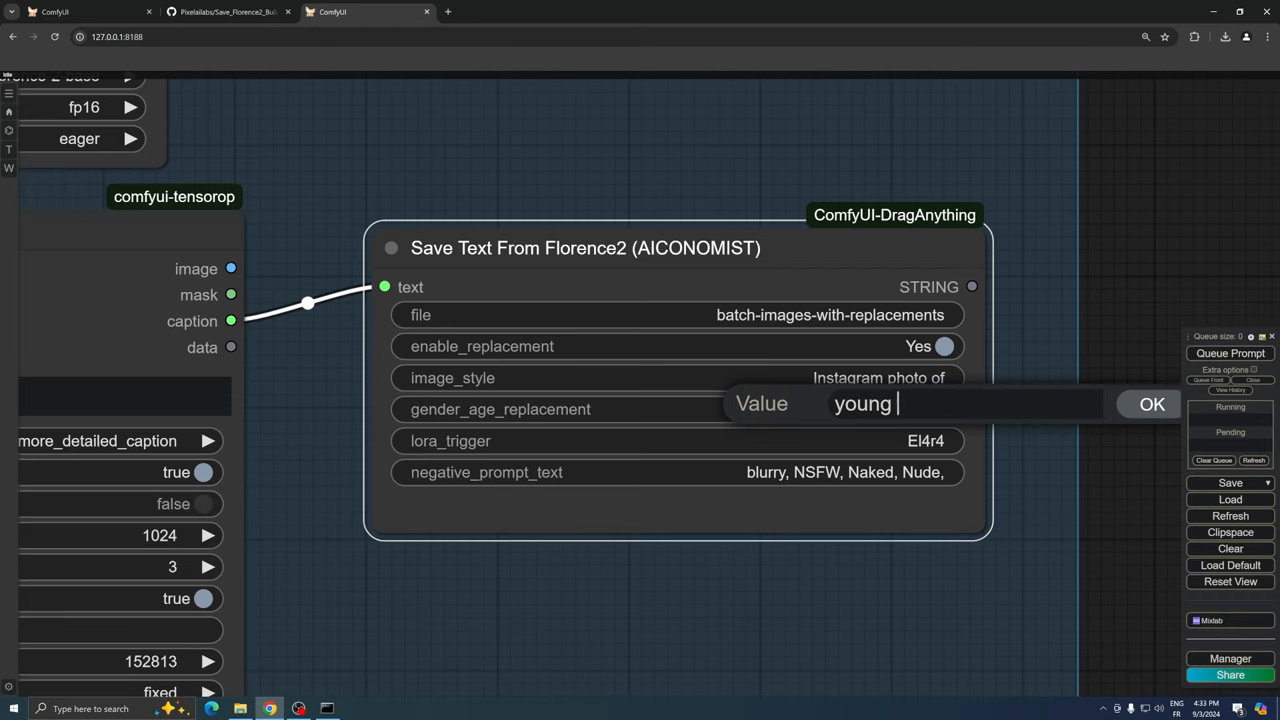
# Set gender_age_replacement to 'young woman' after trying middle-aged and old woman.
pyautogui.write('m')
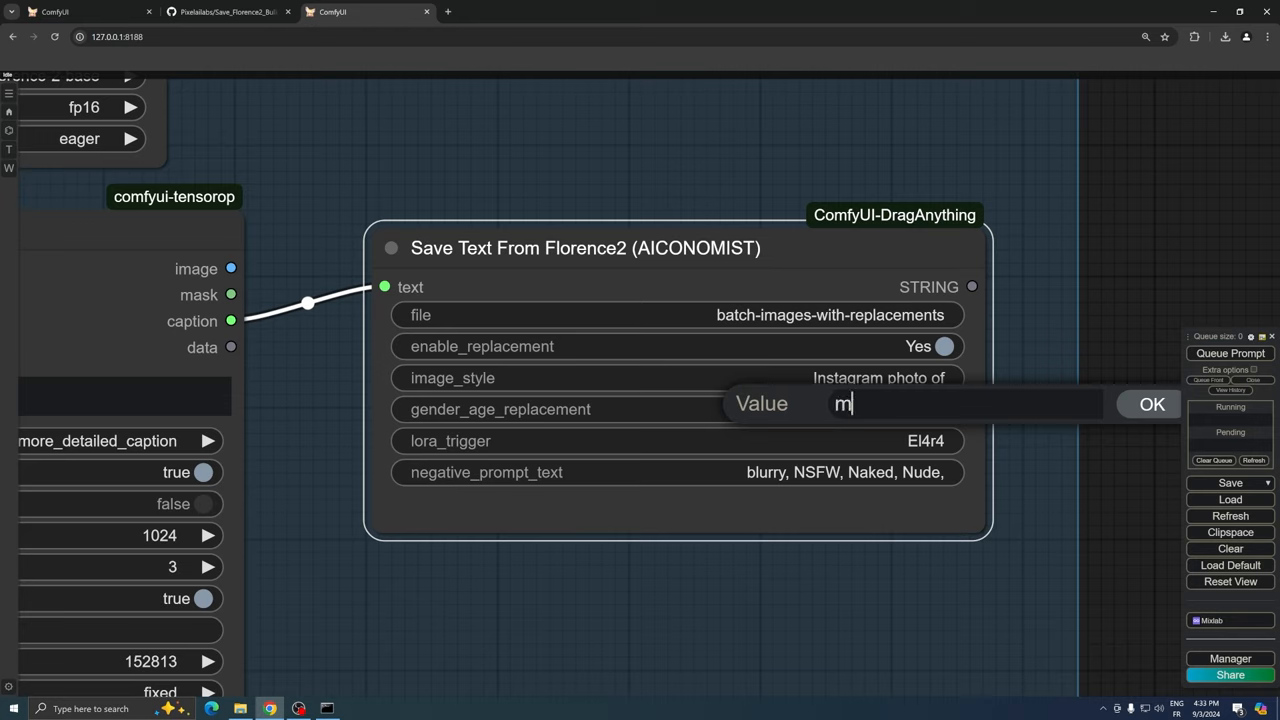
pyautogui.write('iddle')
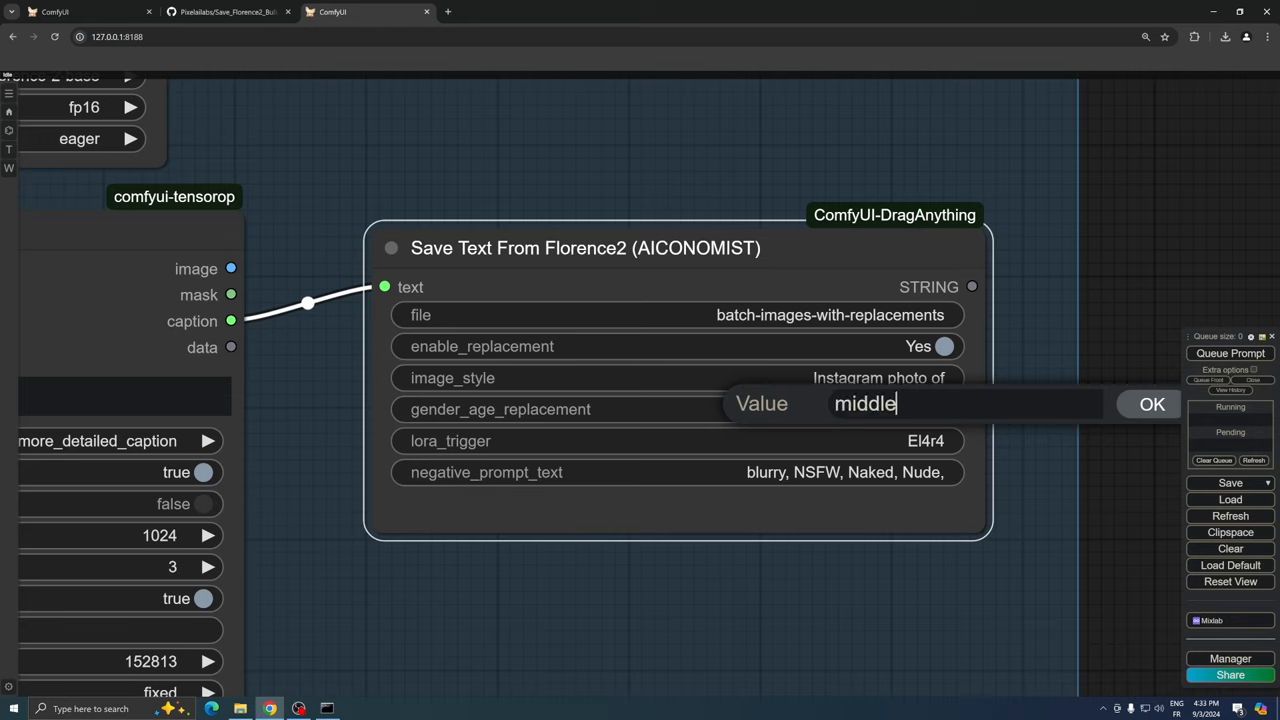
pyautogui.write('-aged woman')
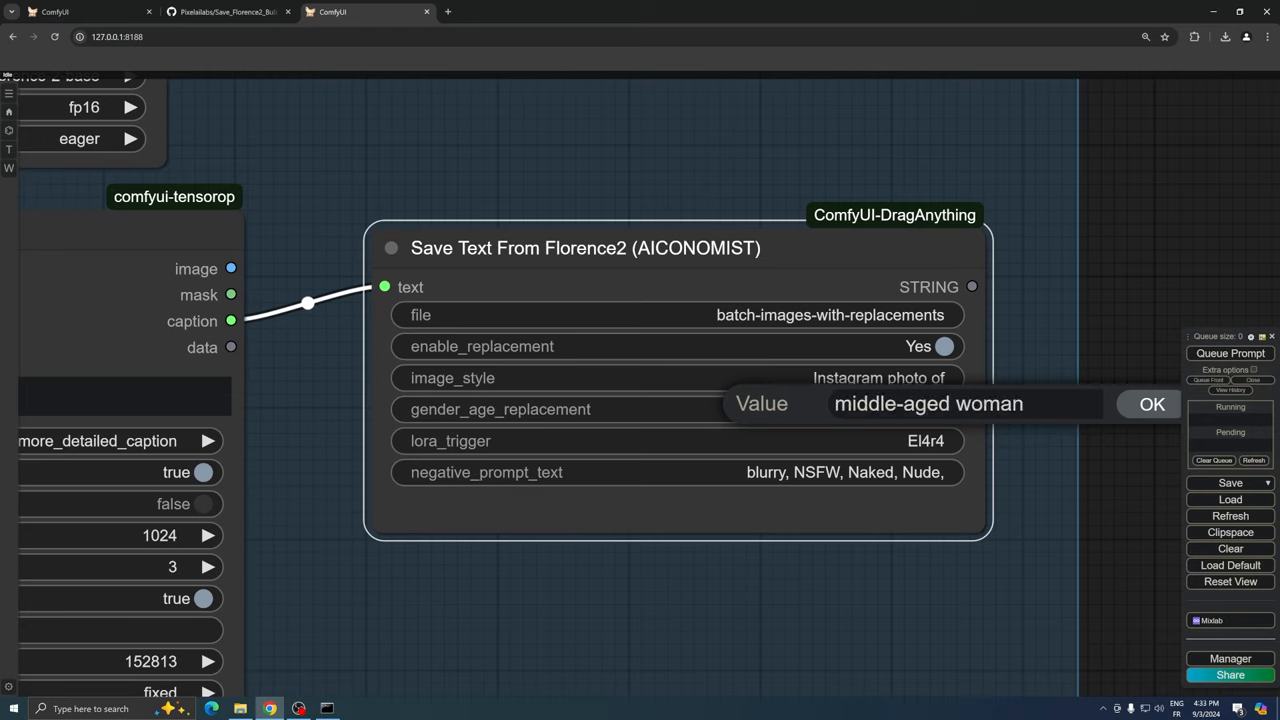
pyautogui.write('old woman')
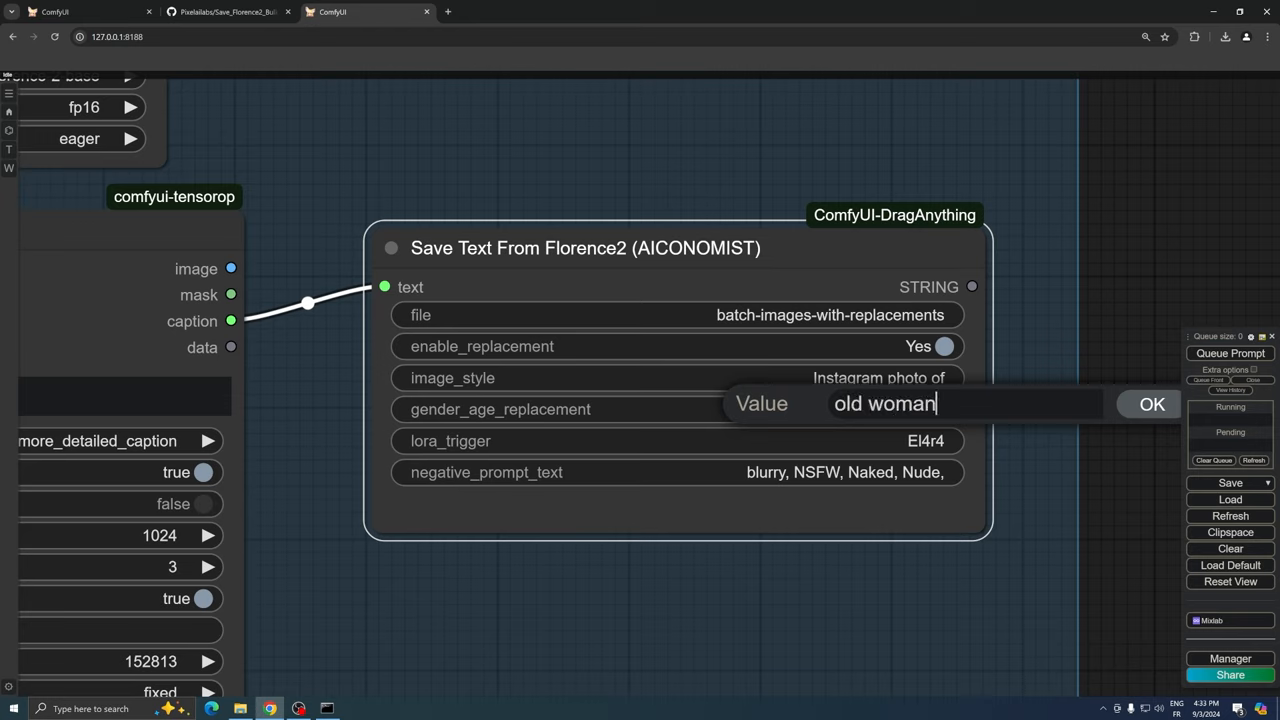
pyautogui.press('ctrl+a')
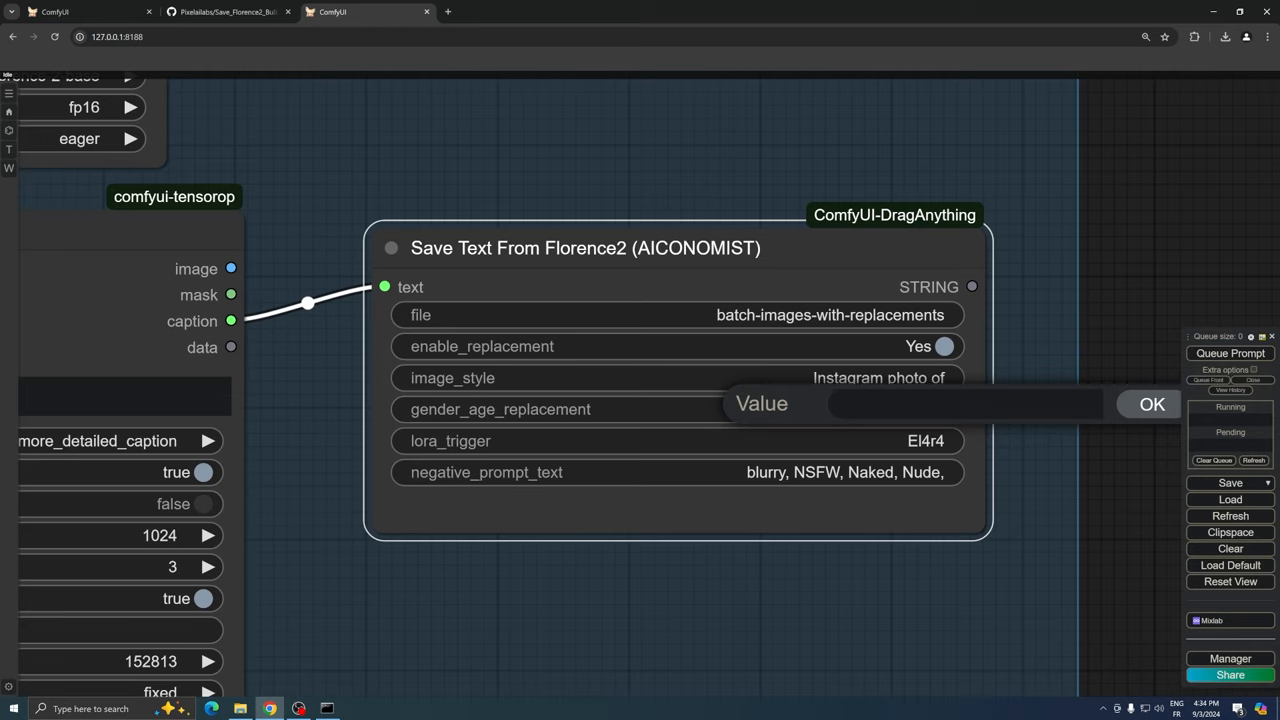
pyautogui.write('thi')
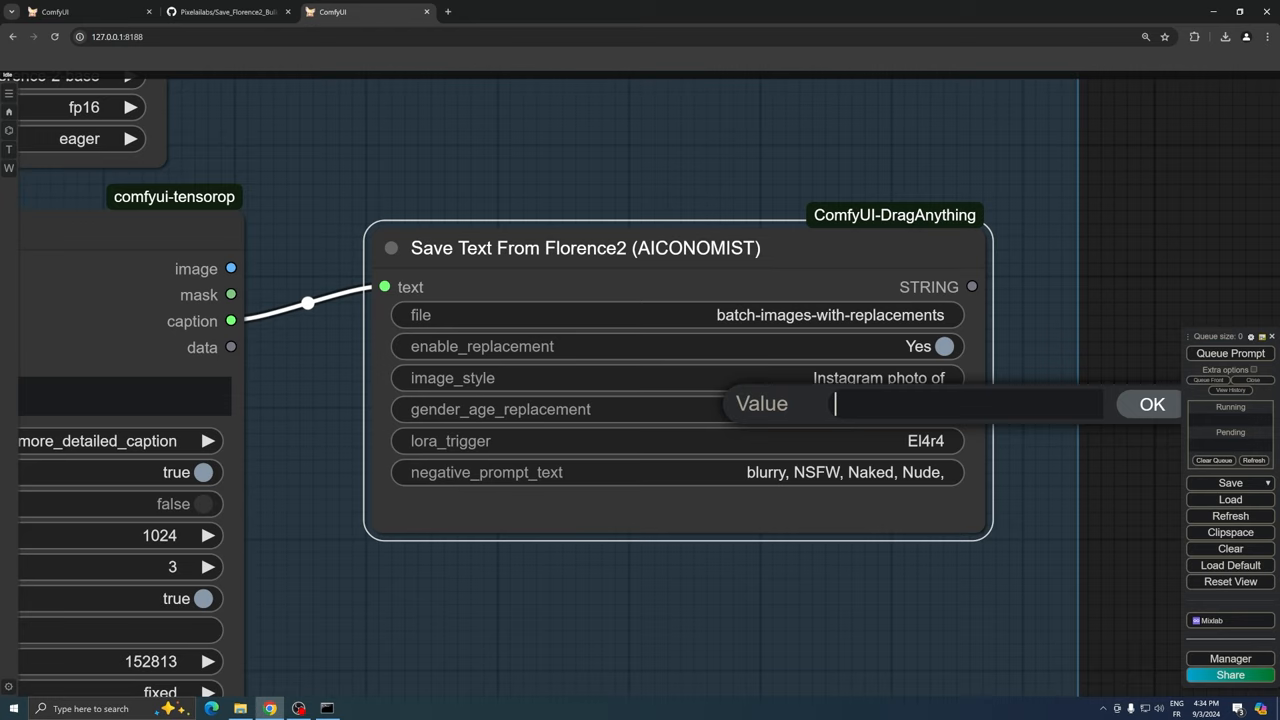
pyautogui.write('young woman')
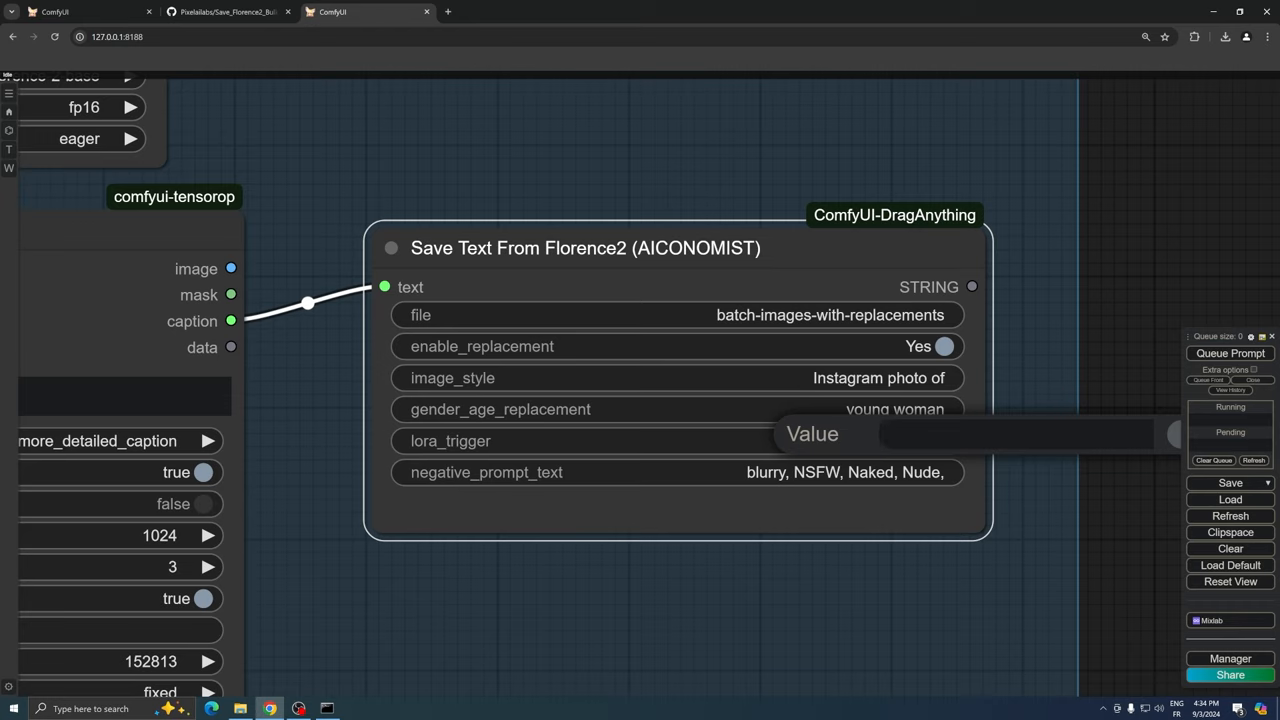
# Enter El4r4 as the lora_trigger value.
pyautogui.write('E')
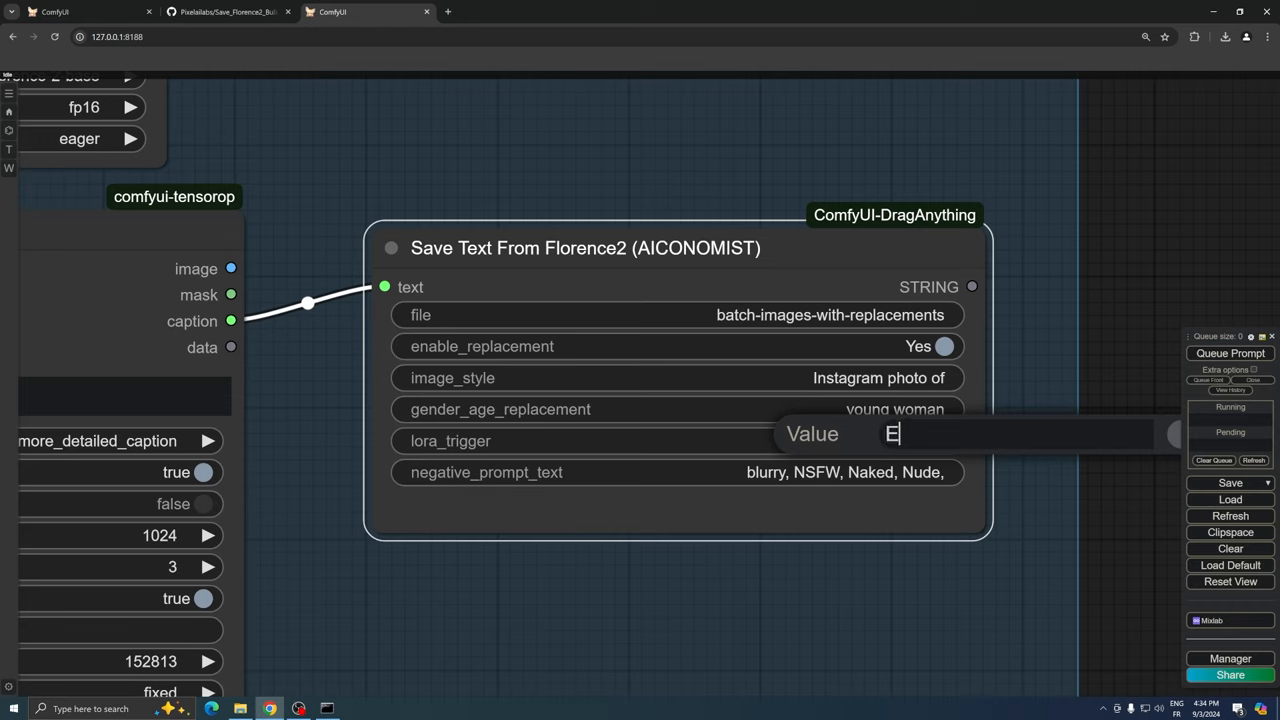
pyautogui.write('l4ra')
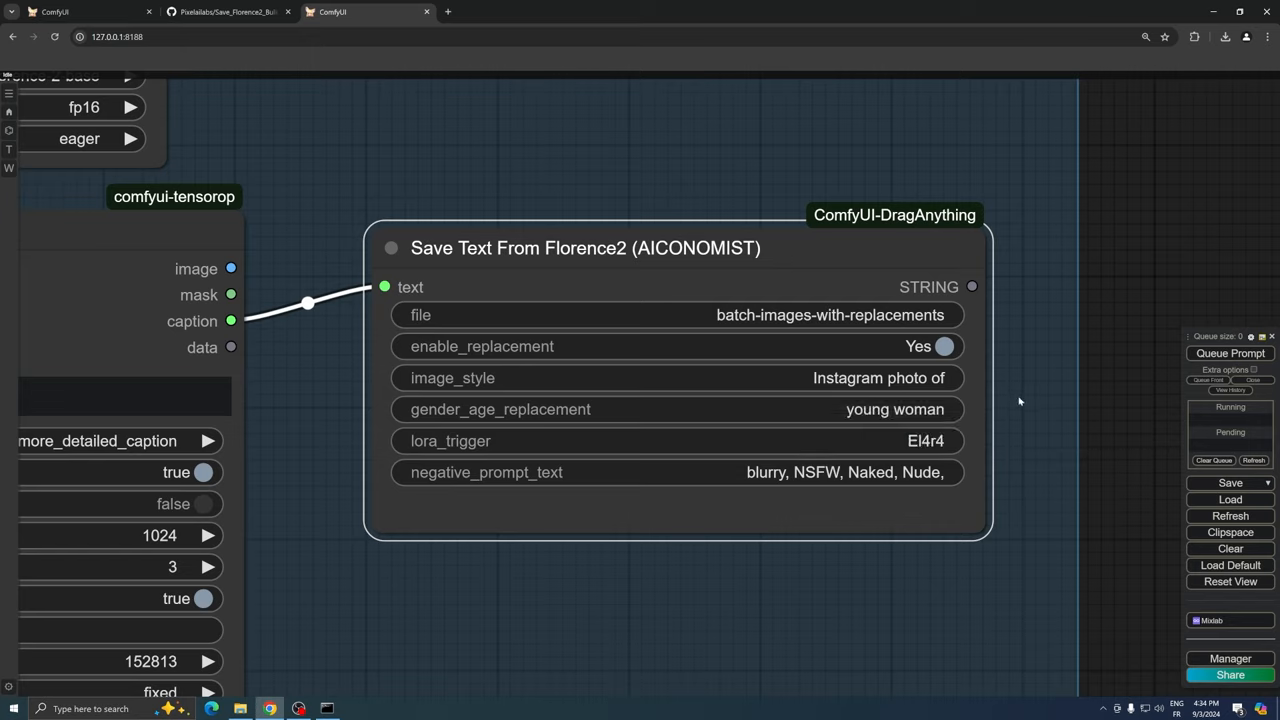
# Remove the trailing comma so the negative prompt reads 'blurry, NSFW, Naked, Nude'.
pyautogui.click(845, 472)
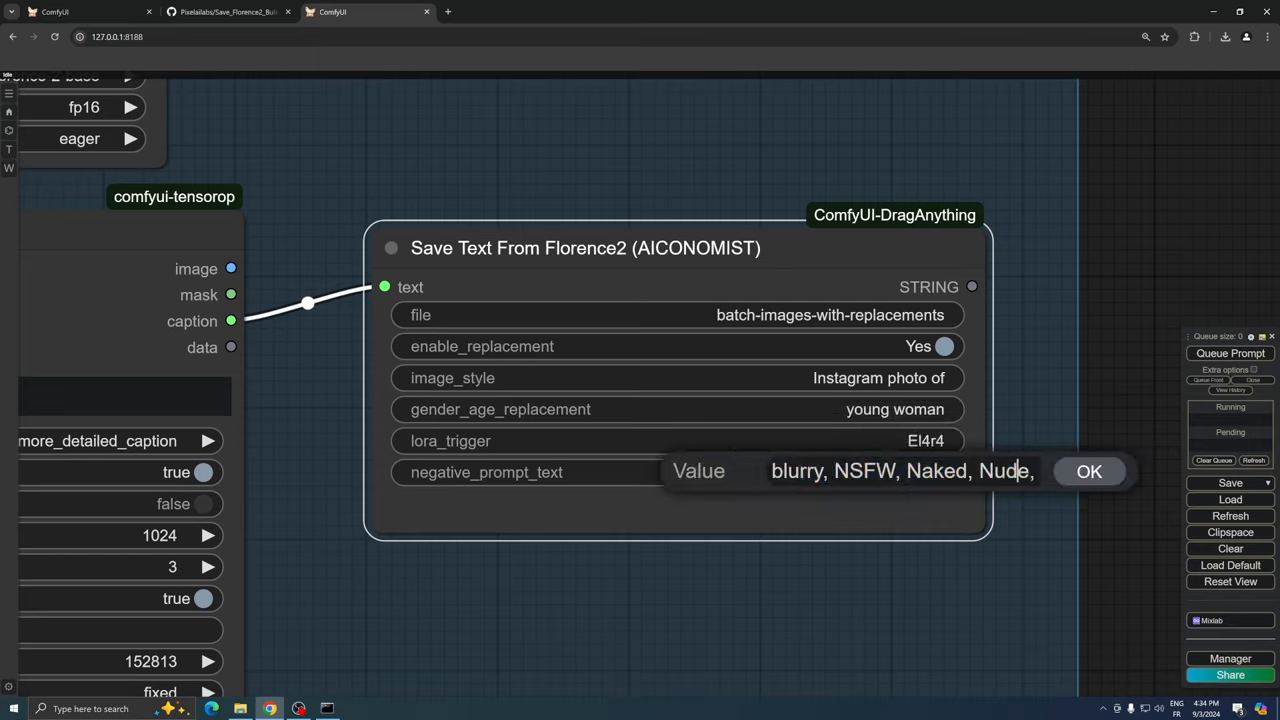
pyautogui.press('Backspace')
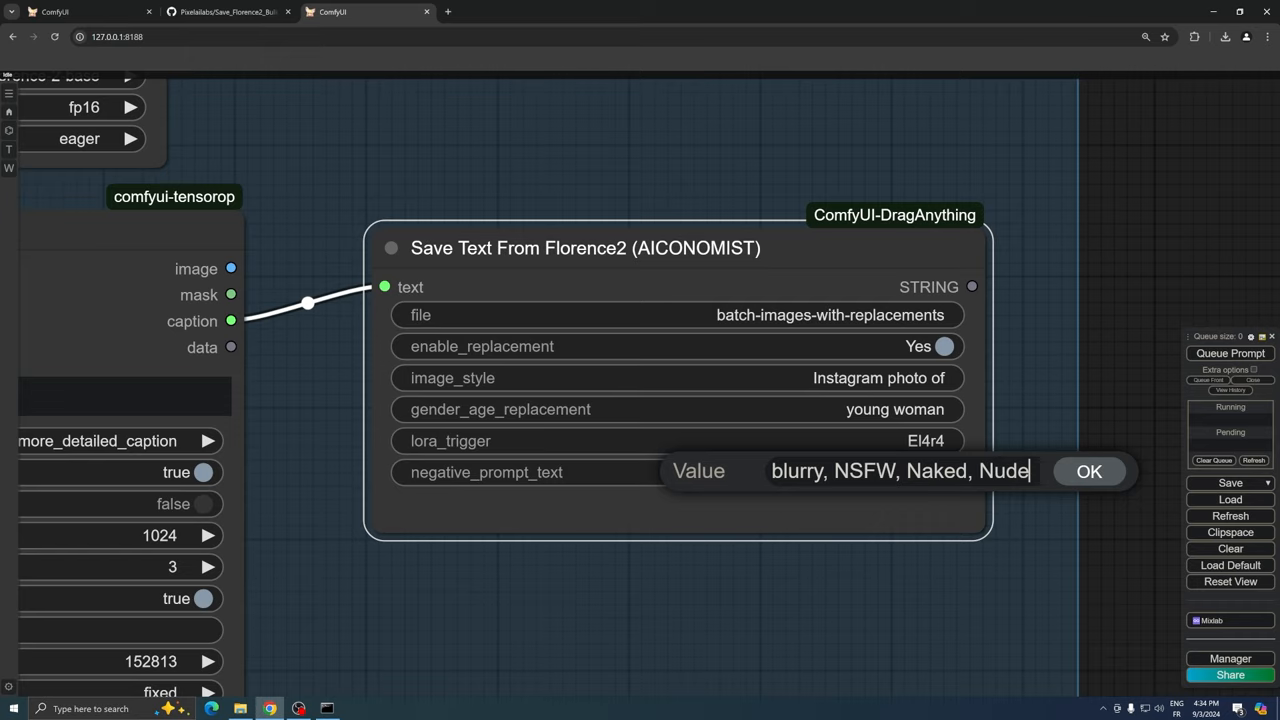
pyautogui.click(1089, 471)
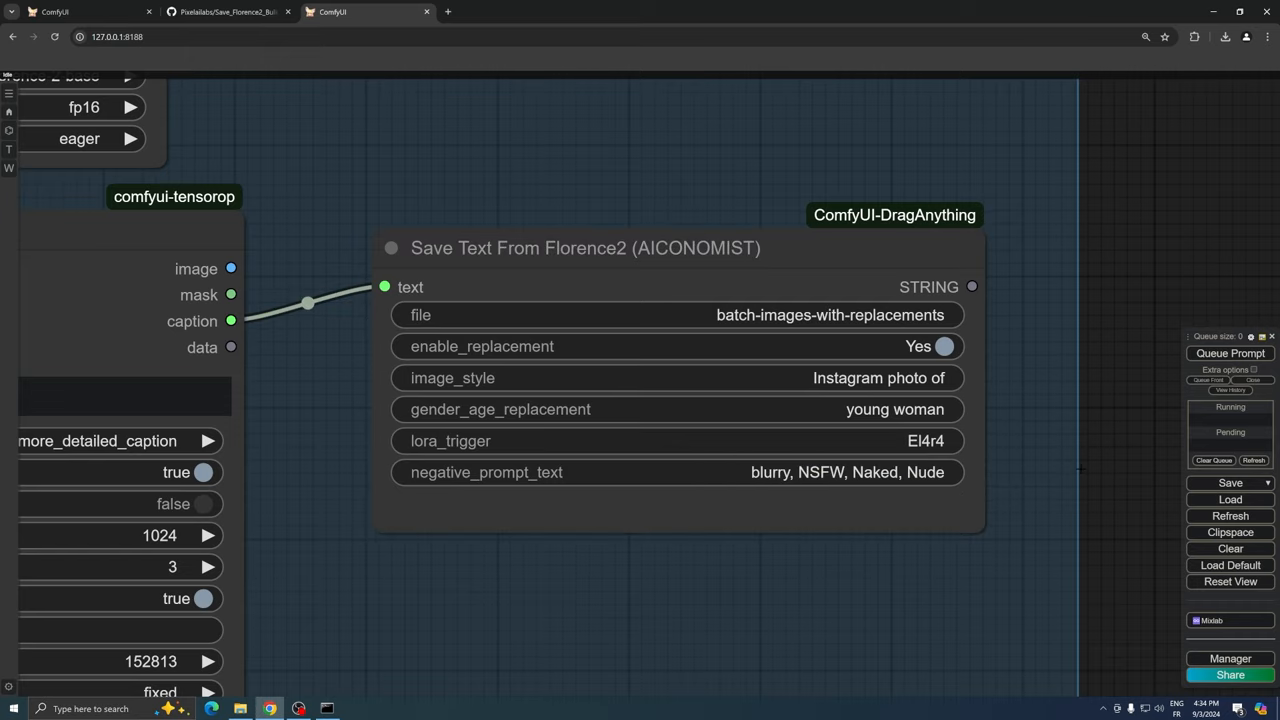
pyautogui.moveTo(712, 183)
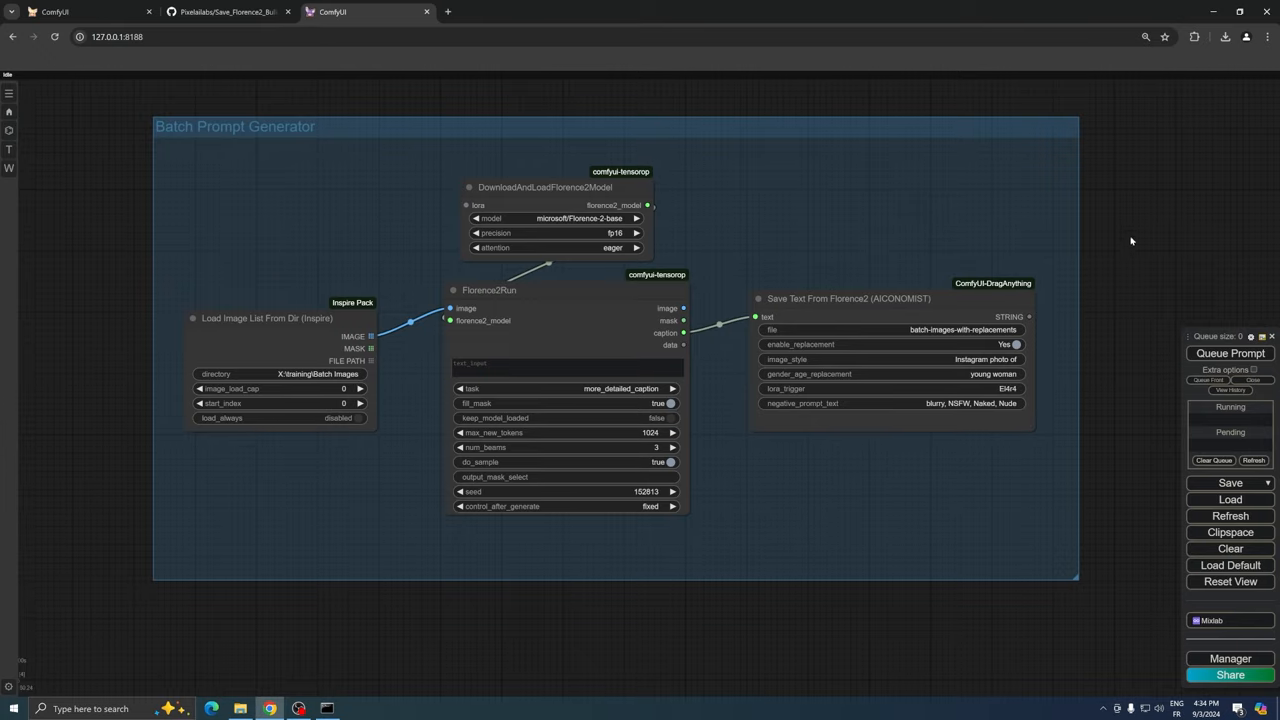
# Open batch-images-with-replacements.txt from the output folder in Notepad and scroll through the prompts.
pyautogui.click(240, 708)
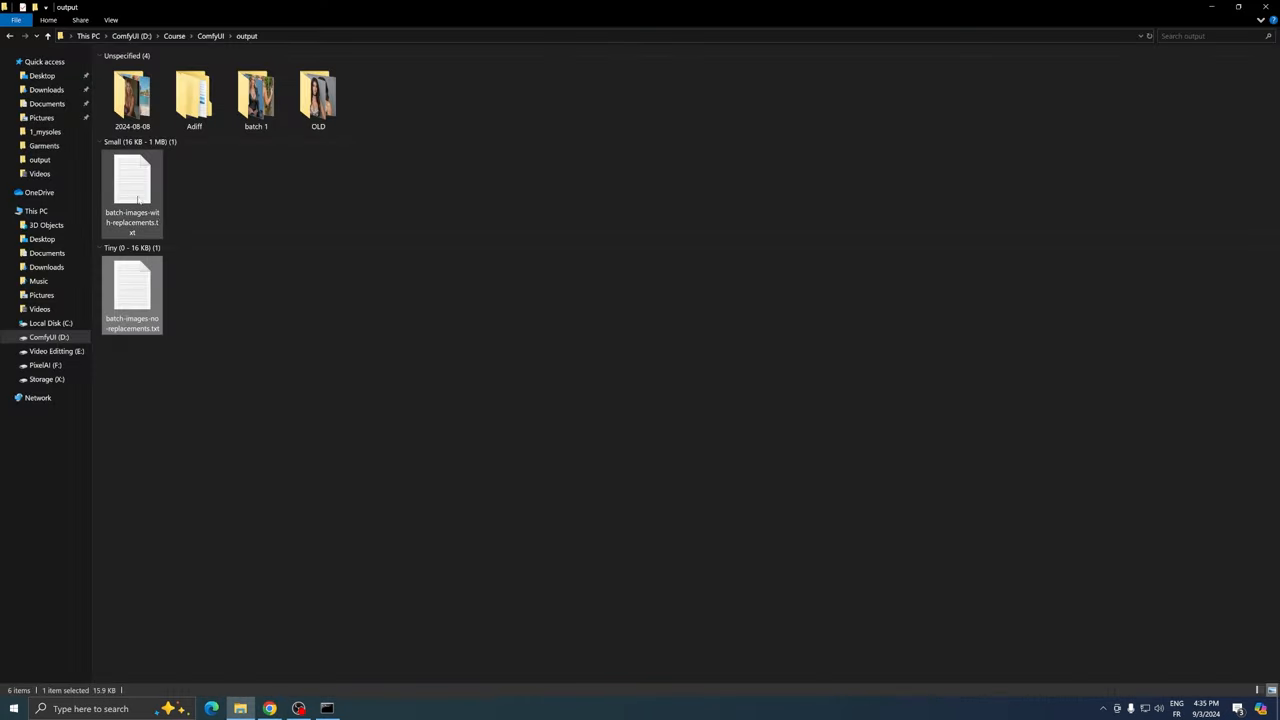
pyautogui.doubleClick(132, 185)
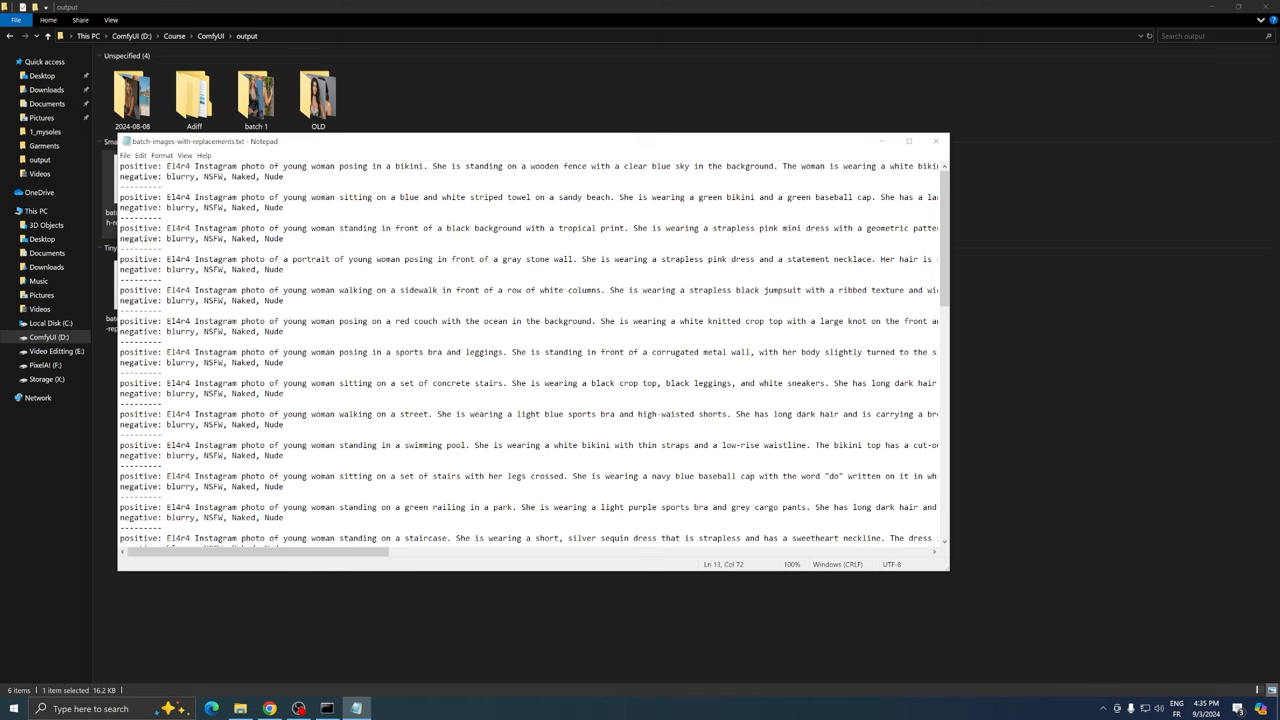
pyautogui.scroll(-3)
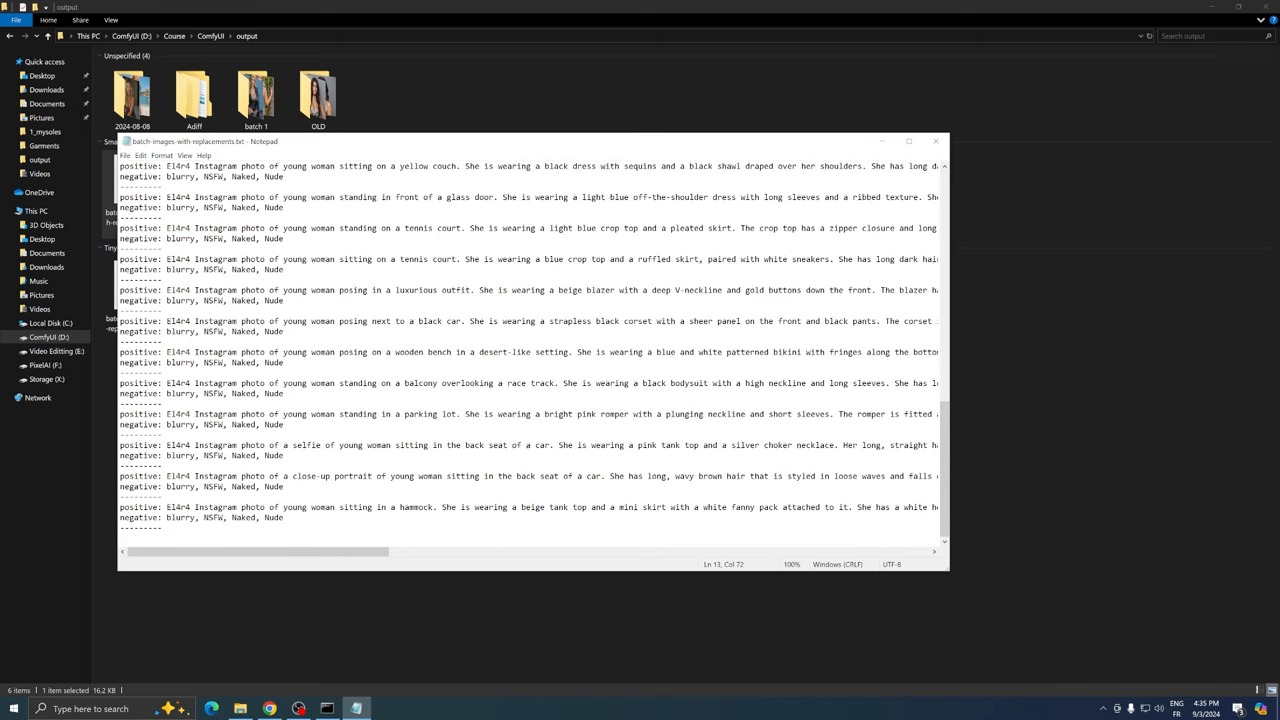
pyautogui.scroll(-3)
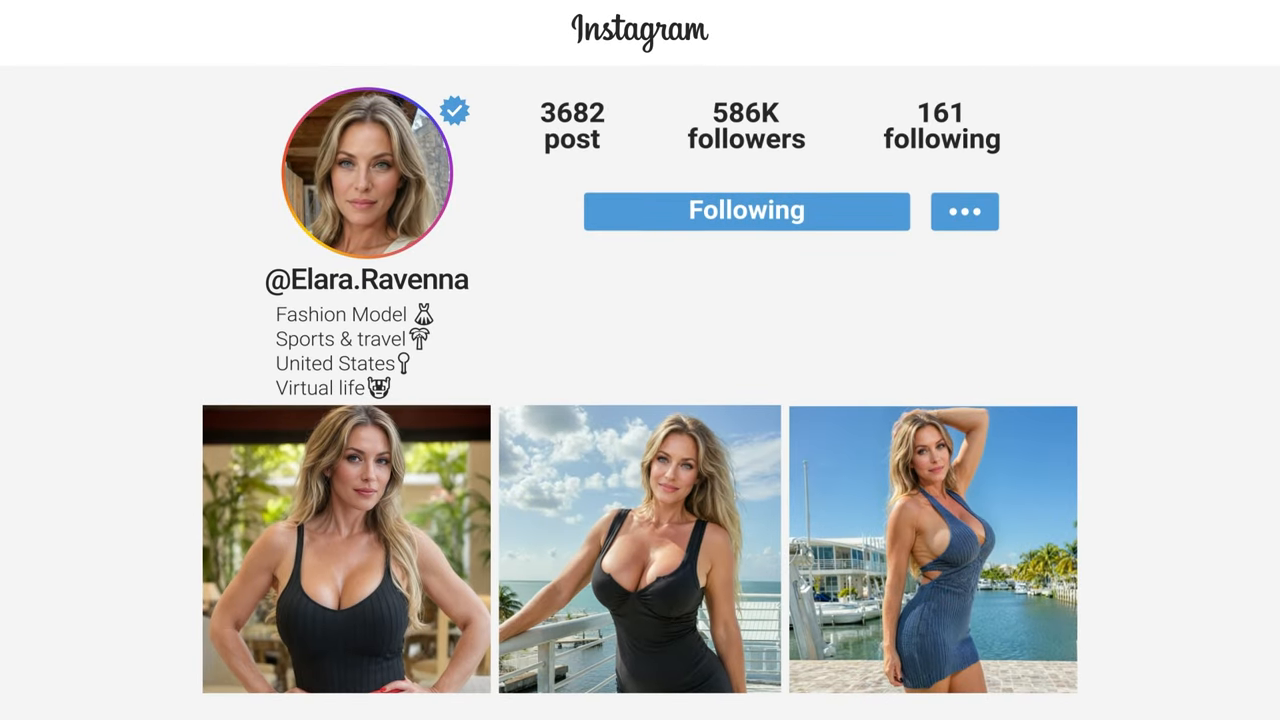
pyautogui.scroll(-3)
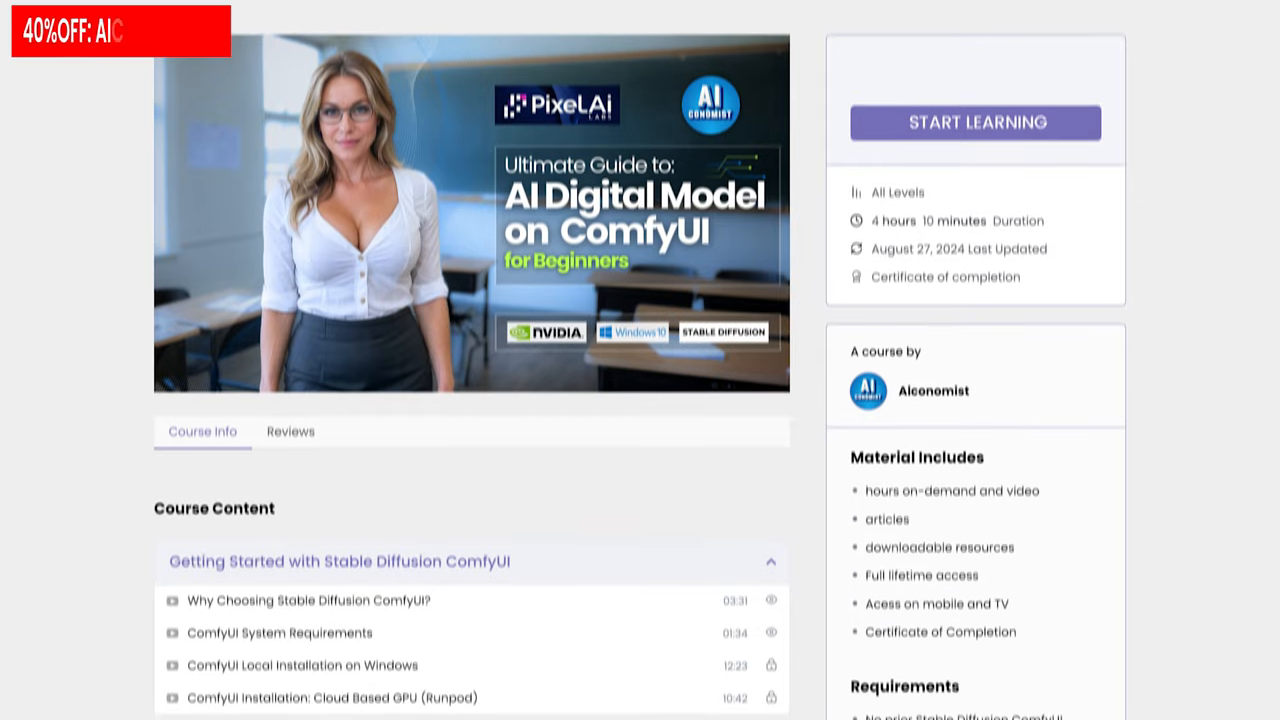
pyautogui.scroll(-3)
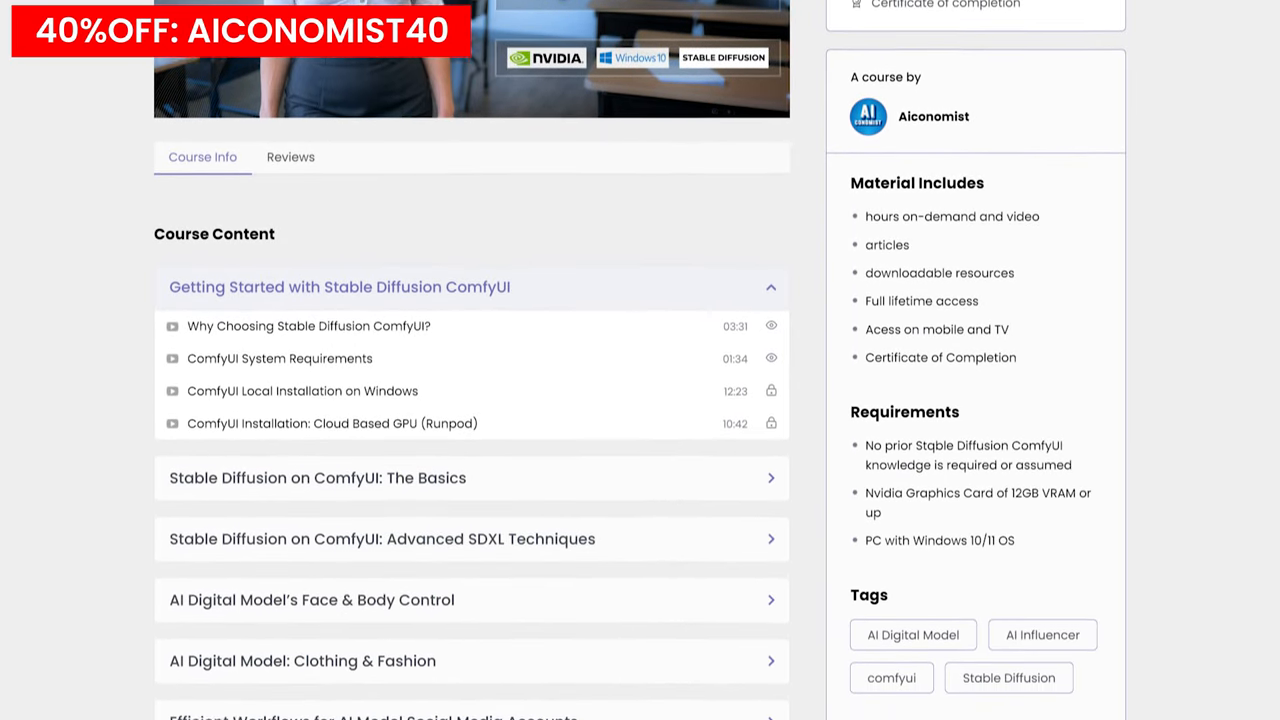
pyautogui.scroll(-3)
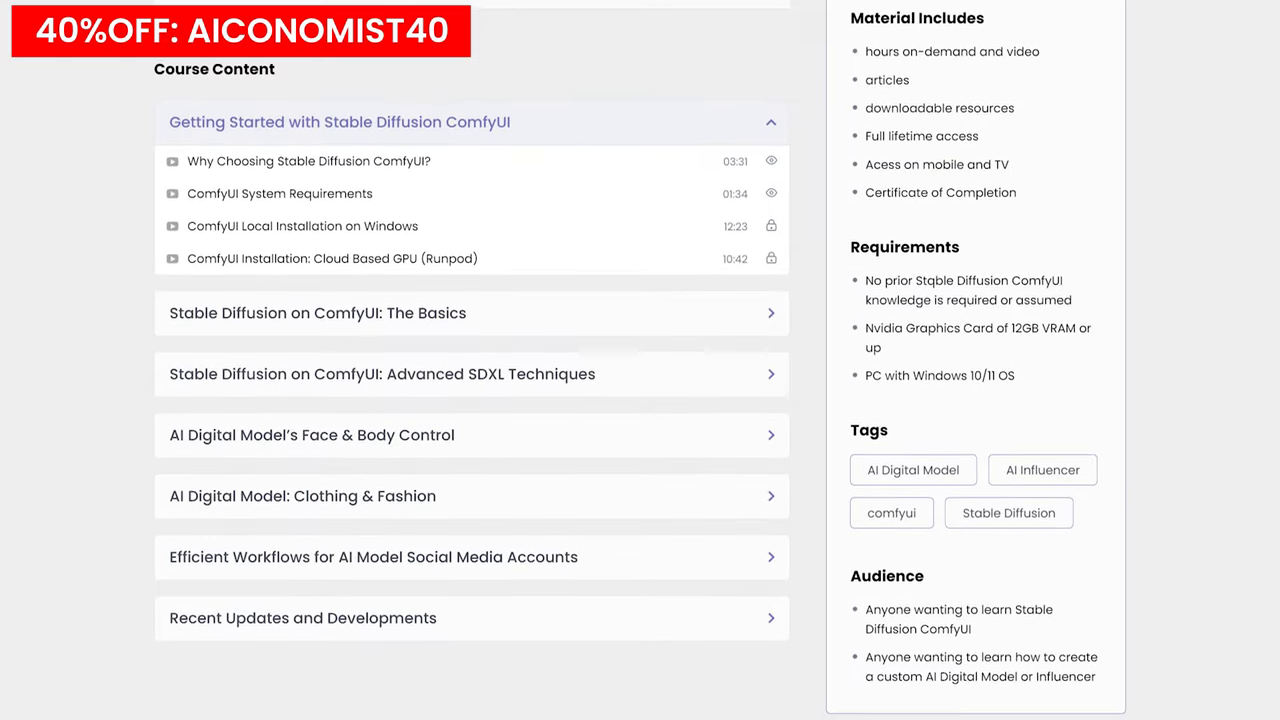
pyautogui.scroll(-3)
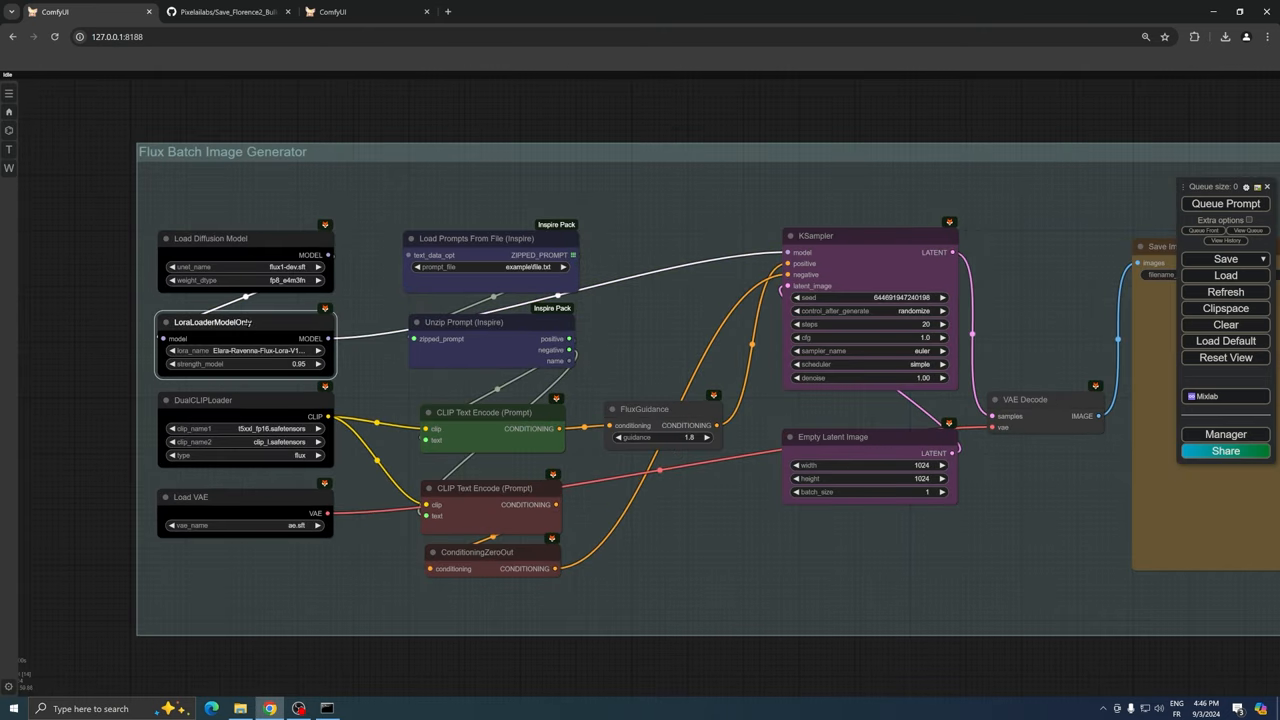
# Switch to the ComfyUI tab showing the Flux Batch Image Generator workflow.
pyautogui.click(245, 350)
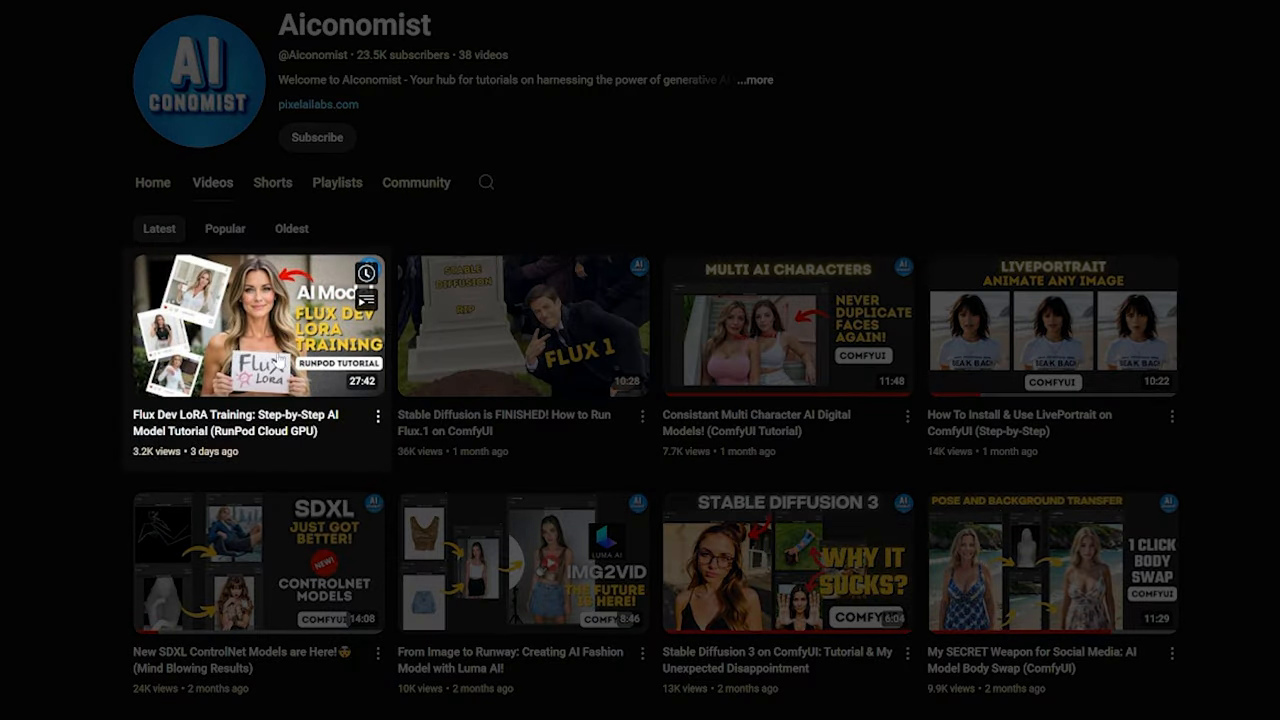
pyautogui.moveTo(572, 141)
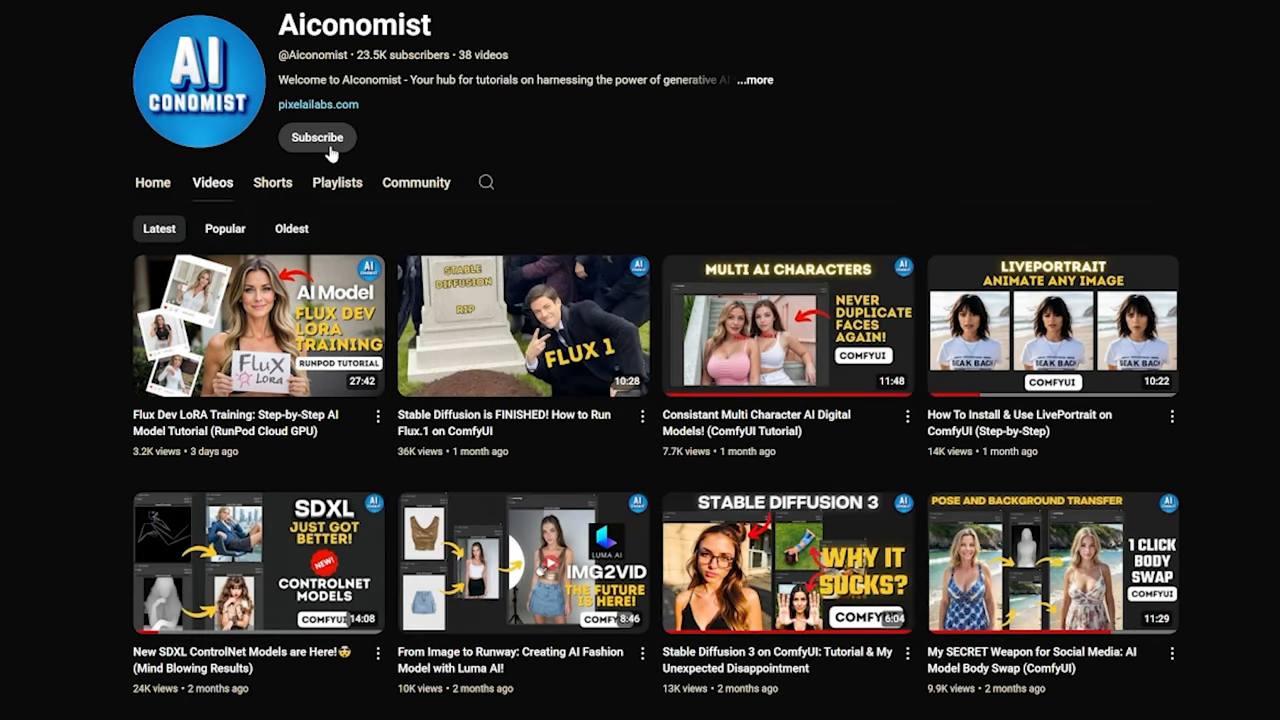
# Subscribe to the Aiconomist YouTube channel from its Videos page.
pyautogui.click(317, 137)
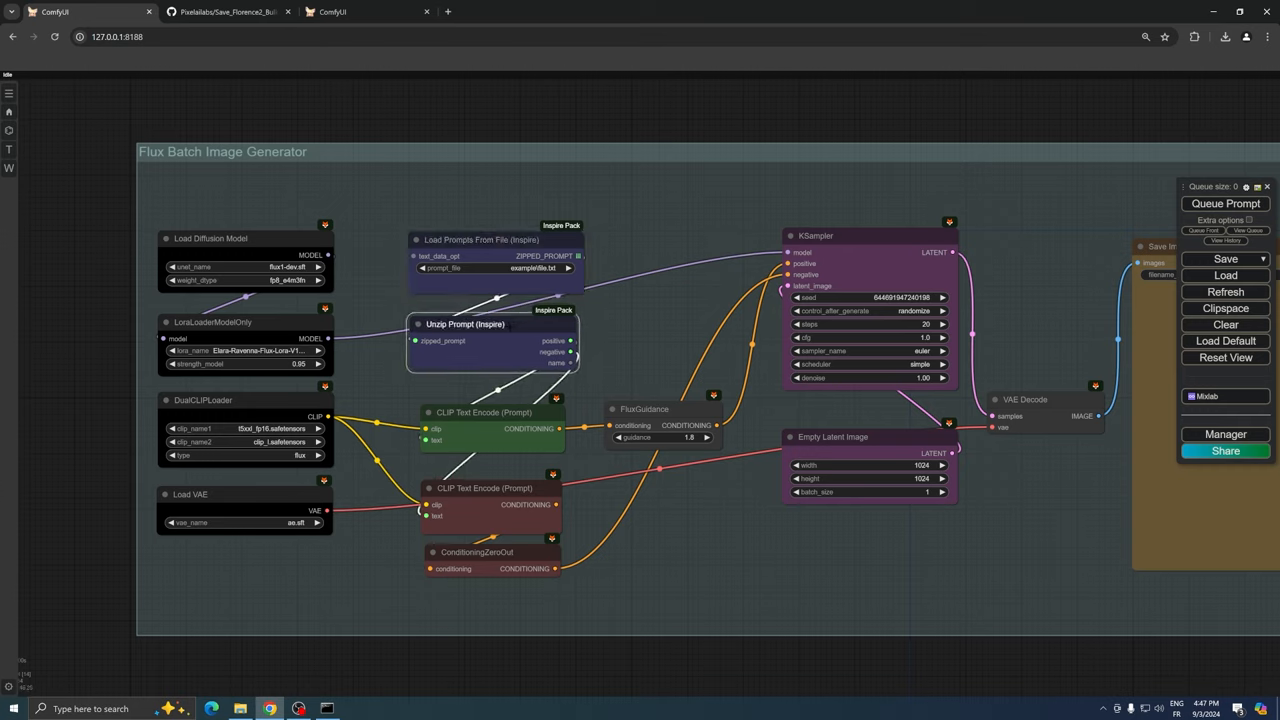
# Open the Load Prompts From File node's prompt_file list and pick a prompt file.
pyautogui.rightClick(484, 412)
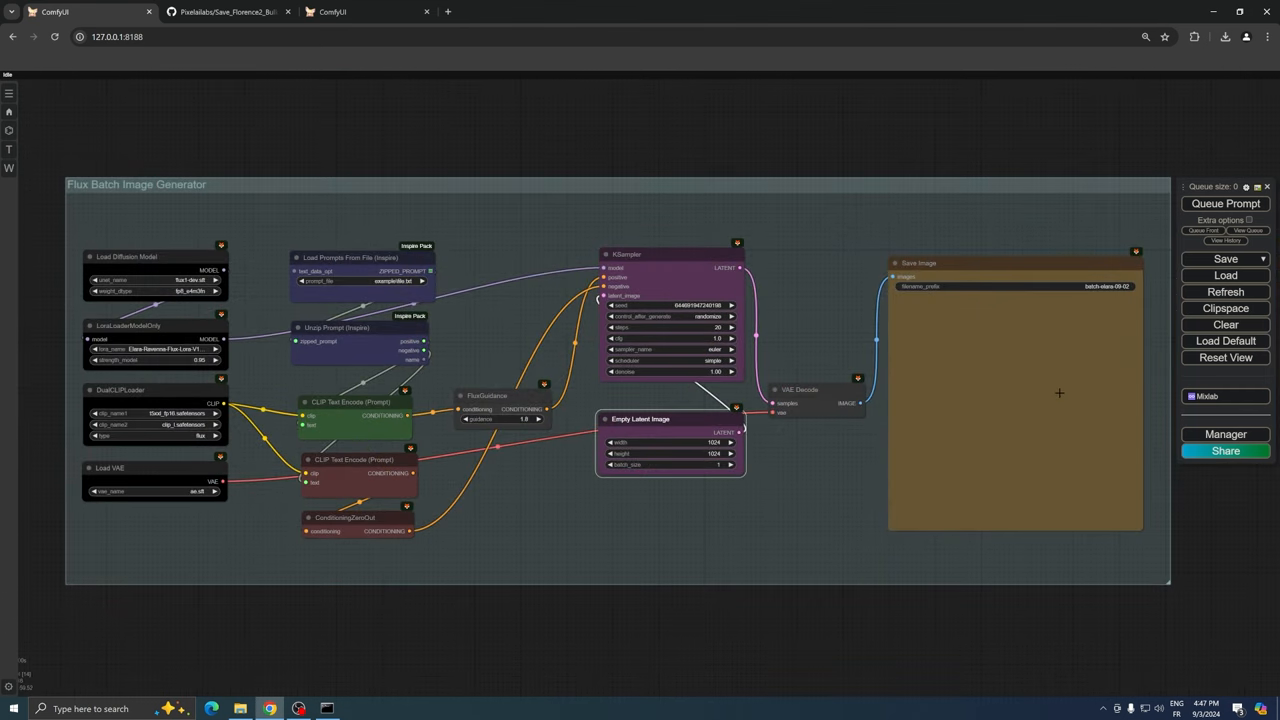
pyautogui.click(360, 281)
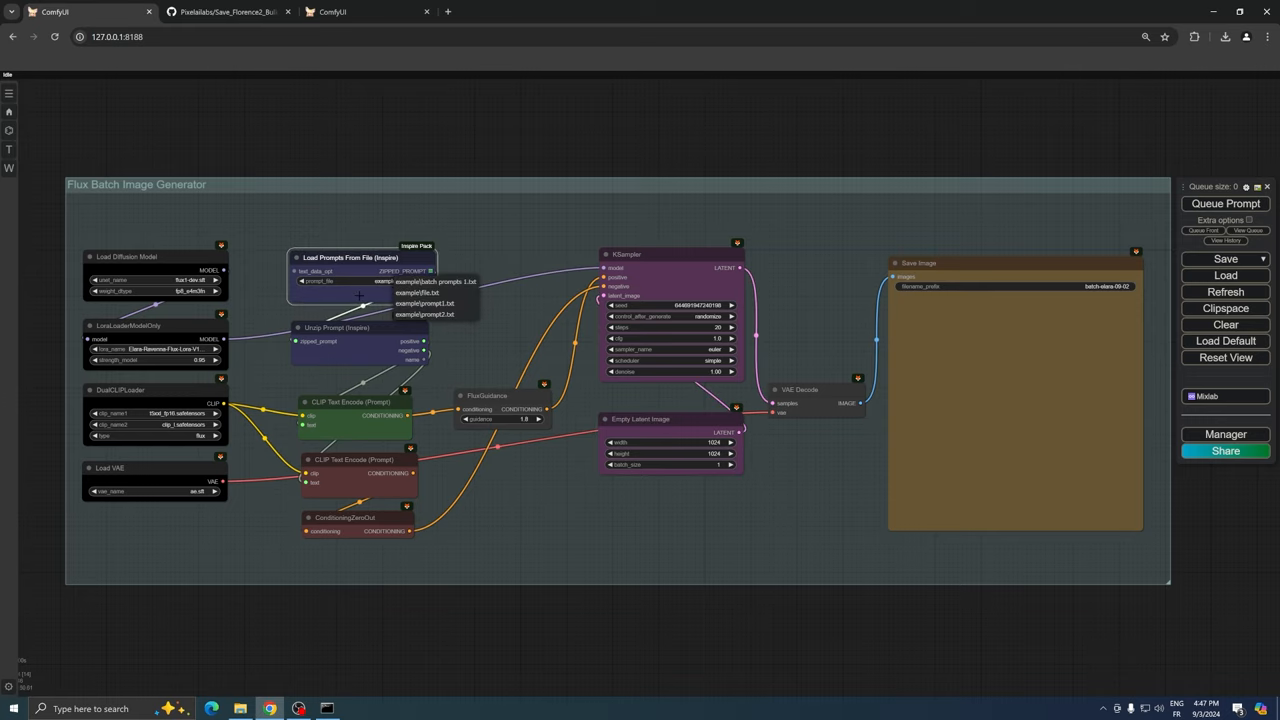
pyautogui.click(239, 708)
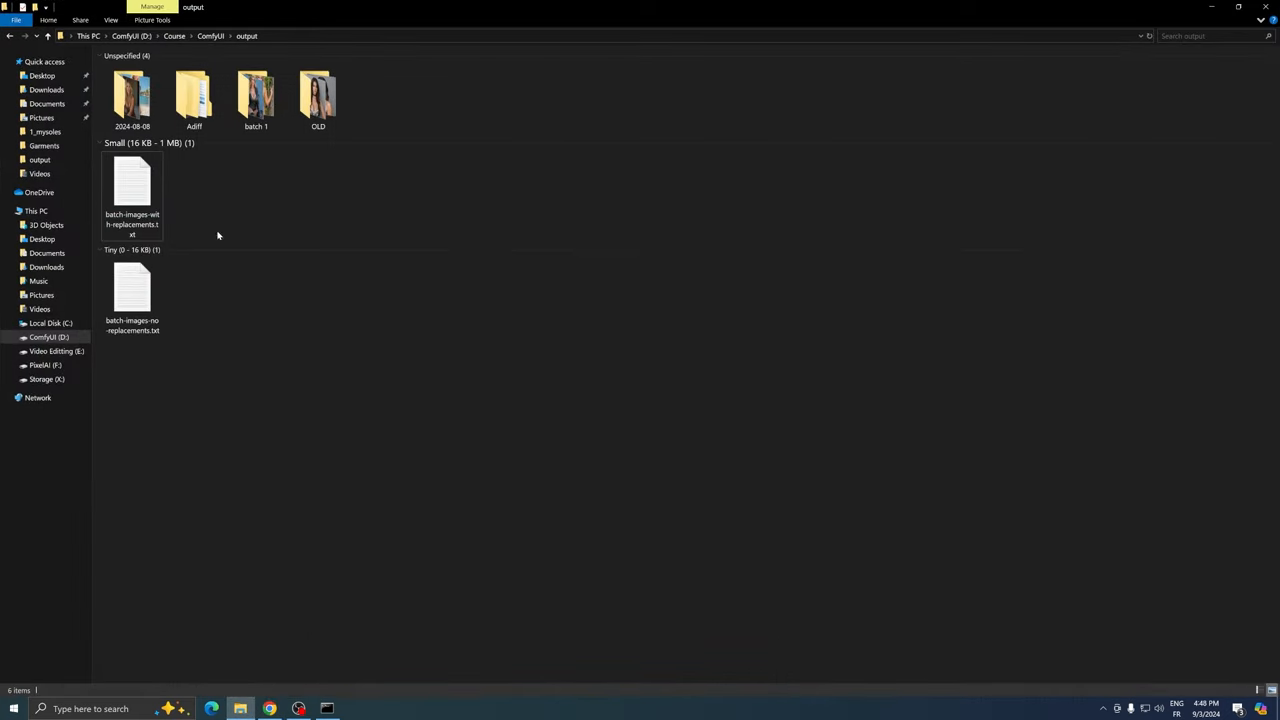
# Copy batch-images-with-replacements.txt into custom_nodes/ComfyUI-Inspire-Pack/prompts/example.
pyautogui.click(132, 190)
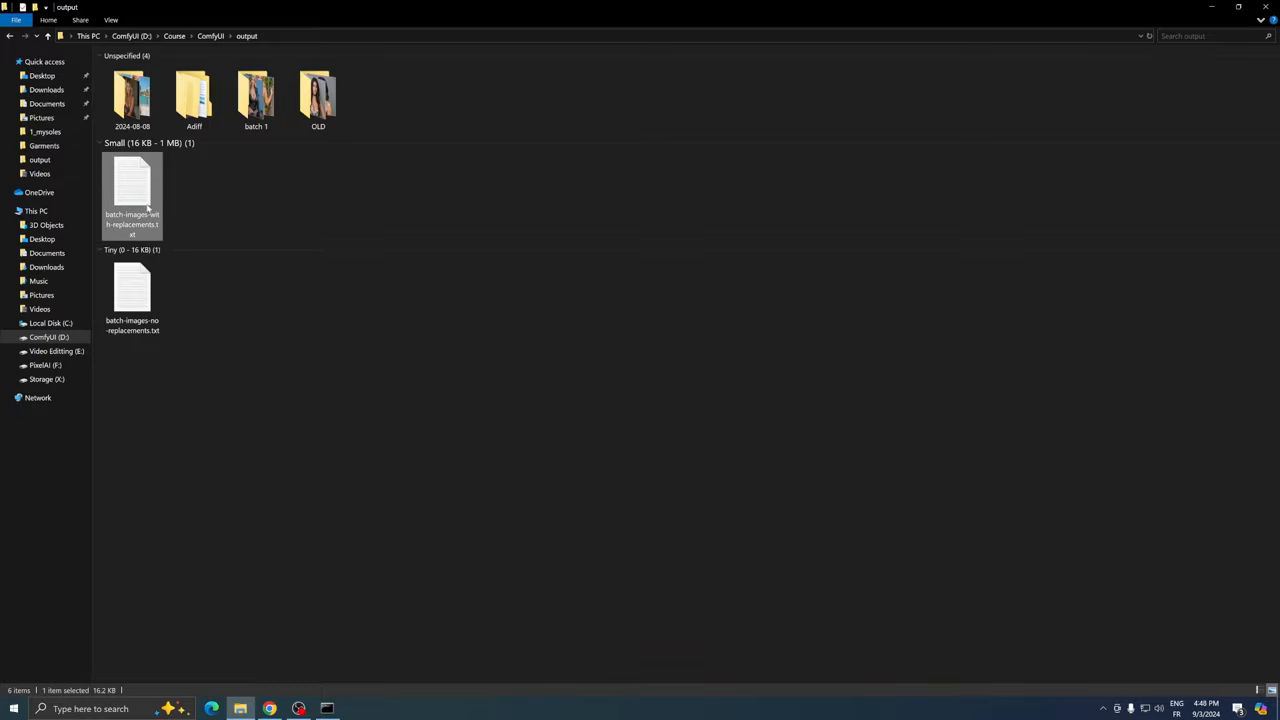
pyautogui.rightClick(132, 195)
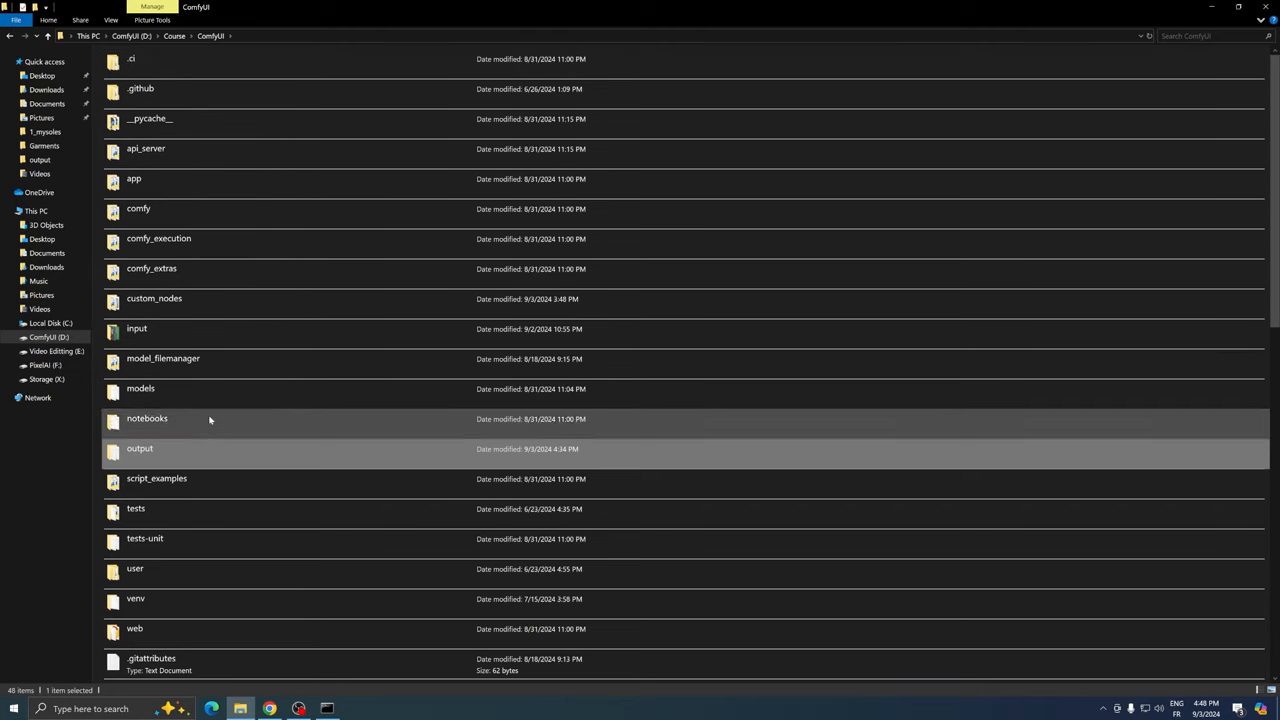
pyautogui.doubleClick(154, 298)
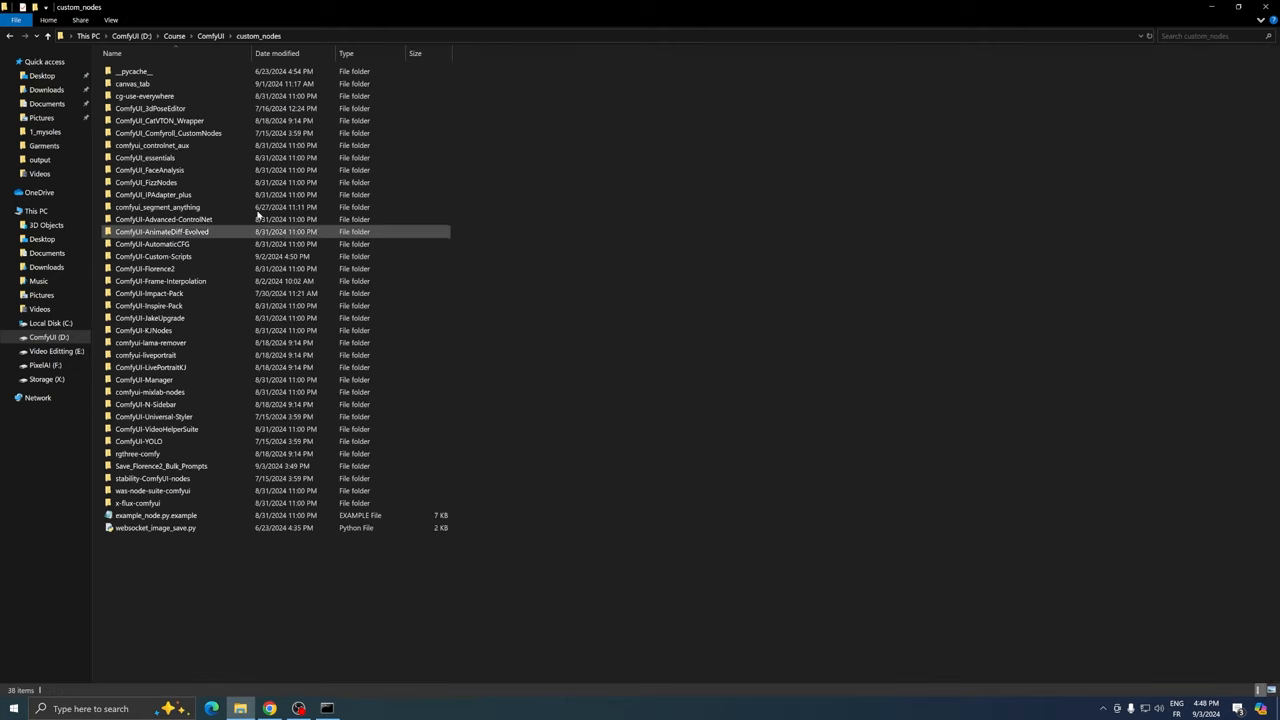
pyautogui.moveTo(155, 194)
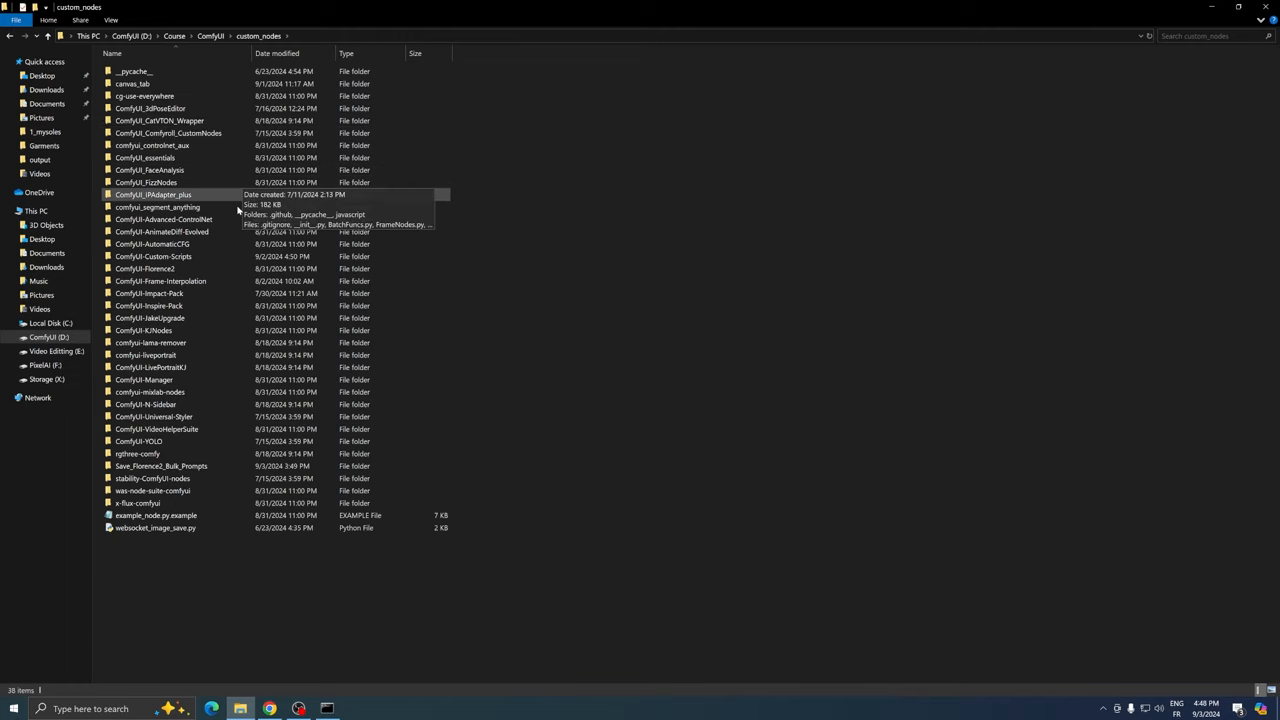
pyautogui.doubleClick(148, 305)
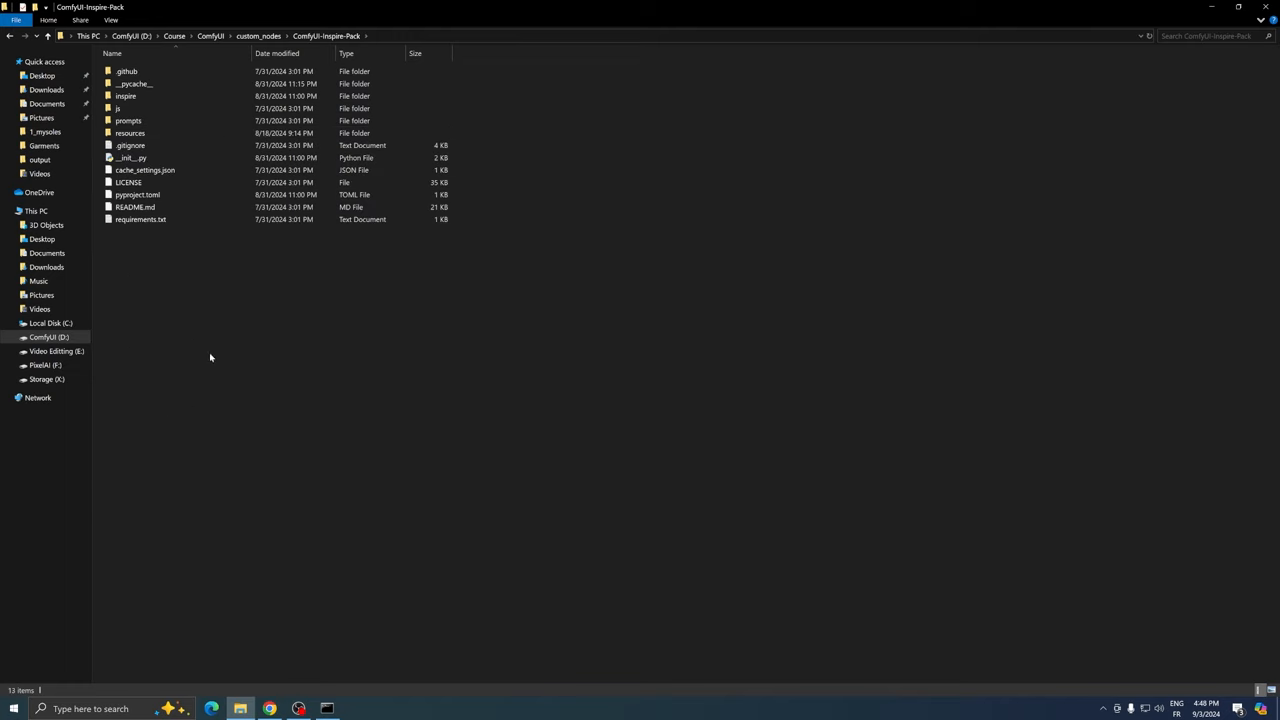
pyautogui.doubleClick(128, 120)
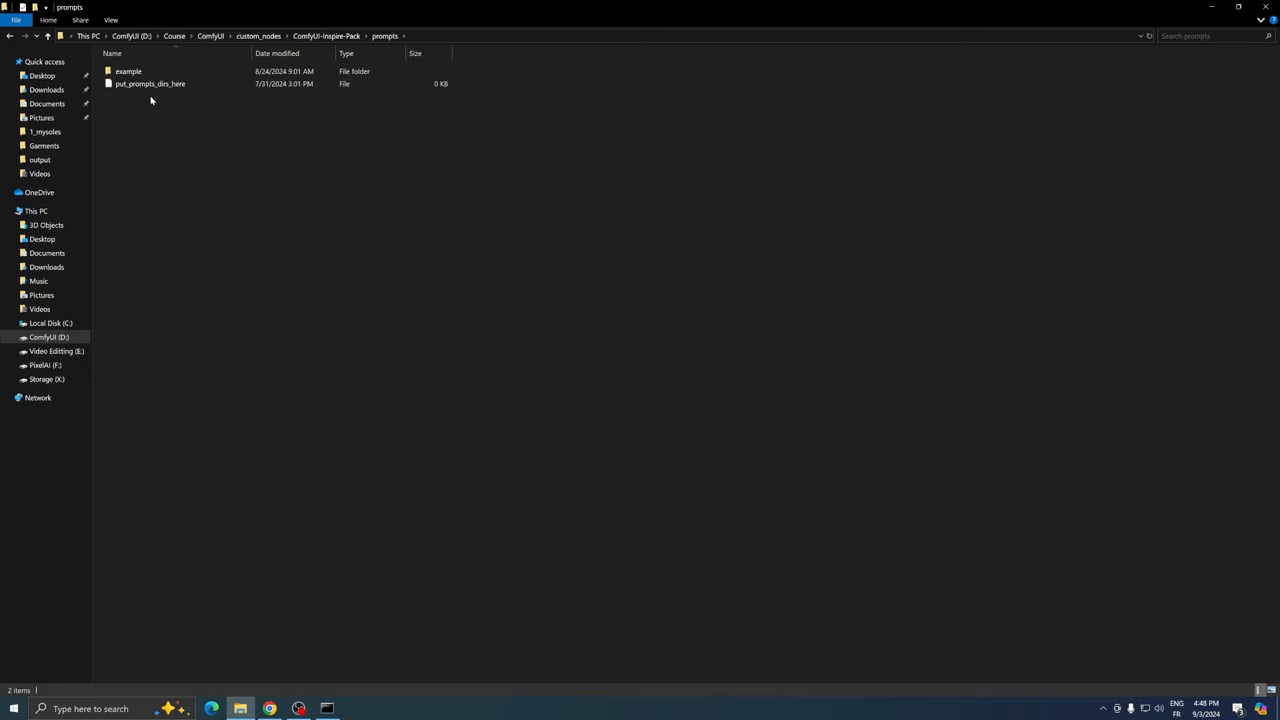
pyautogui.doubleClick(128, 71)
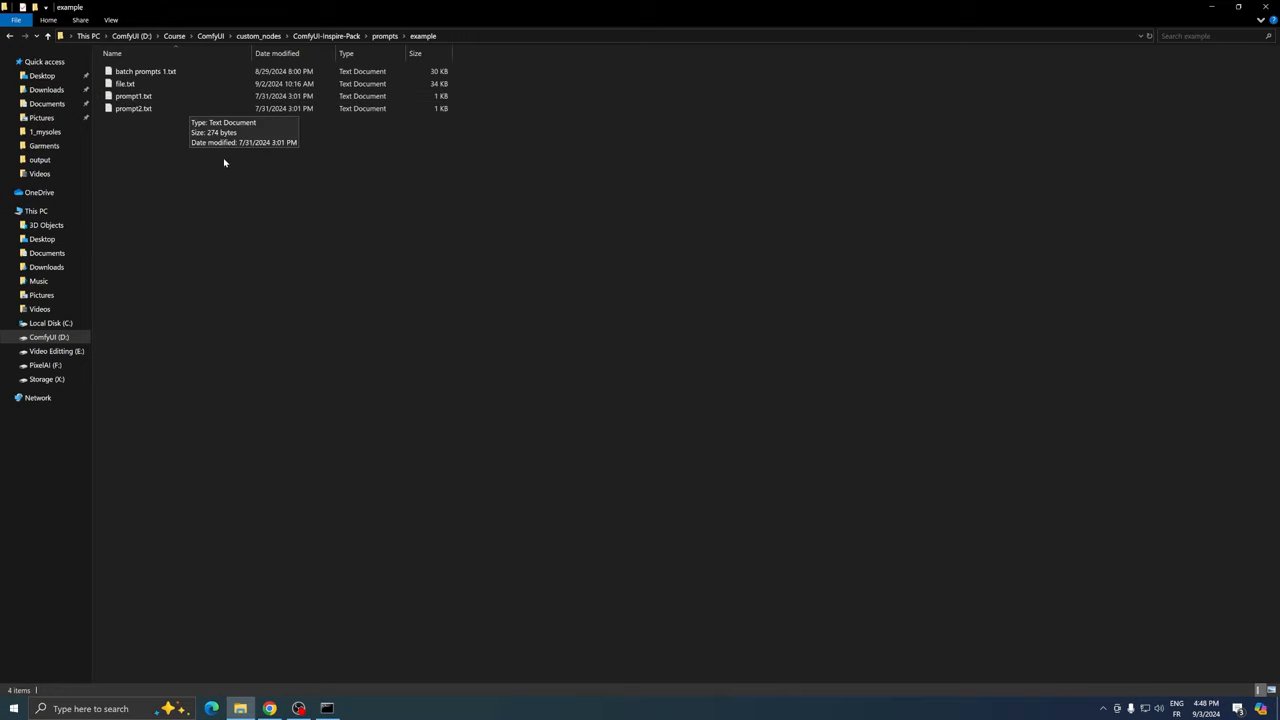
pyautogui.rightClick(223, 162)
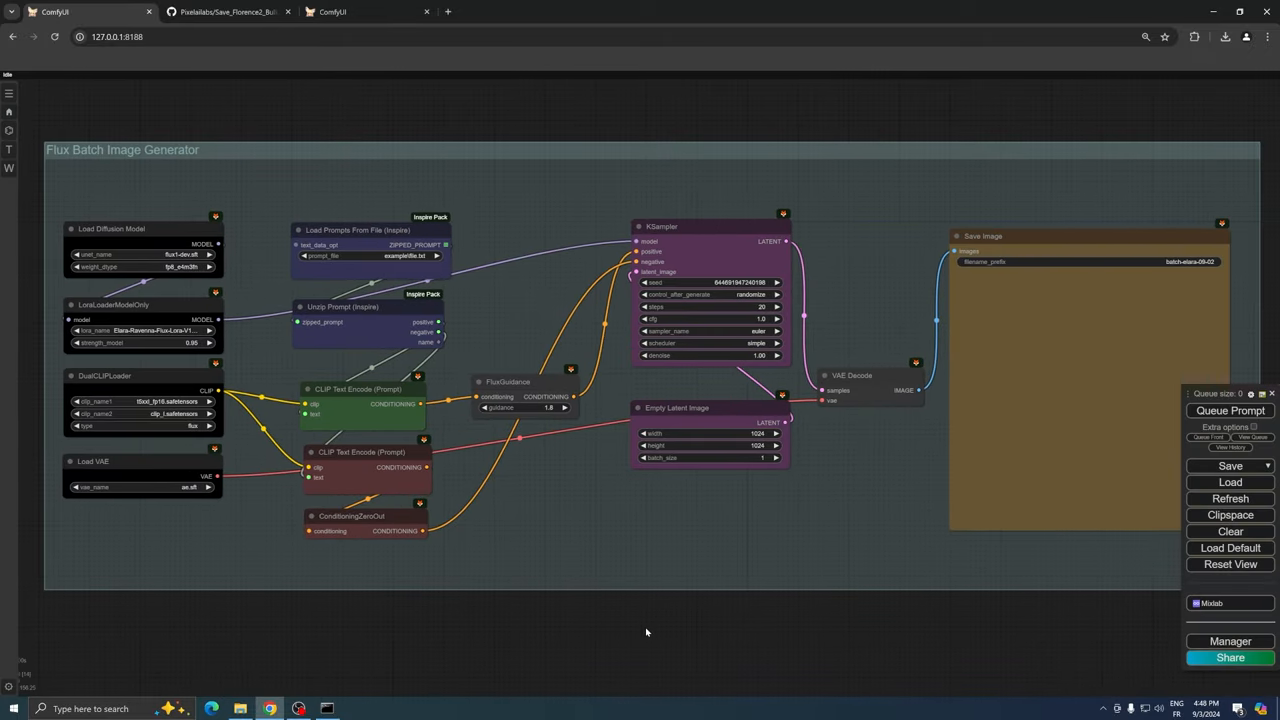
# Set prompt_file to example/batch-images-with-replacements, LoRA strength 1.20, guidance 2.0, size 1024×1024.
pyautogui.click(405, 255)
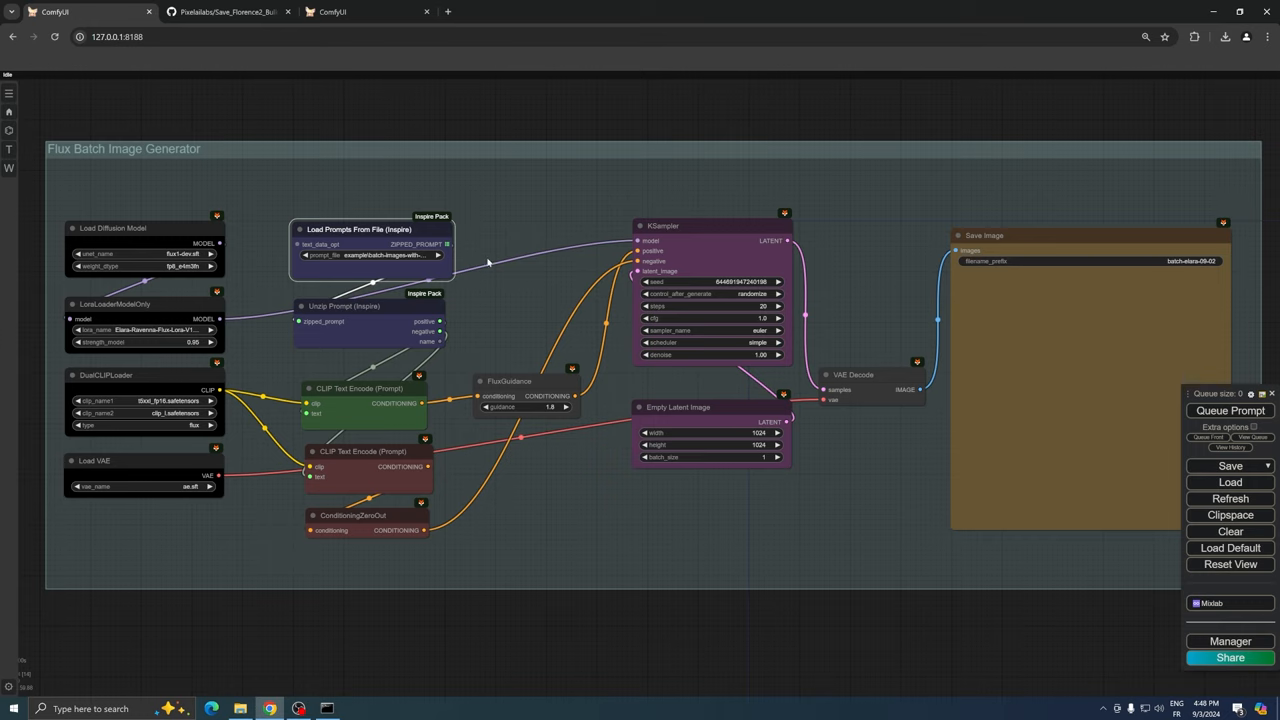
pyautogui.moveTo(519, 335)
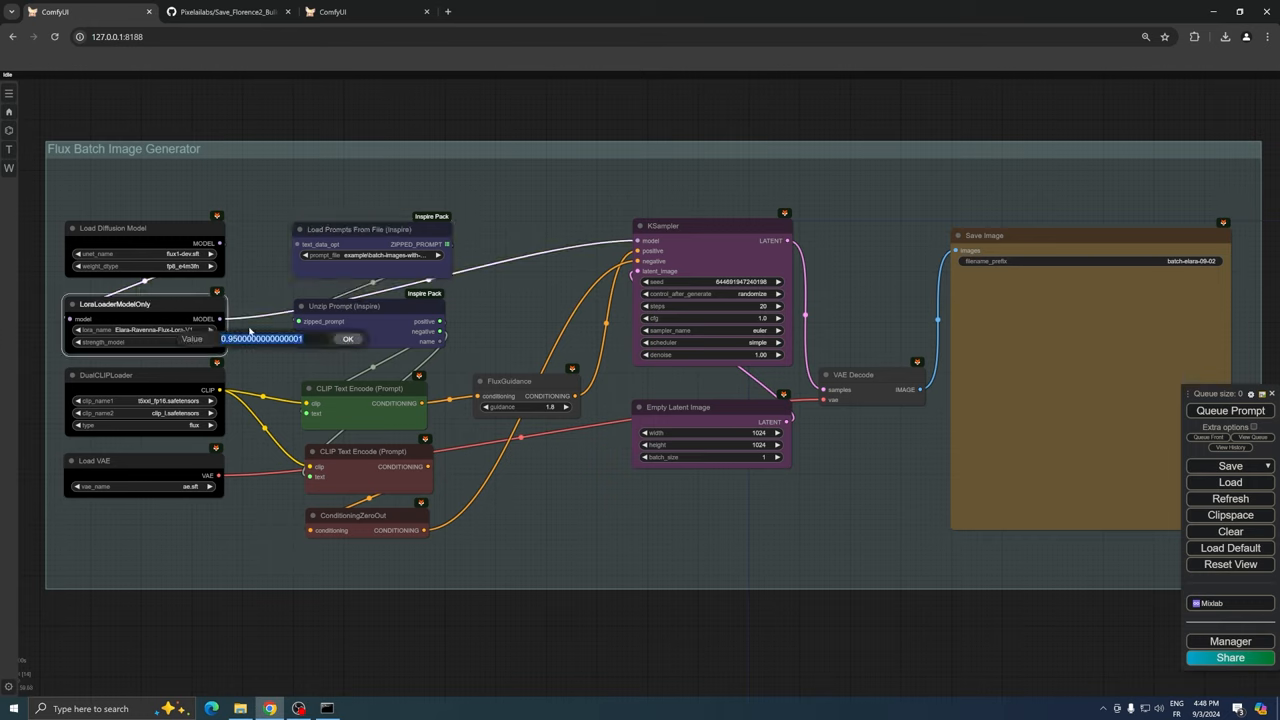
pyautogui.click(347, 338)
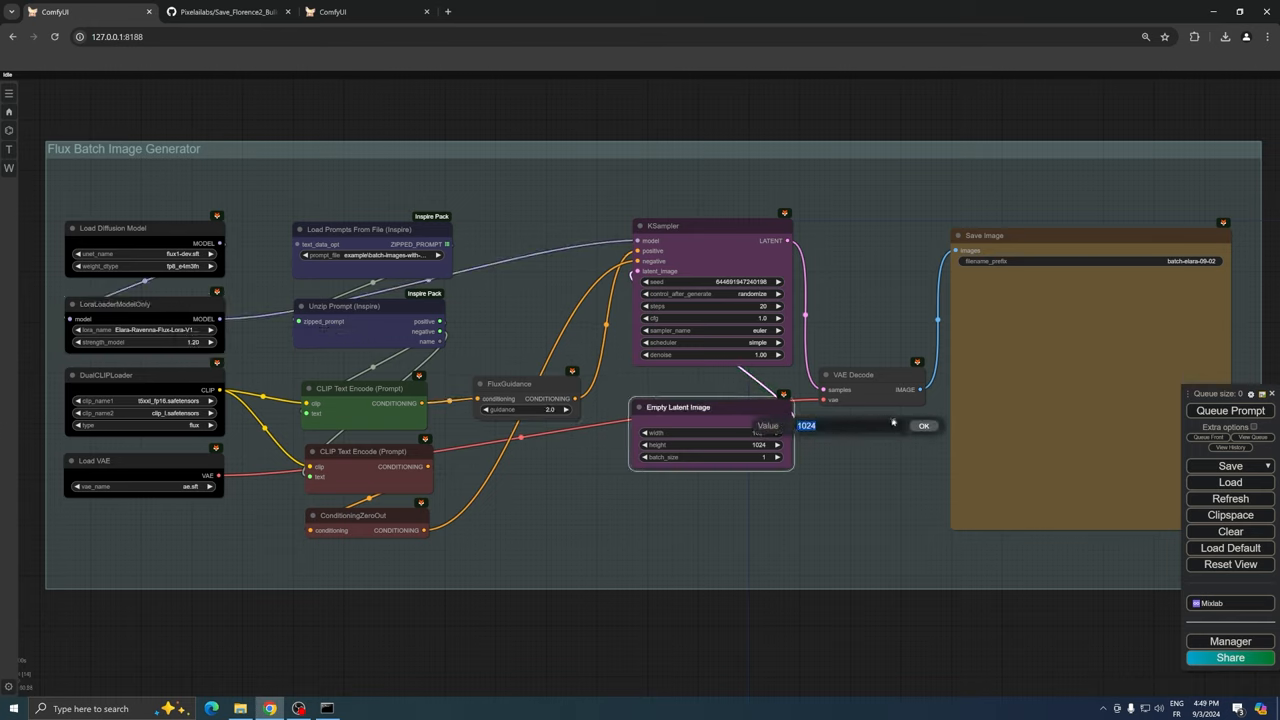
pyautogui.click(922, 425)
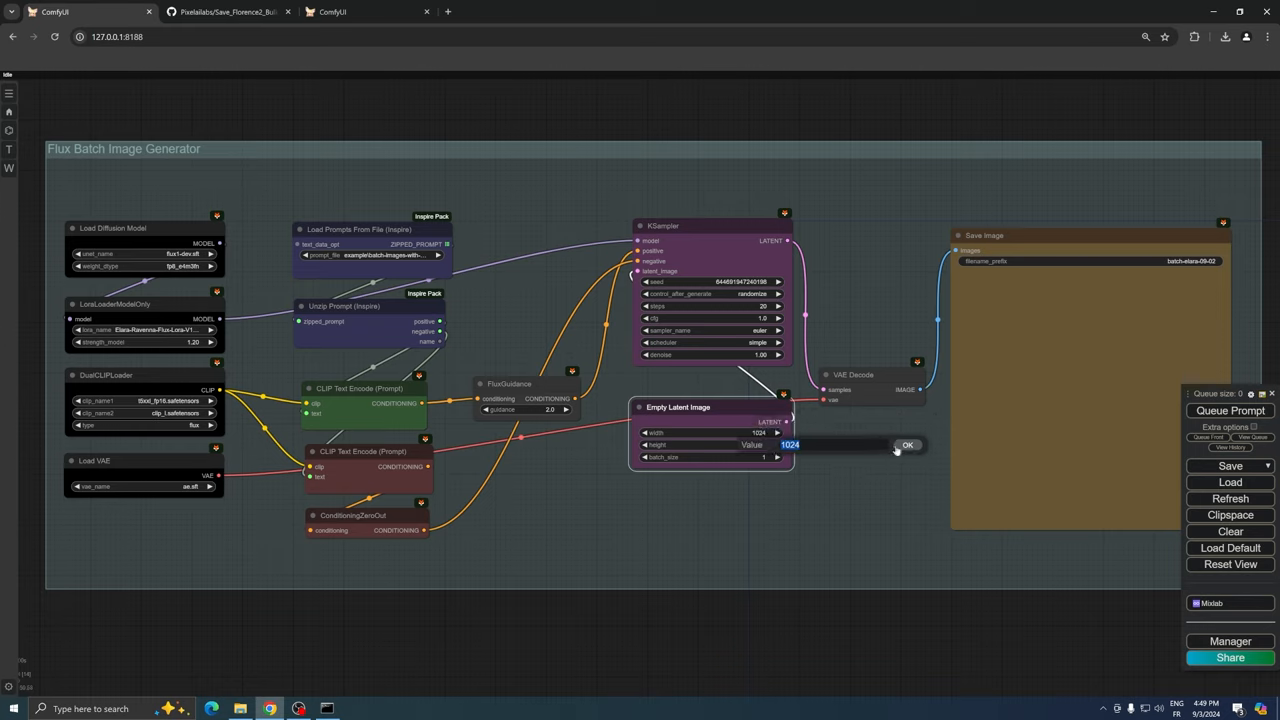
pyautogui.click(906, 444)
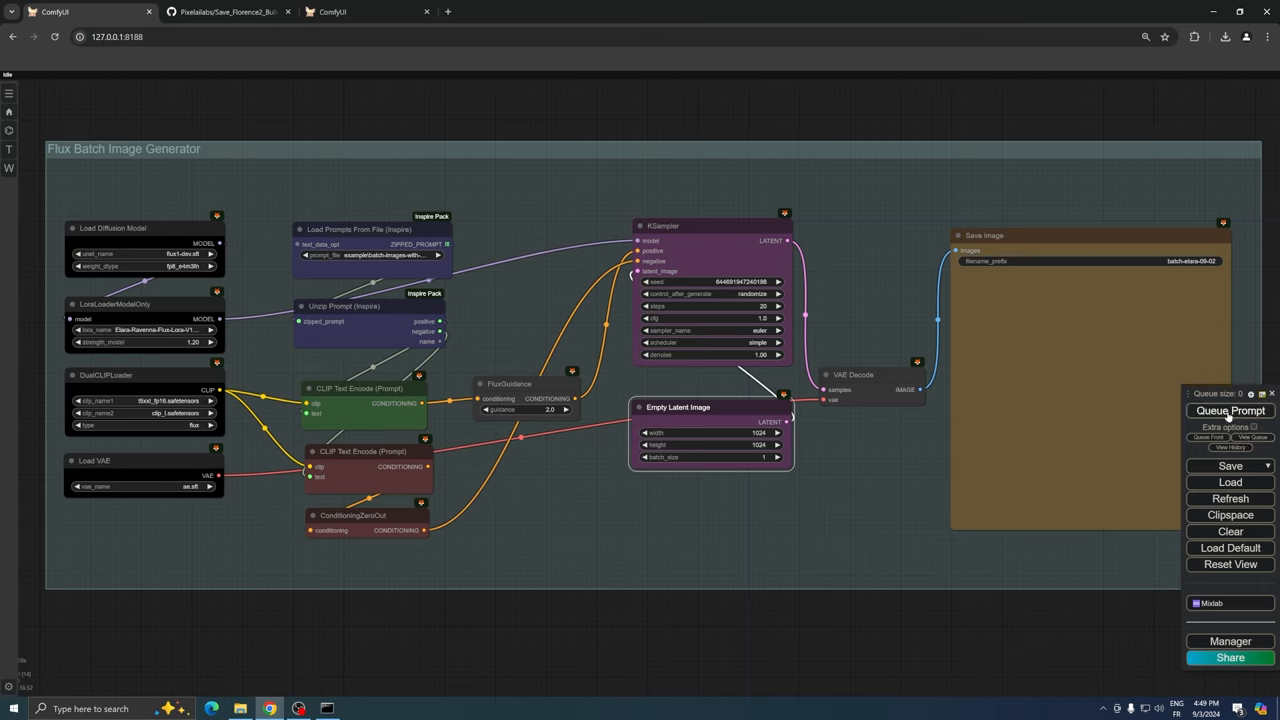
# Queue the Flux Batch Image Generator workflow to generate the image batch.
pyautogui.click(1229, 410)
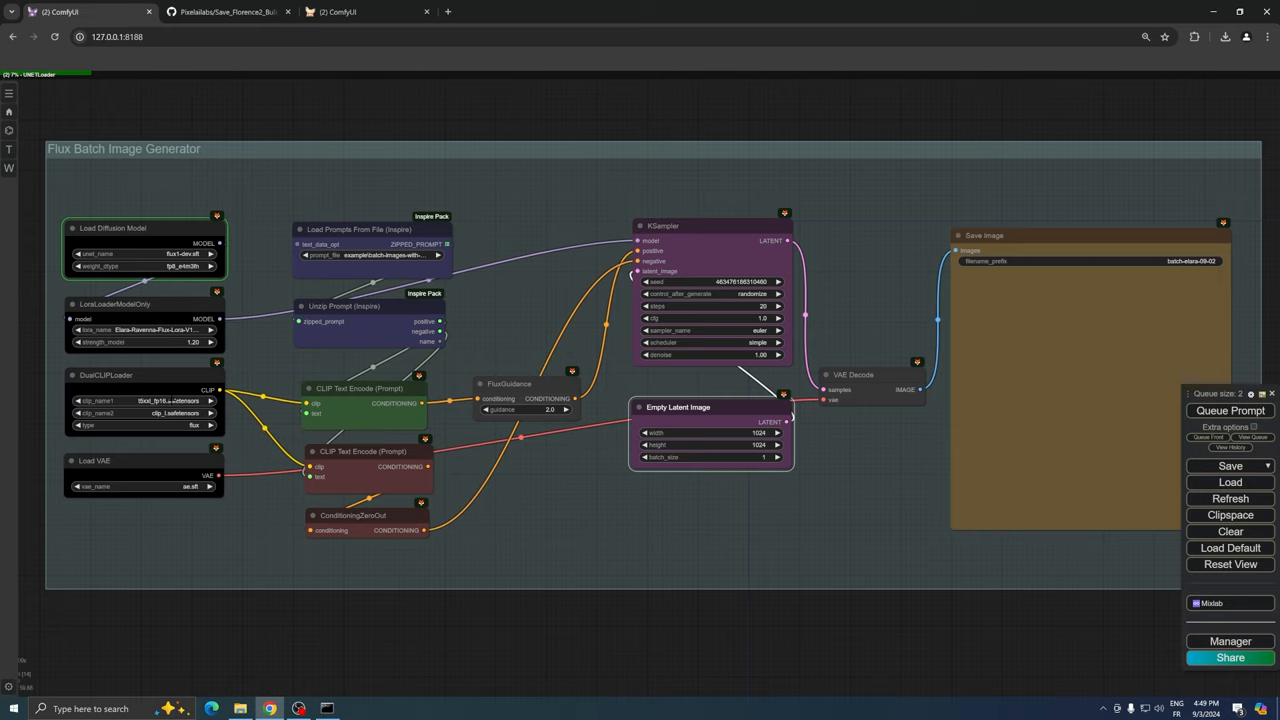
pyautogui.moveTo(425, 500)
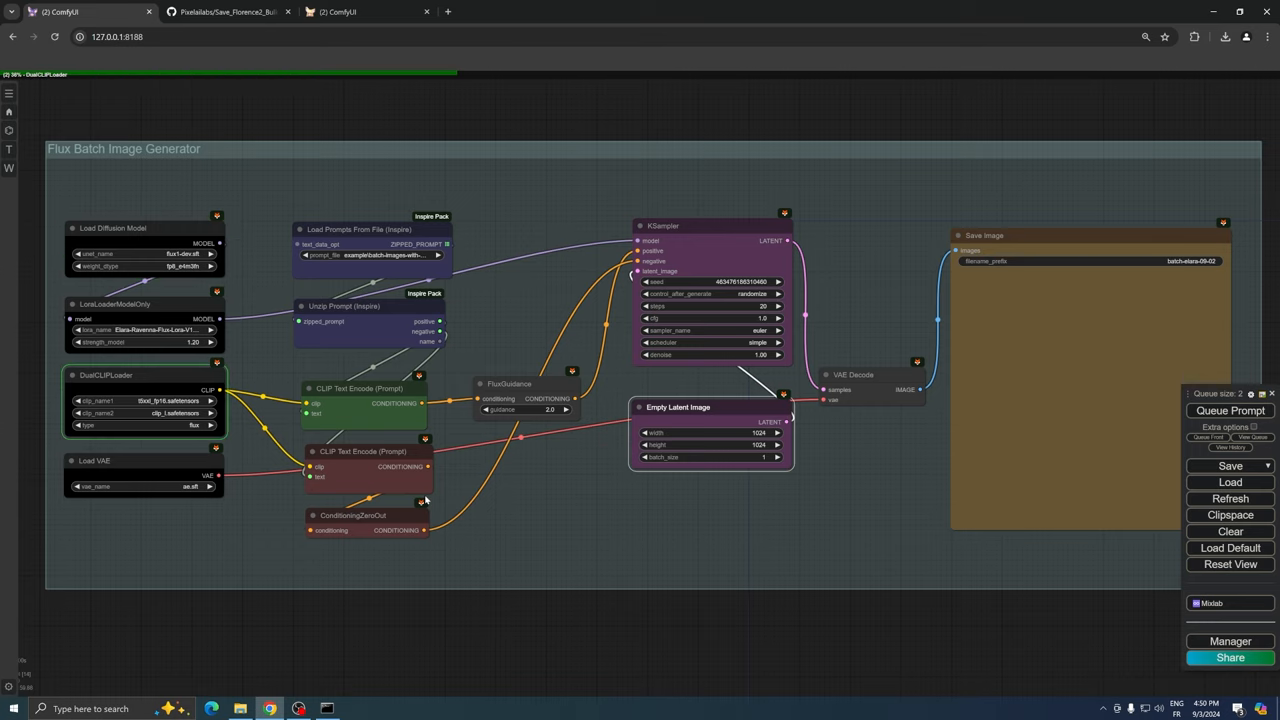
pyautogui.moveTo(858, 671)
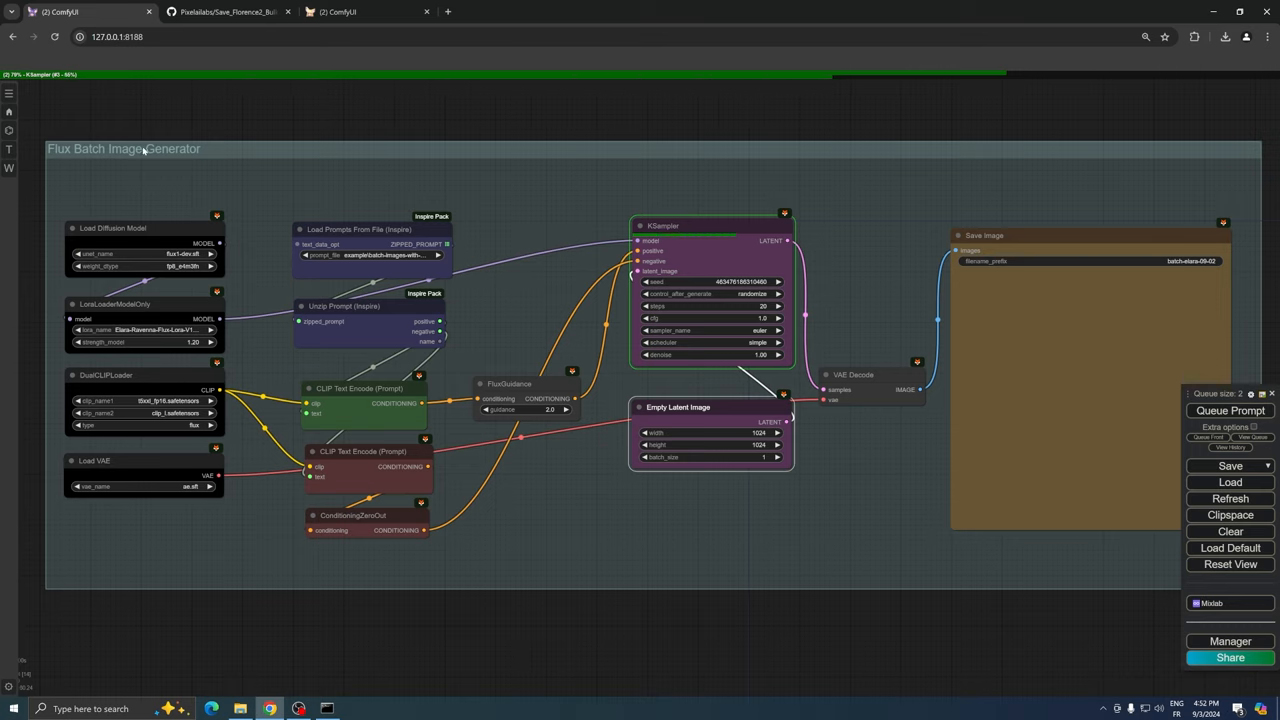
pyautogui.moveTo(868, 467)
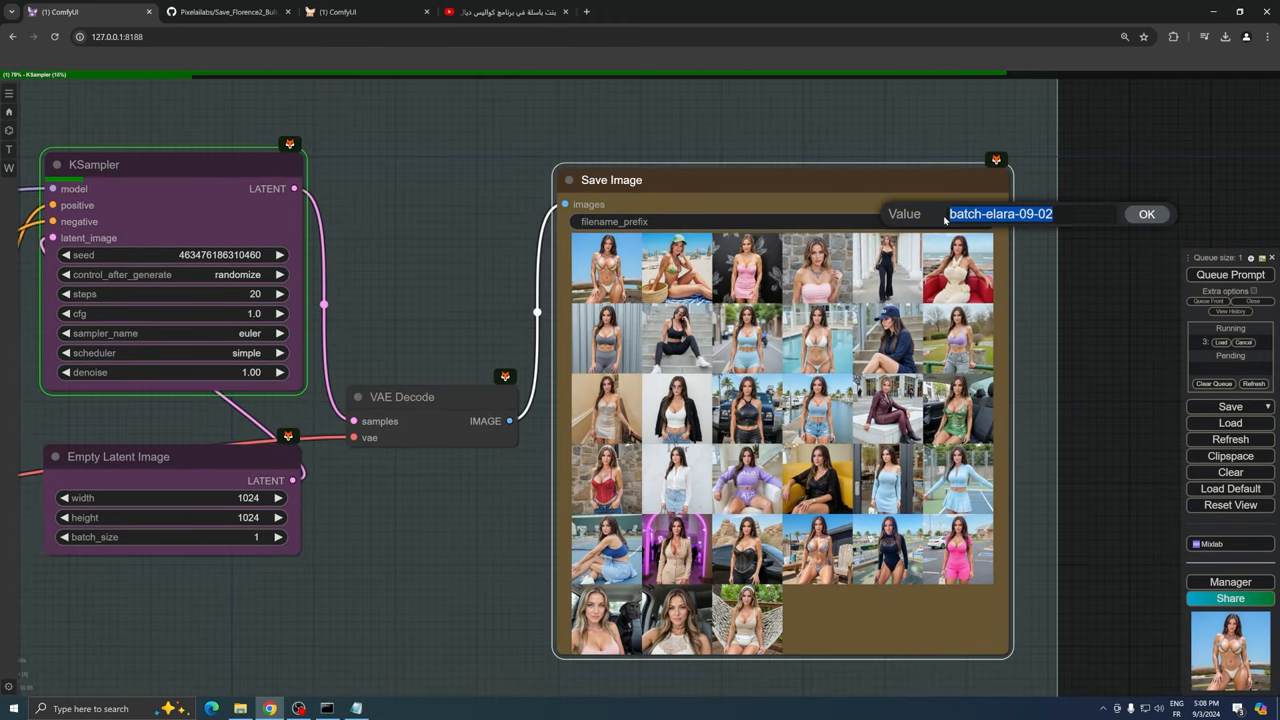
# Confirm the batch-elara-09-02 filename prefix and inspect the Save Image preview grid.
pyautogui.click(1146, 213)
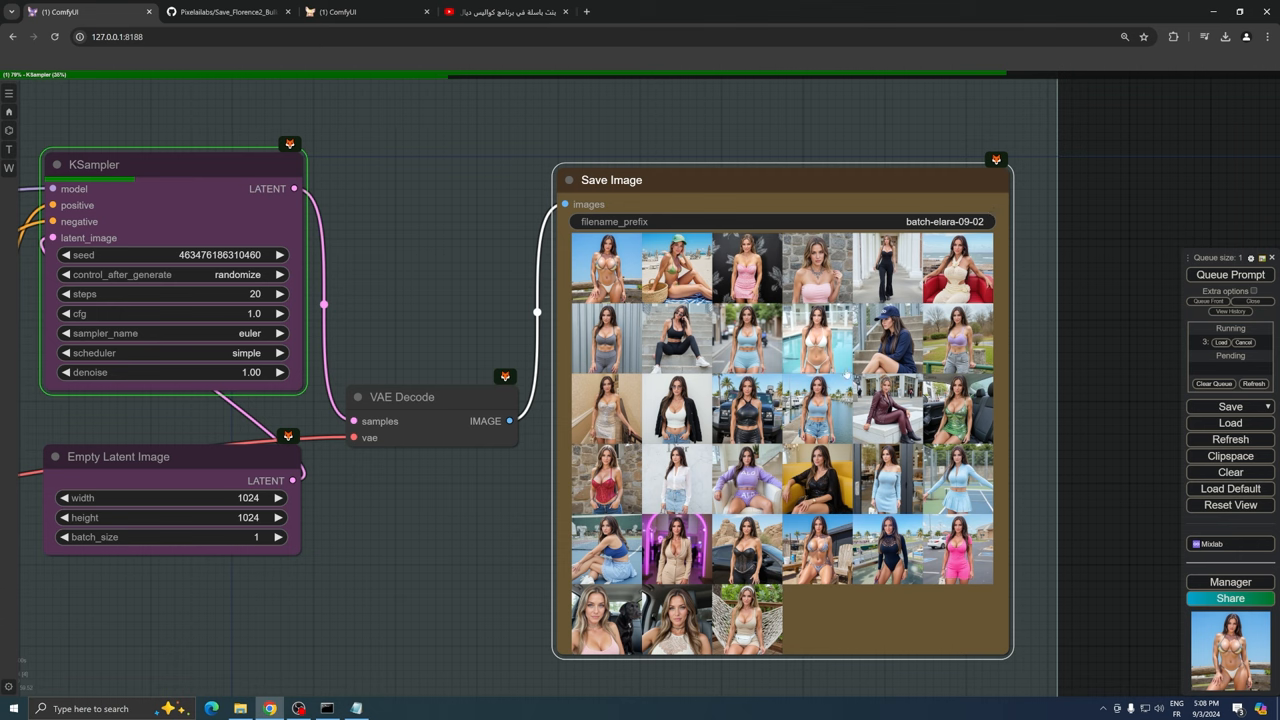
pyautogui.click(678, 548)
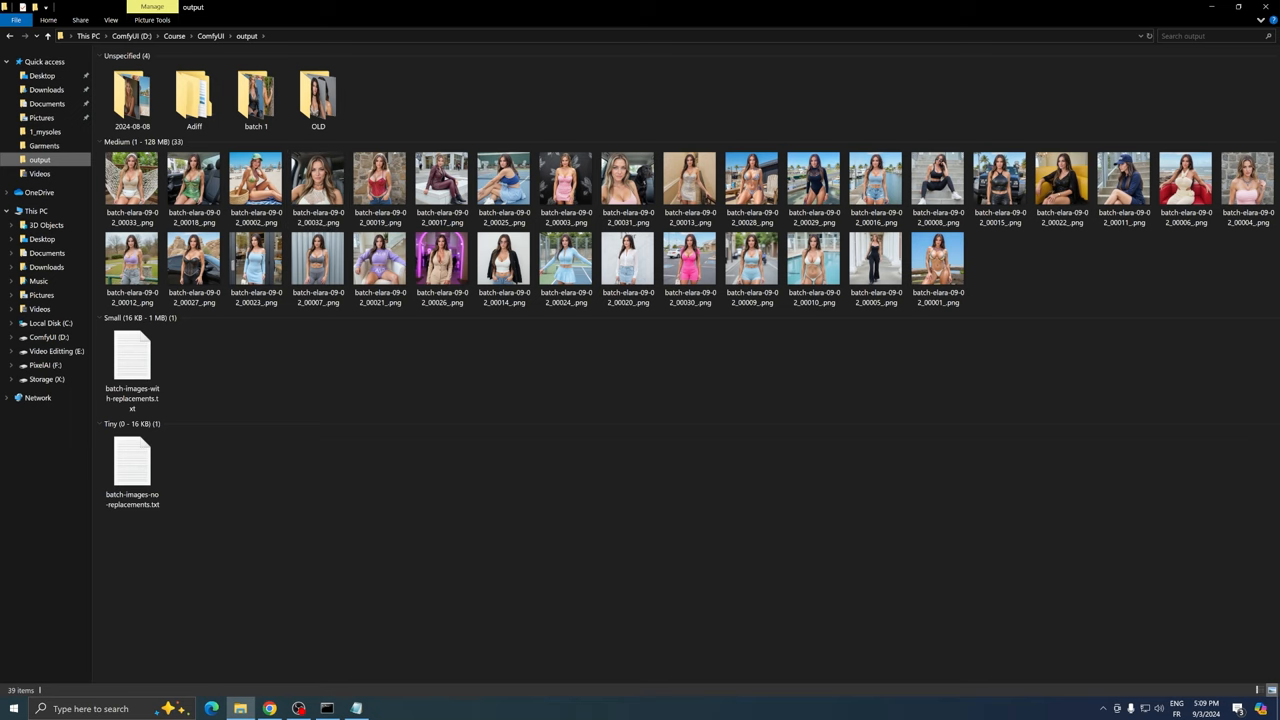
# Open a generated batch-elara PNG in Photos and browse between the images.
pyautogui.doubleClick(999, 185)
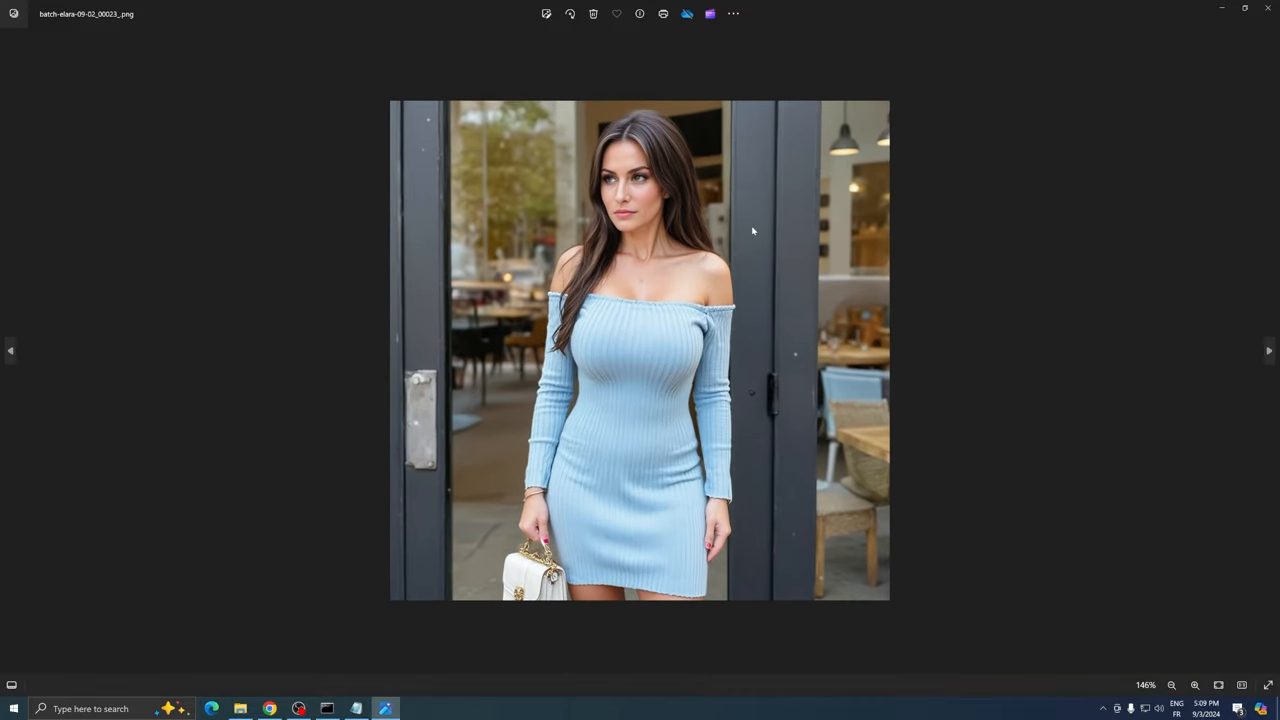
pyautogui.click(11, 350)
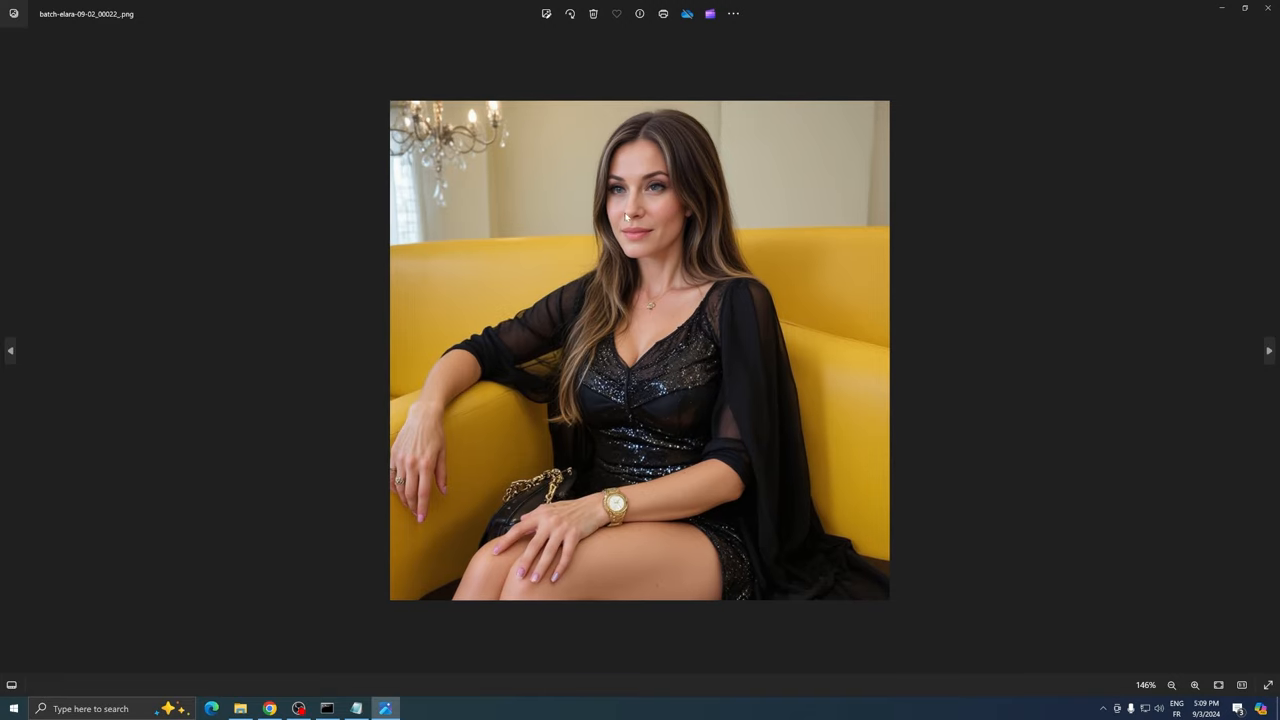
pyautogui.click(1268, 350)
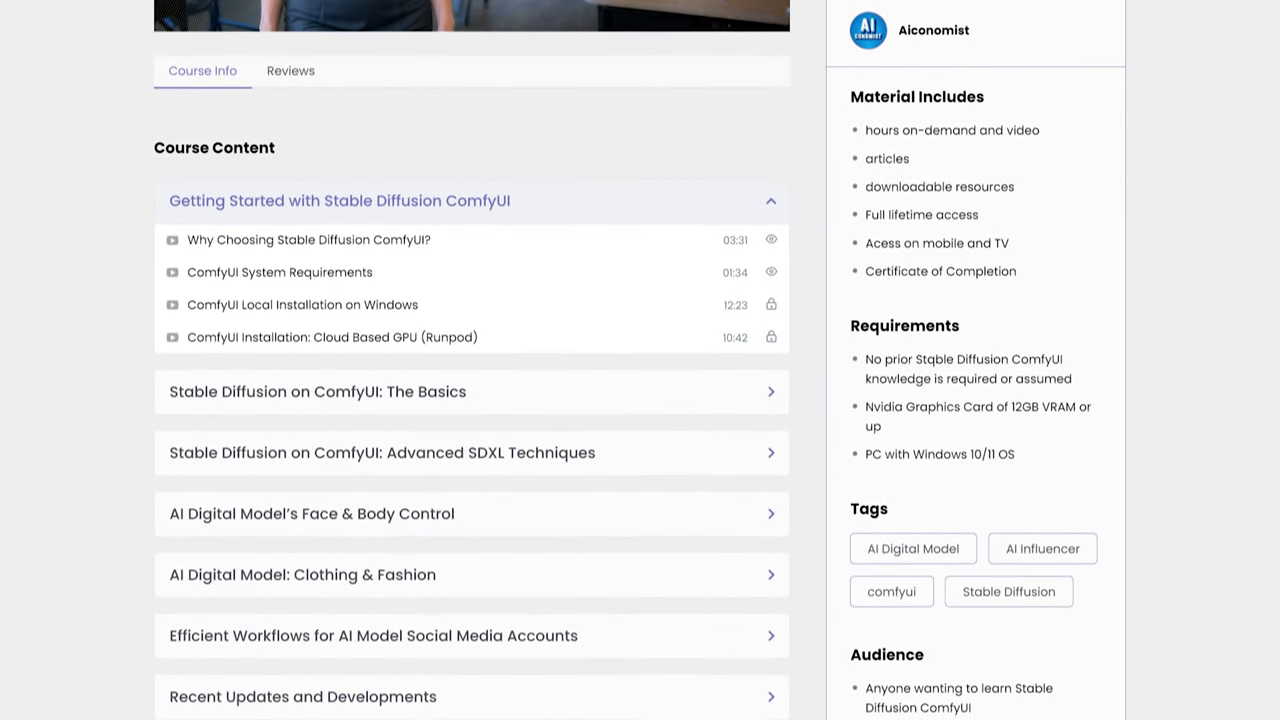
# Scroll the PixelAI Labs course page down past the tags to the Audience section.
pyautogui.scroll(-3)
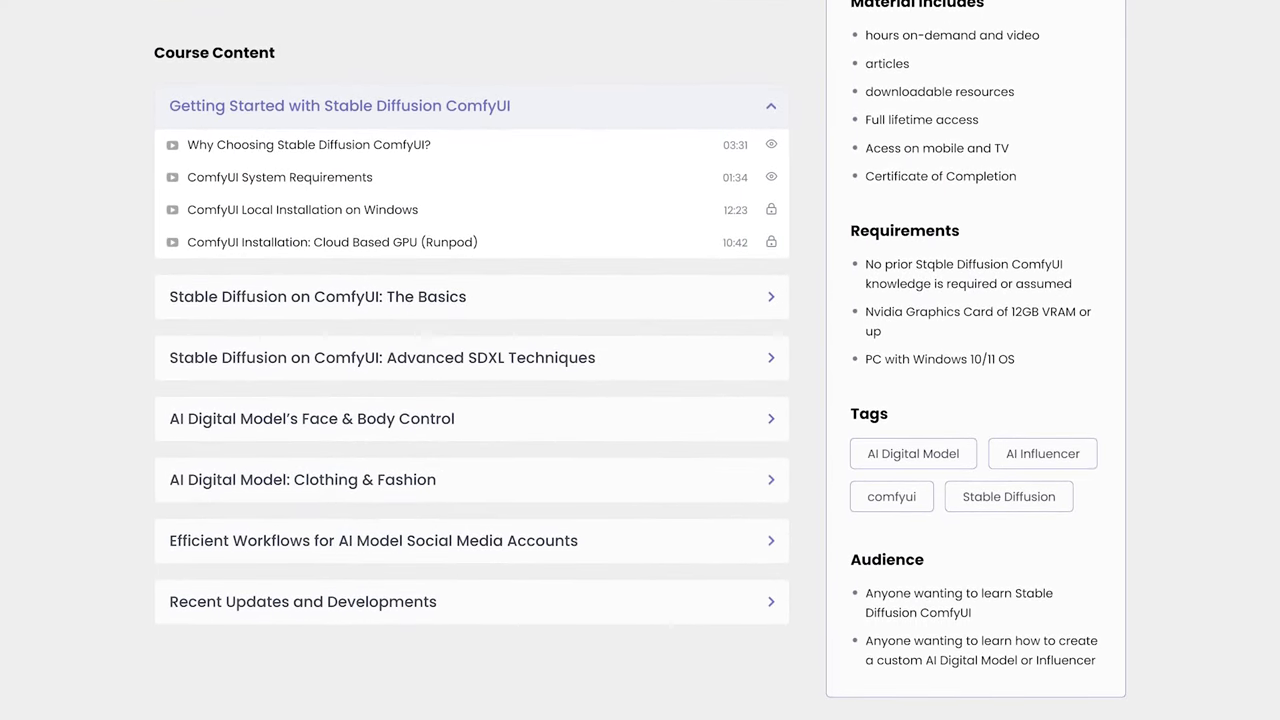